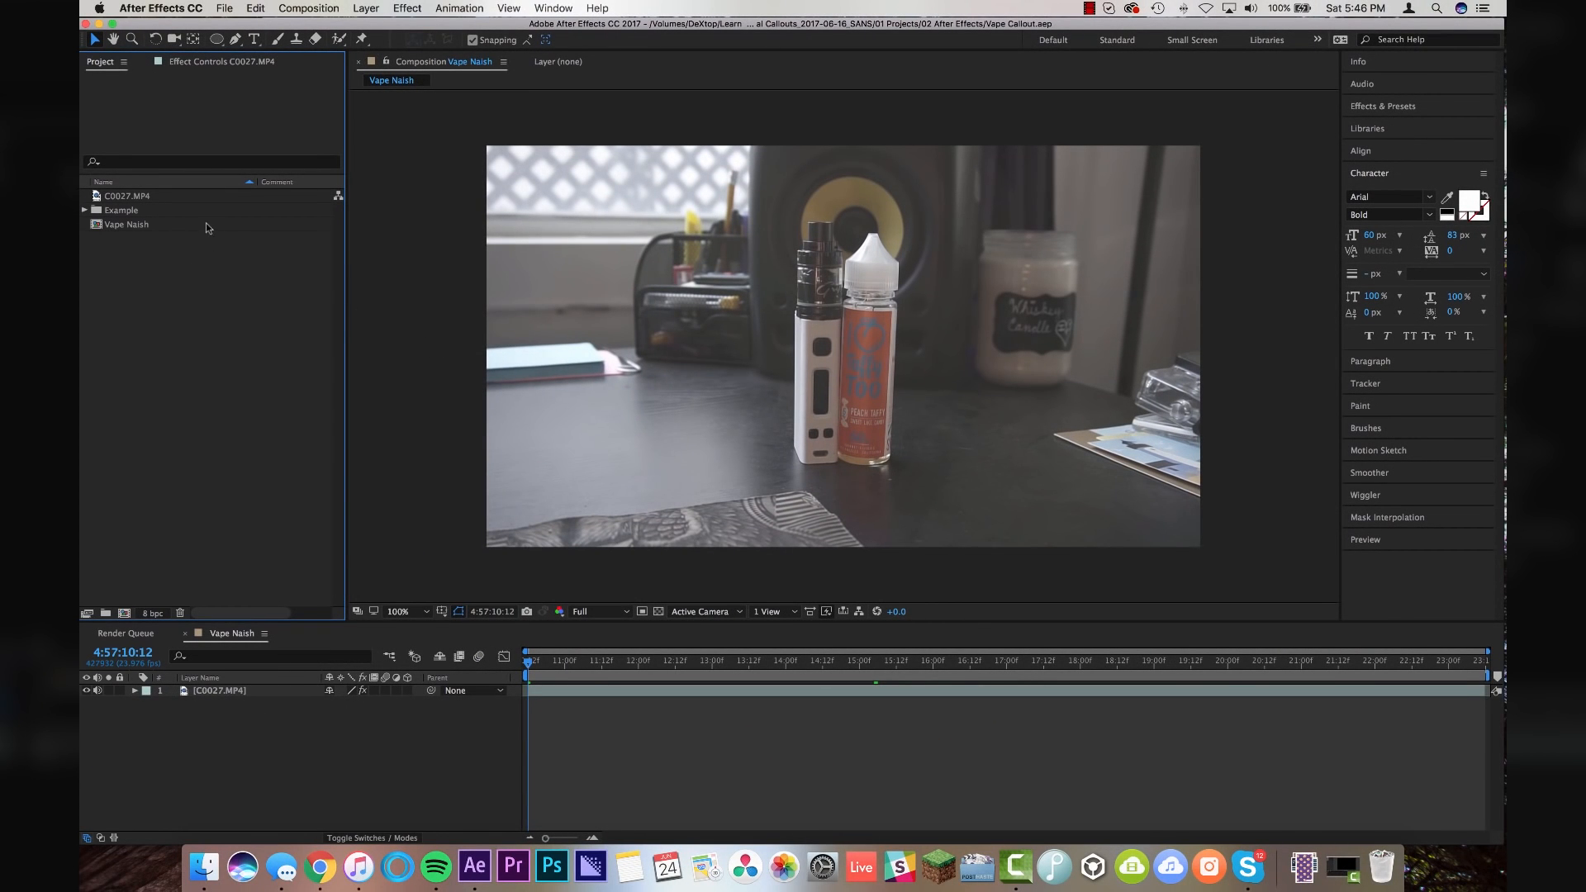
mouse_move(266, 528)
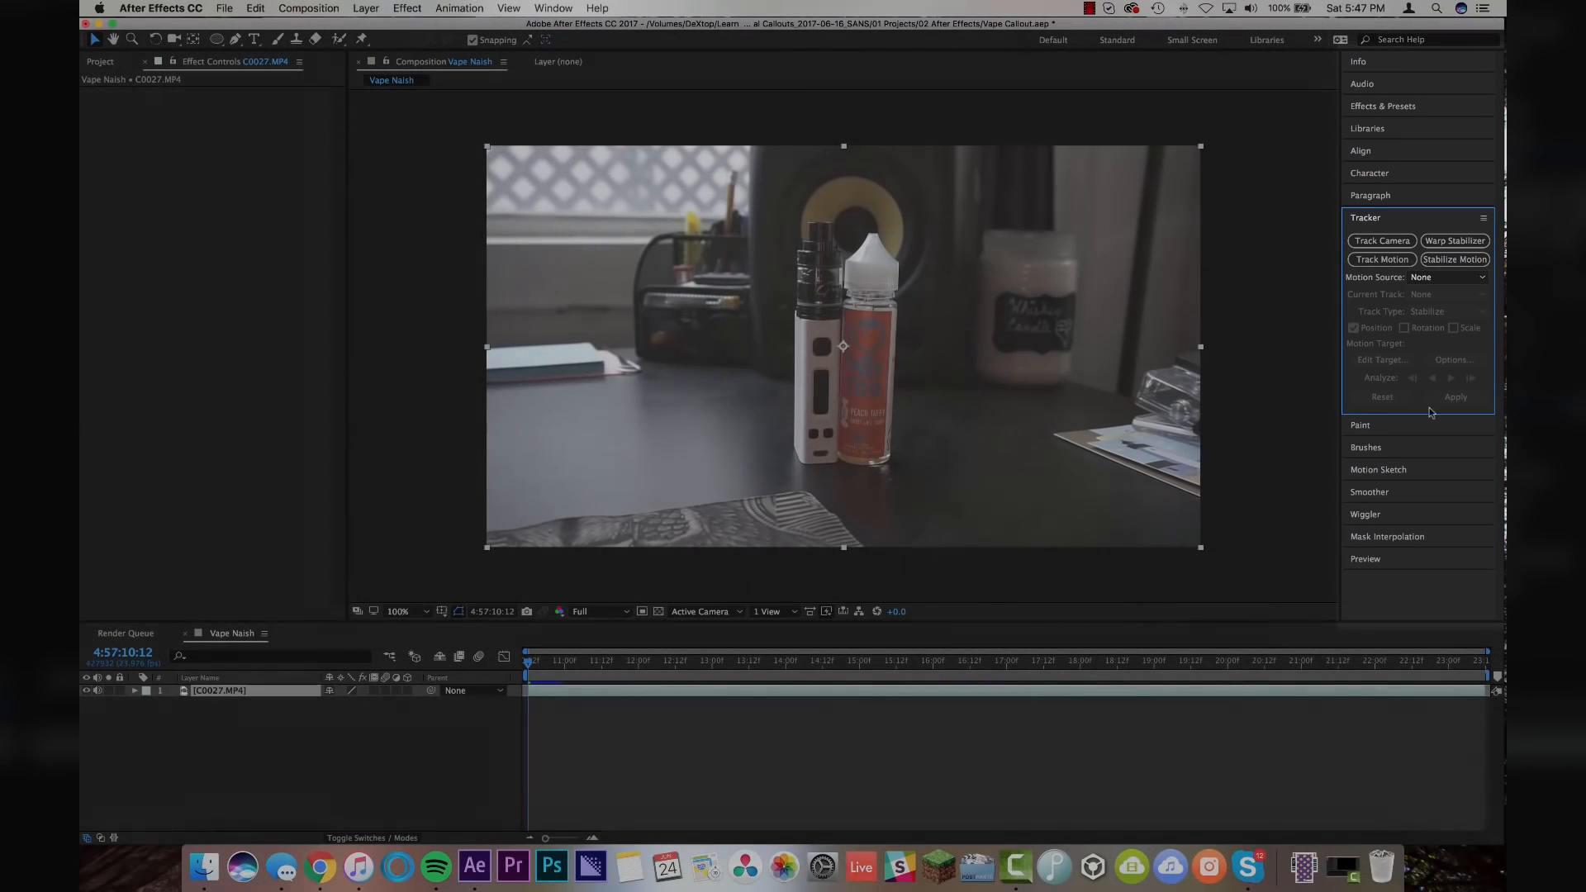
Show the Tracker panel from the Window menu for the C0027 footage
click(548, 8)
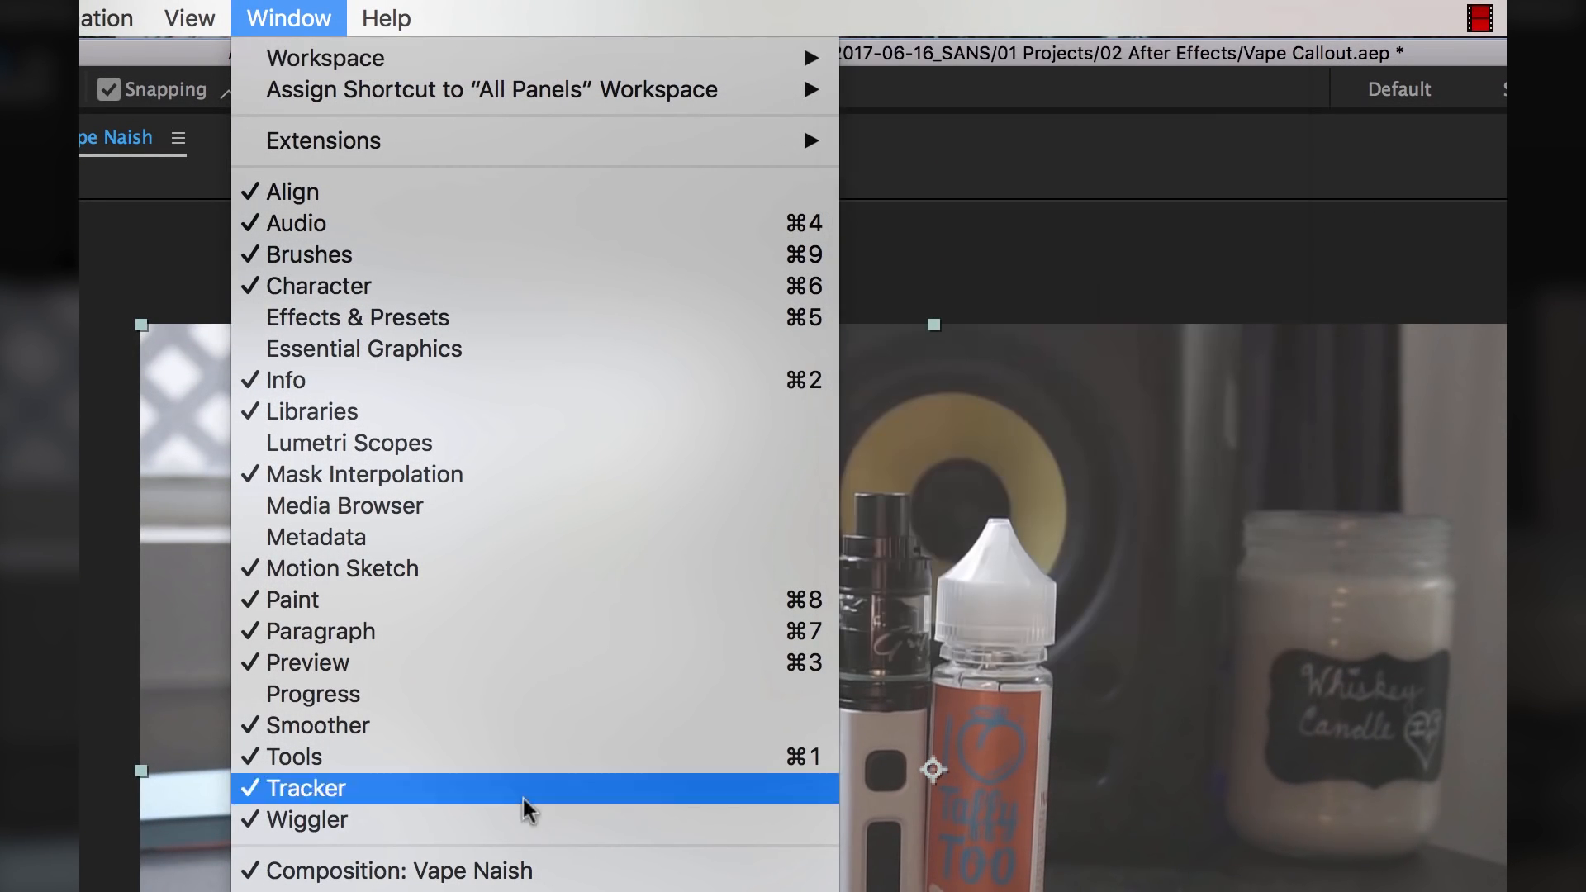
mouse_move(476, 812)
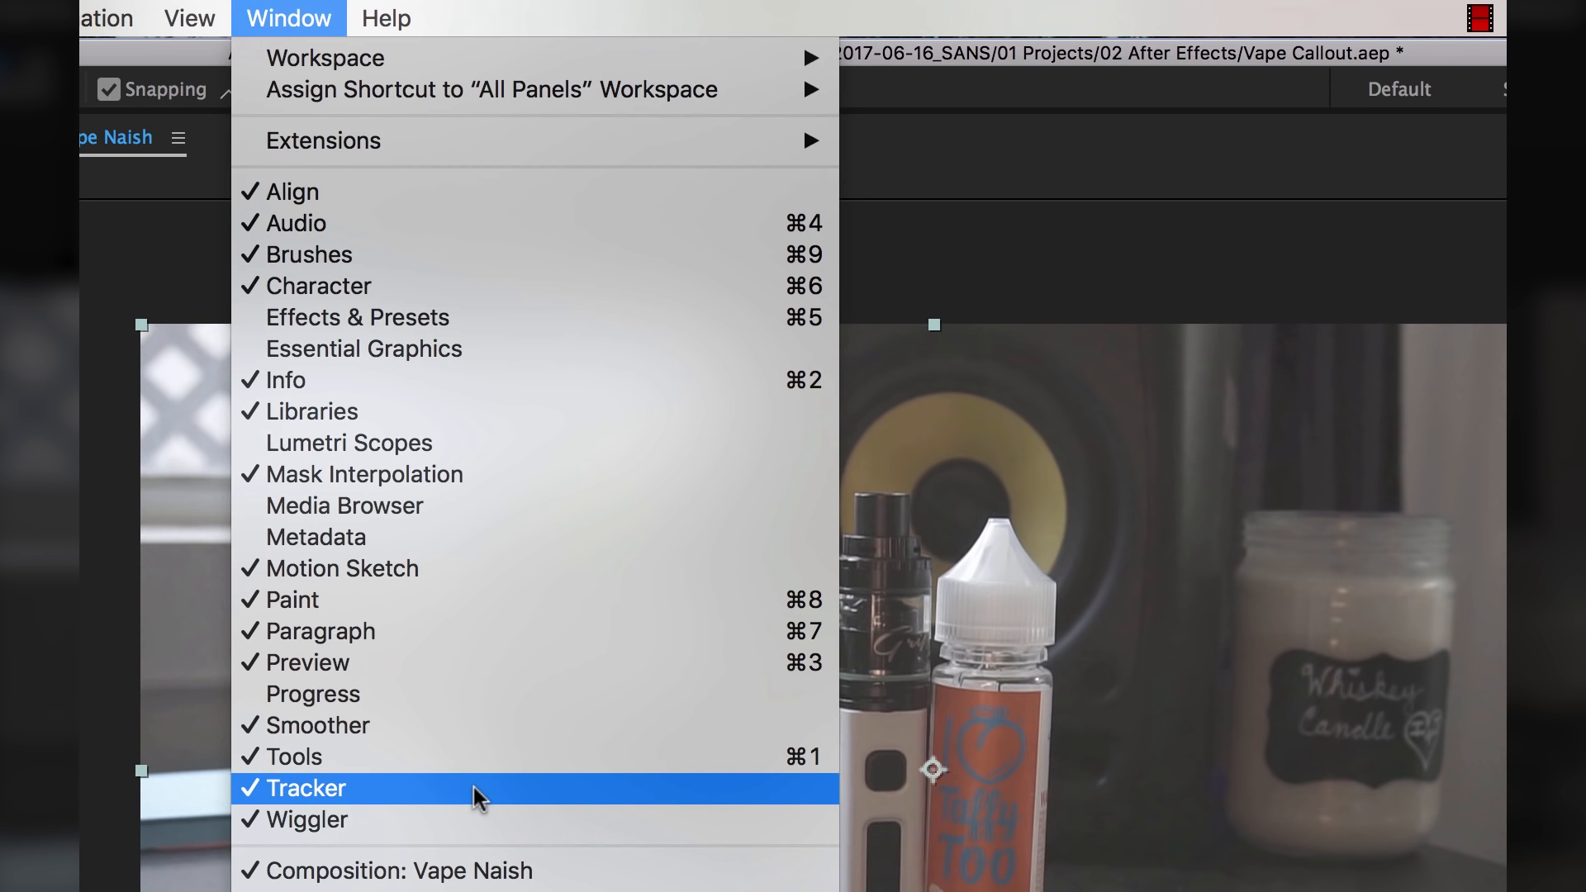
click(308, 789)
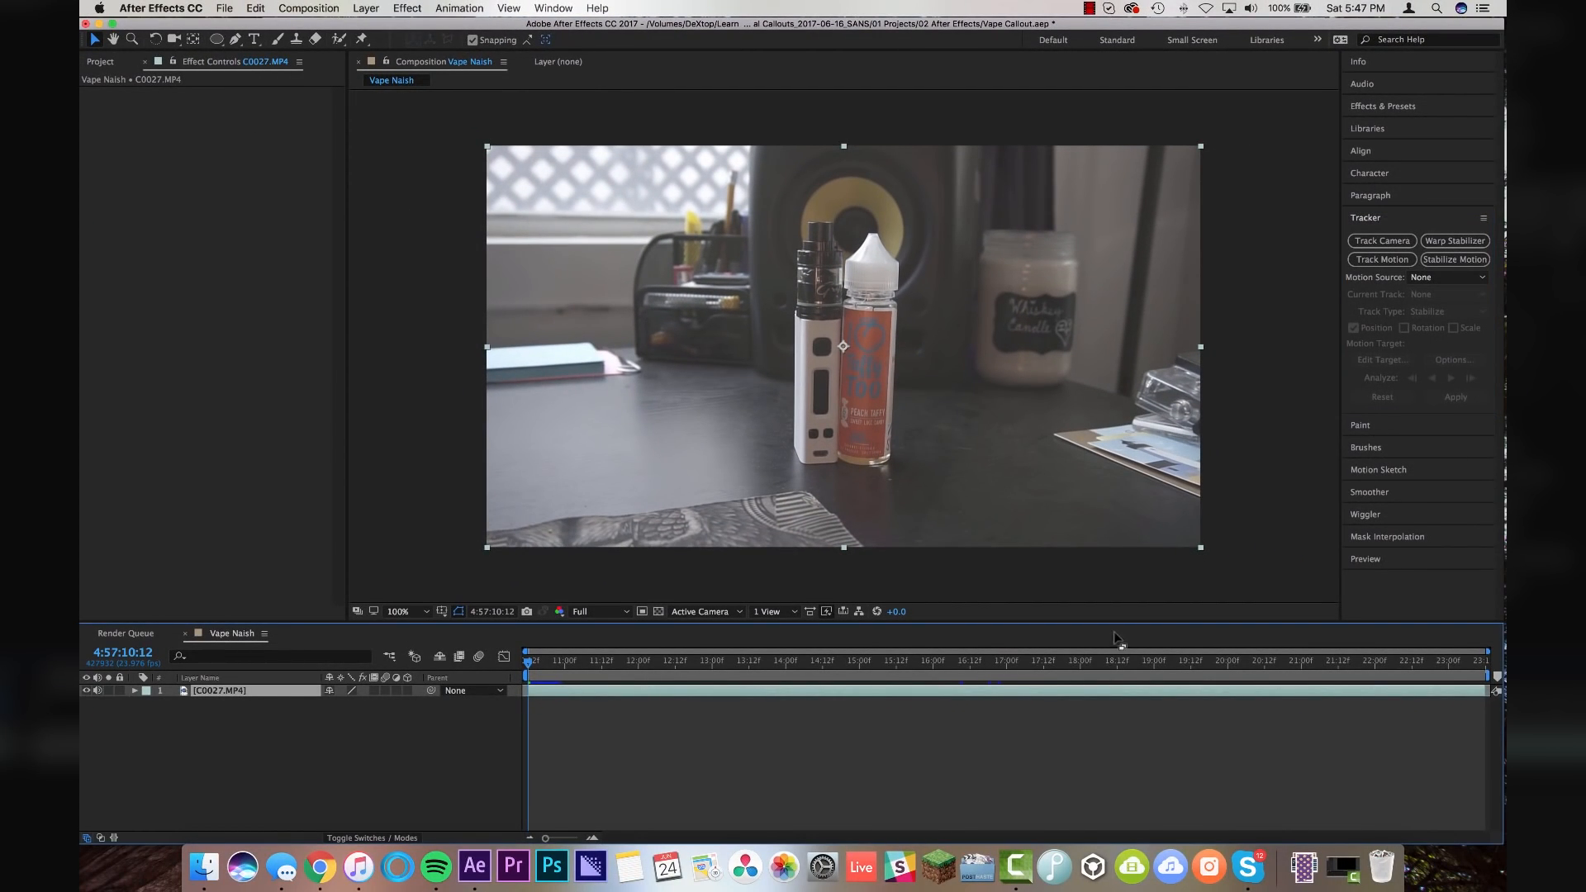
Run Track Camera on C0027 and select a cluster of solved track points on the vape
click(1381, 240)
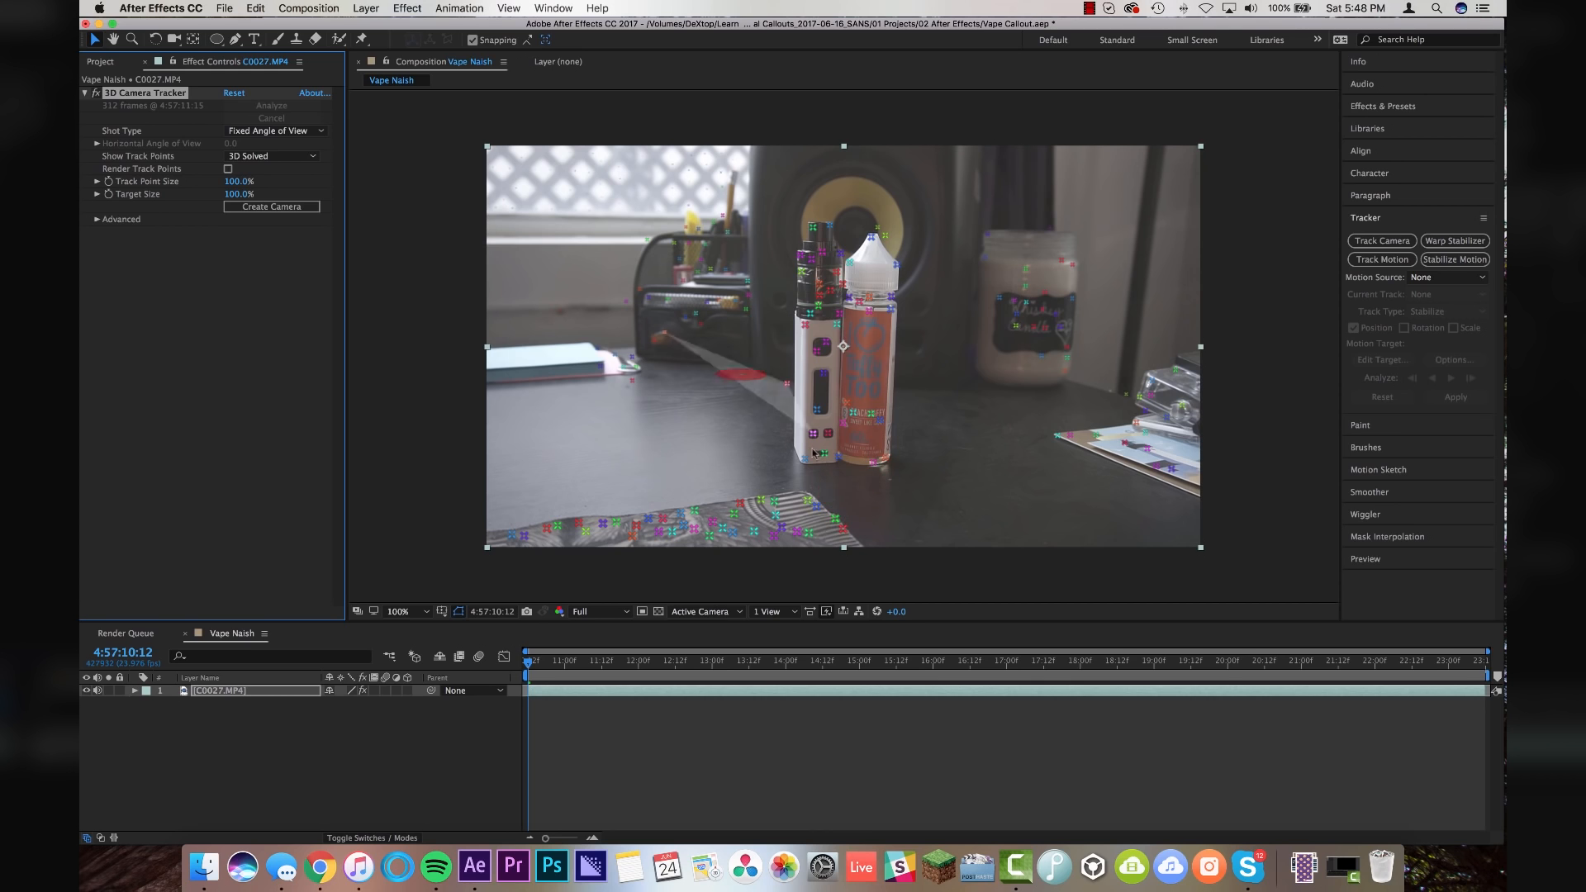
click(878, 309)
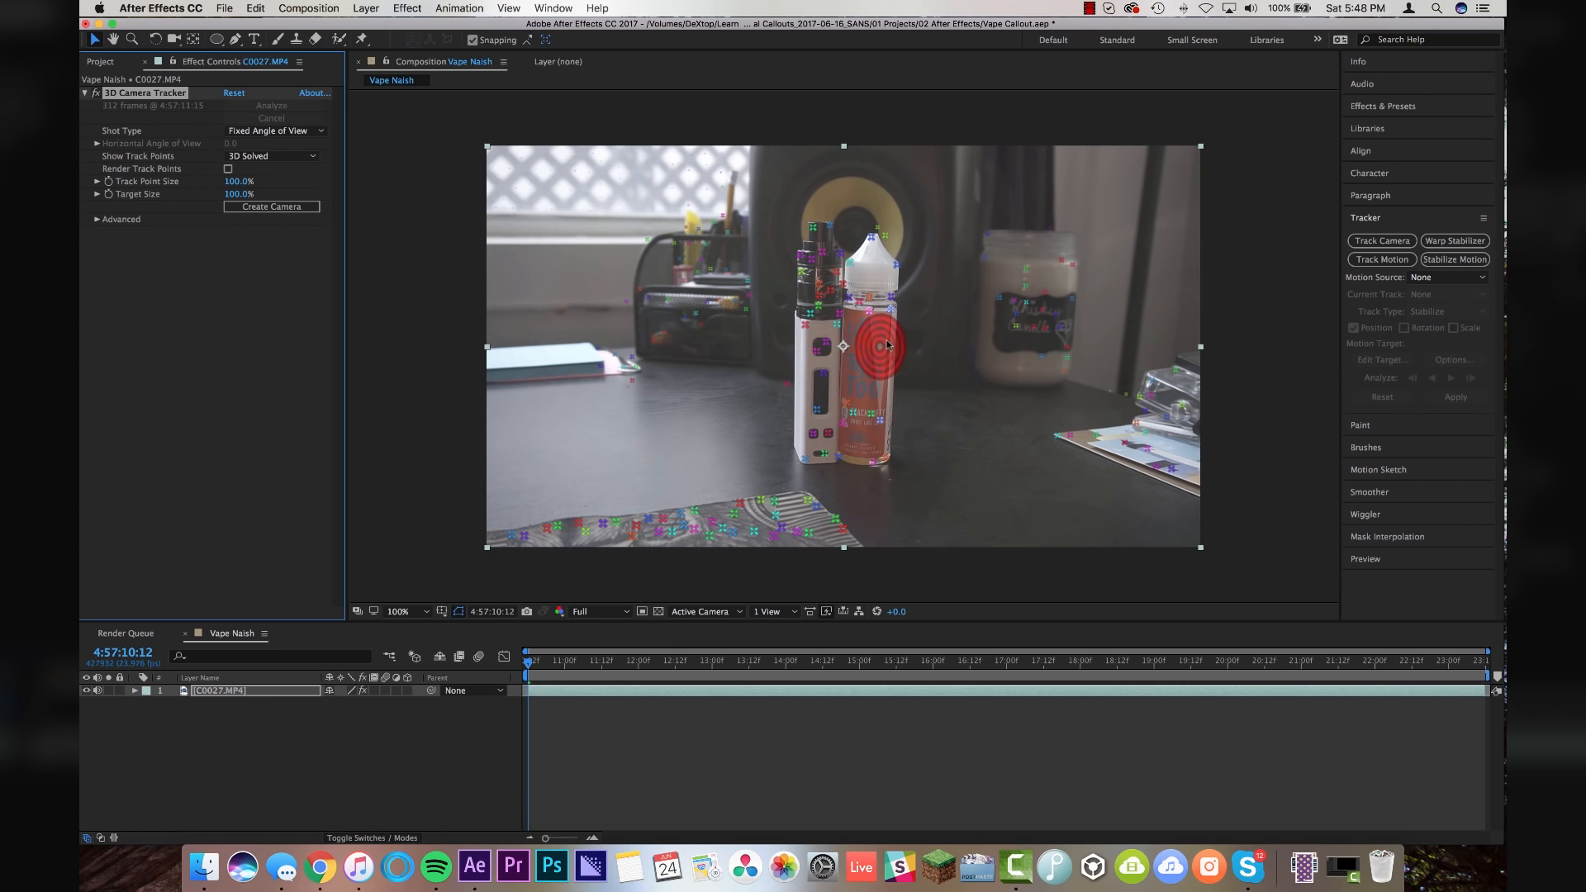
drag(879, 344, 824, 334)
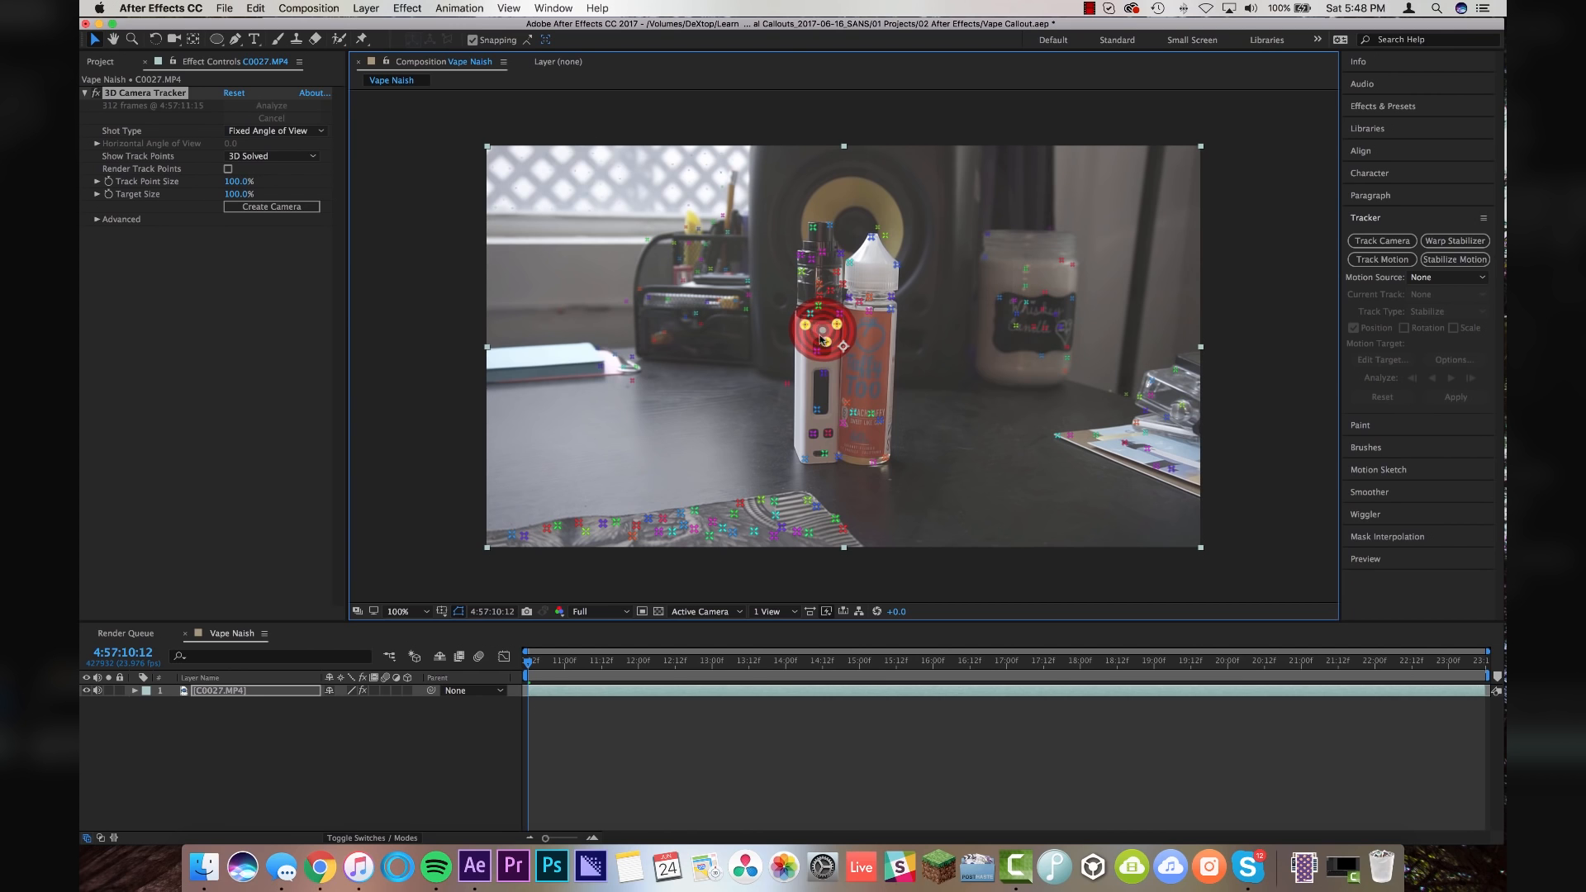
Create a solid and tracker camera on the vape points, plus a second solid at the bottle top
right_click(824, 337)
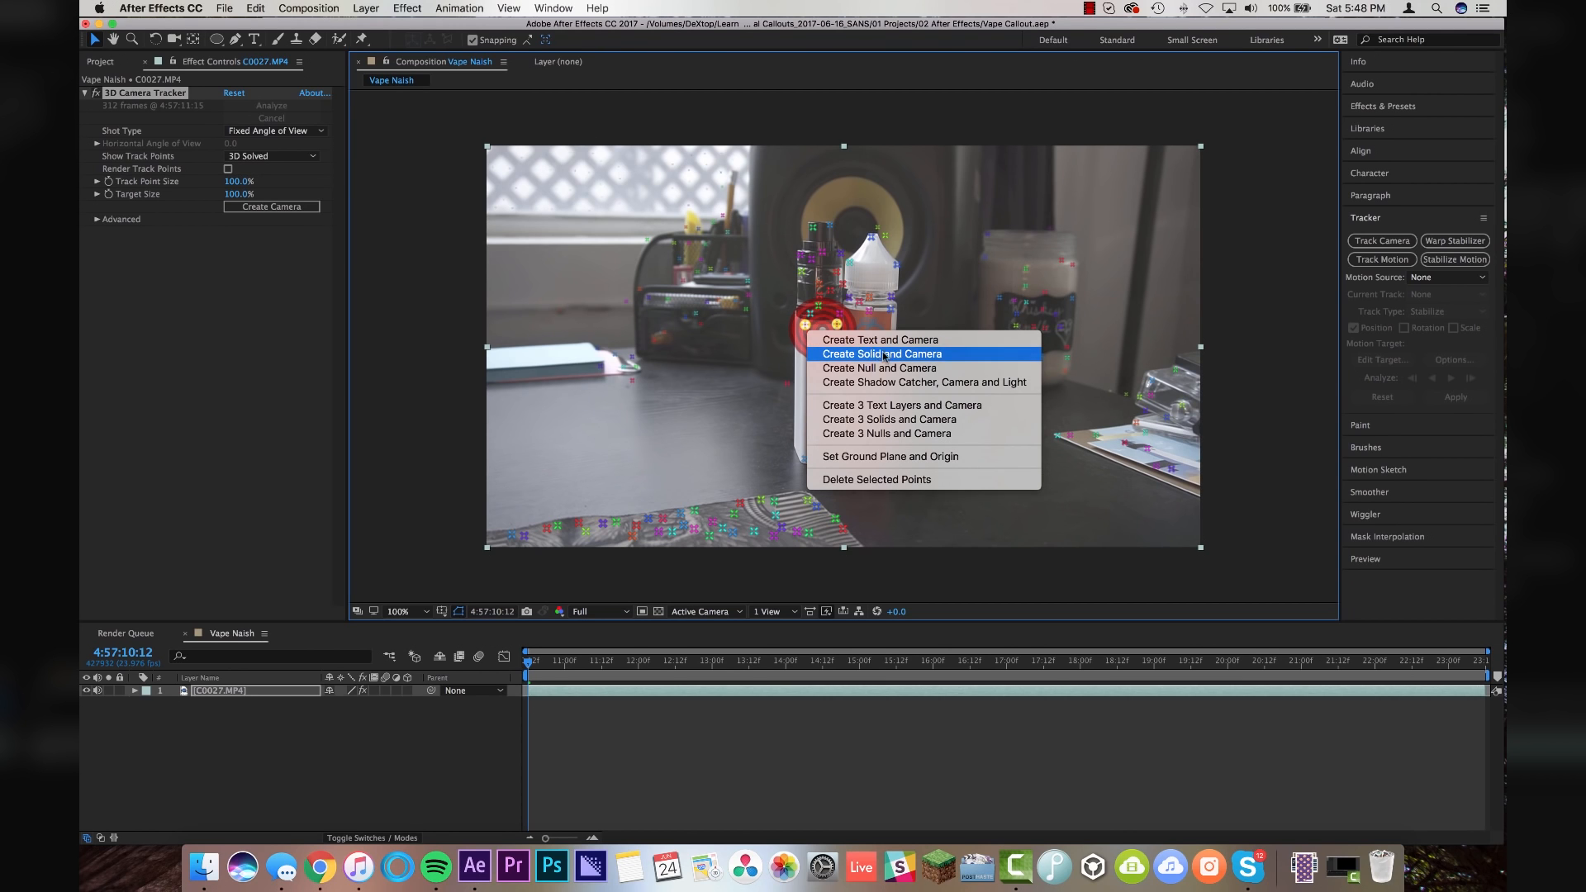
click(882, 353)
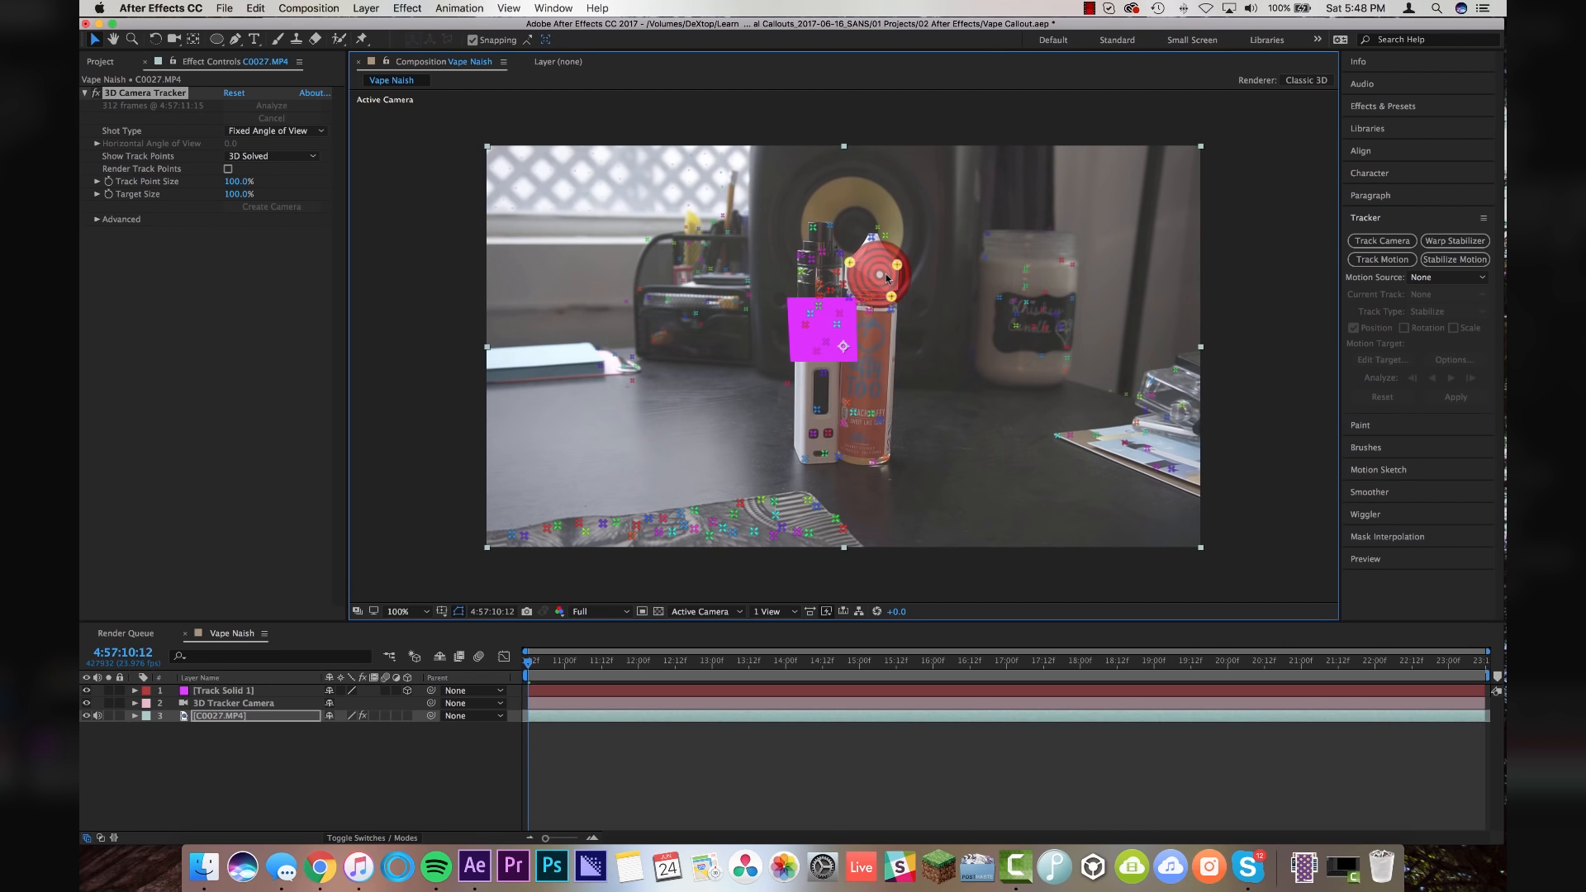
right_click(884, 278)
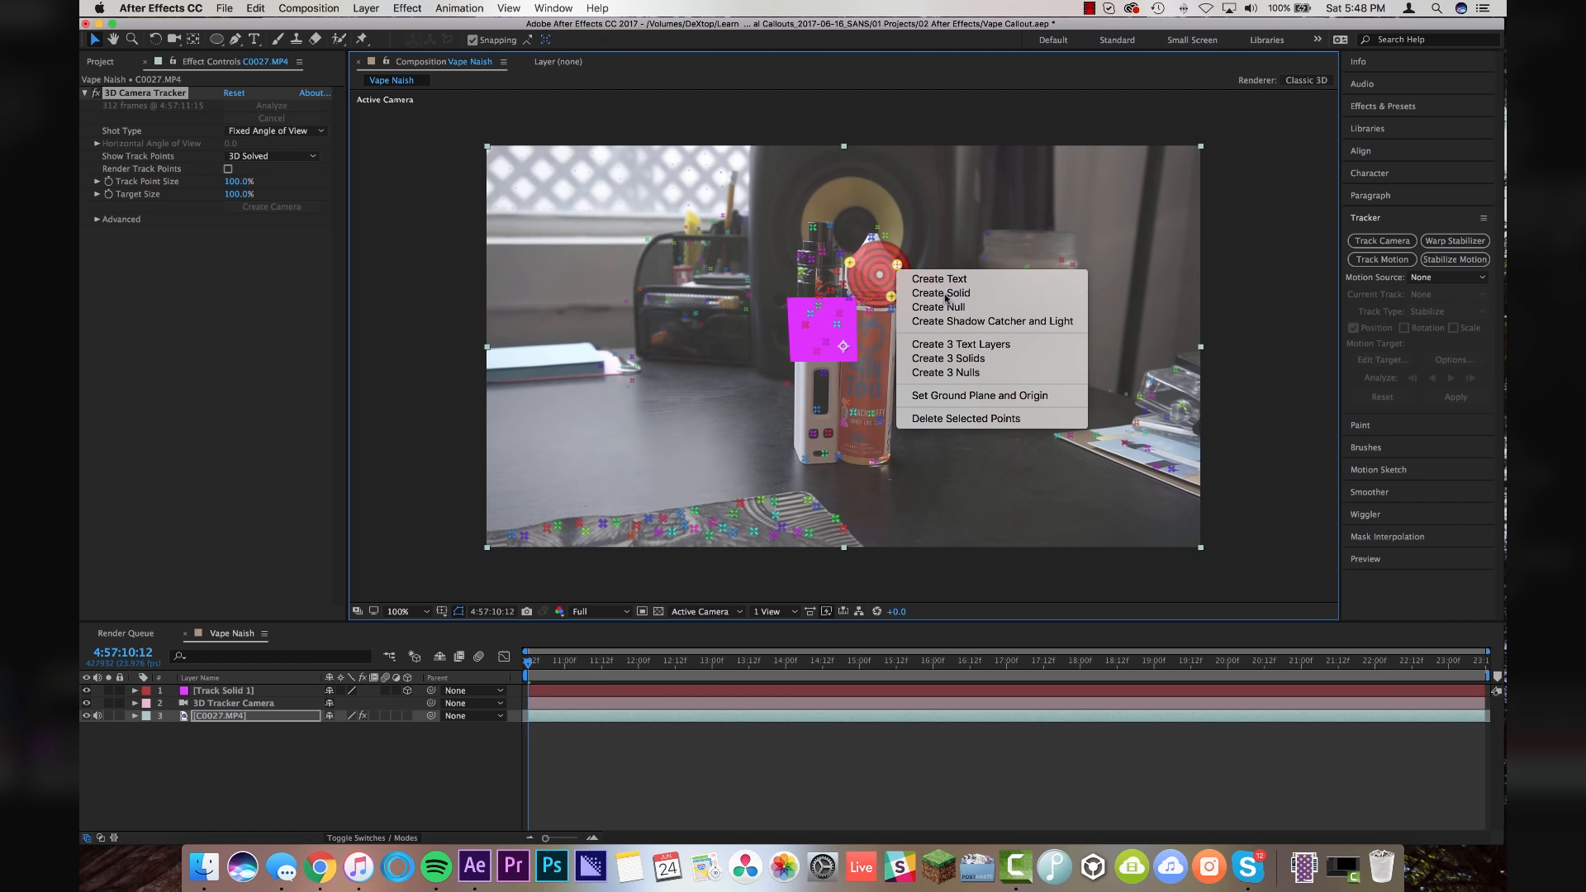
click(940, 293)
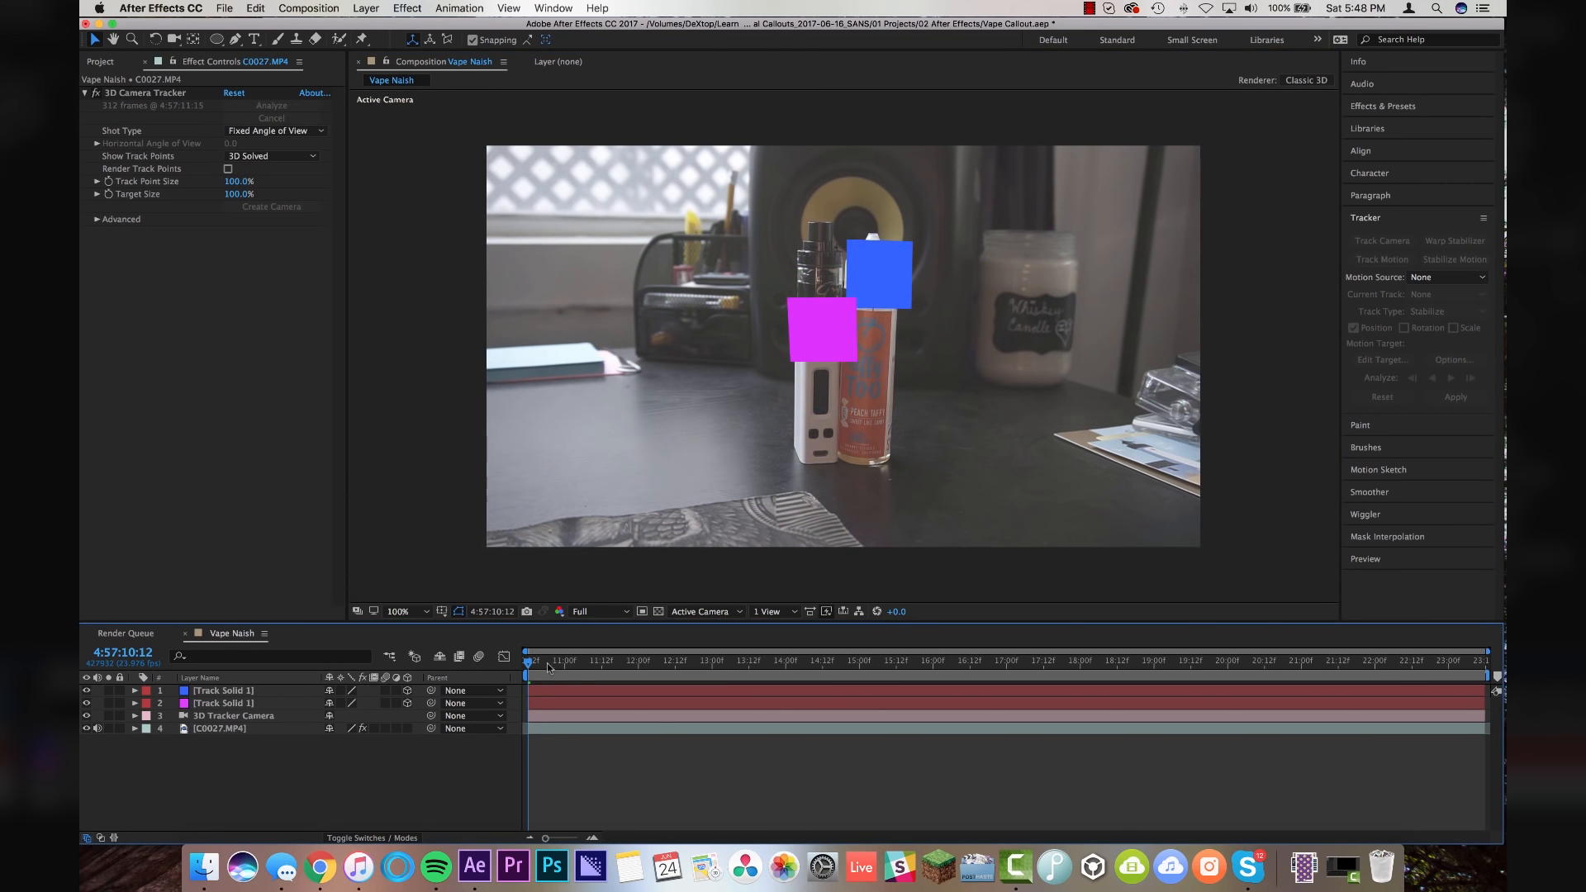
click(873, 661)
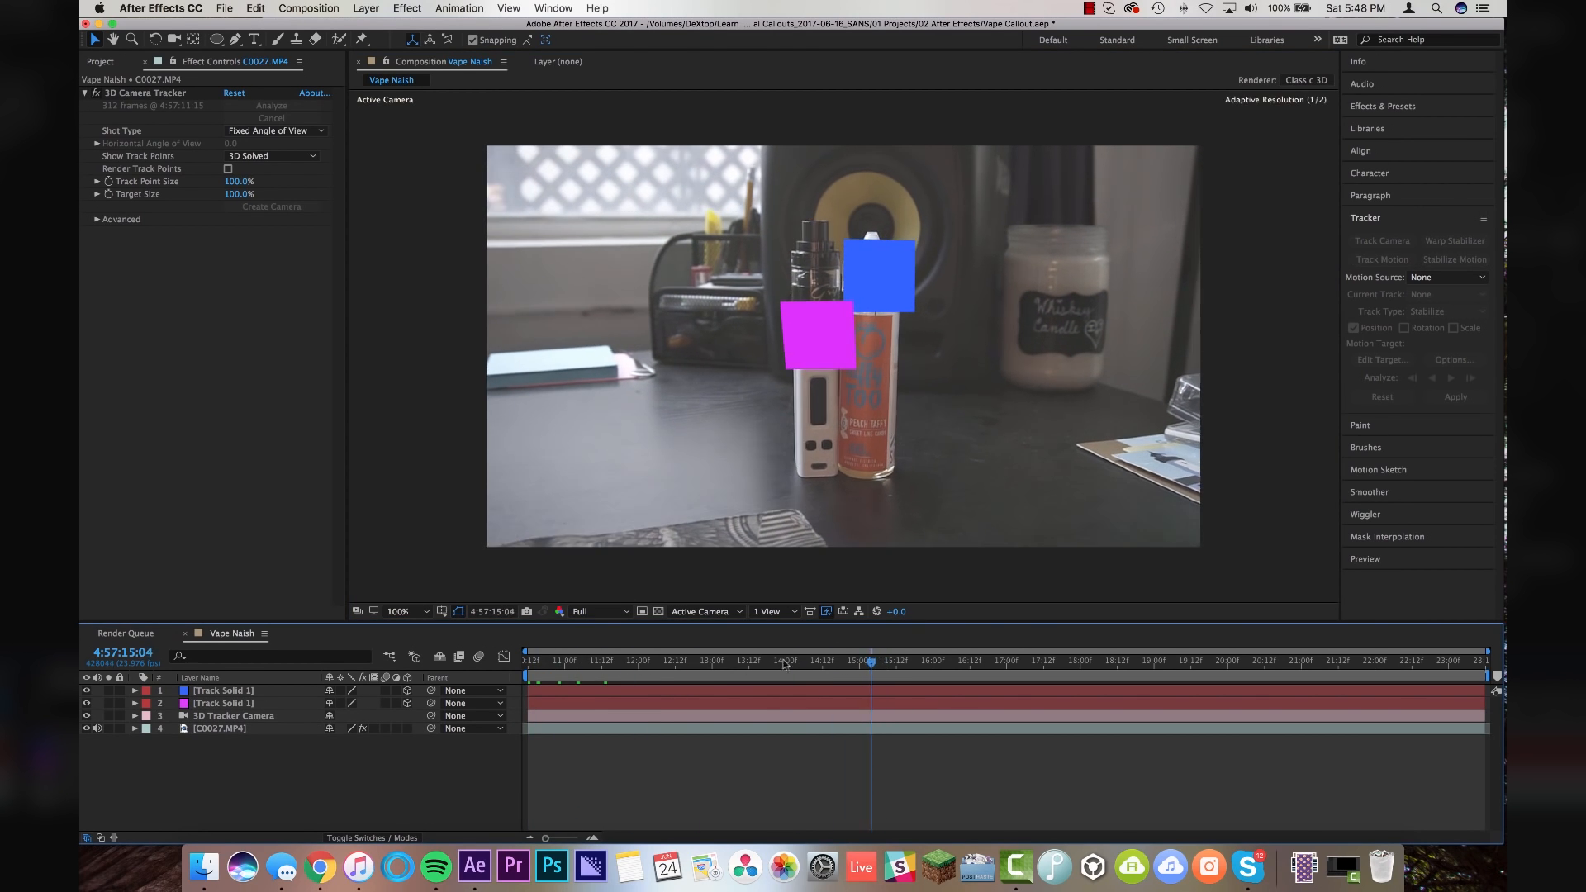
click(749, 662)
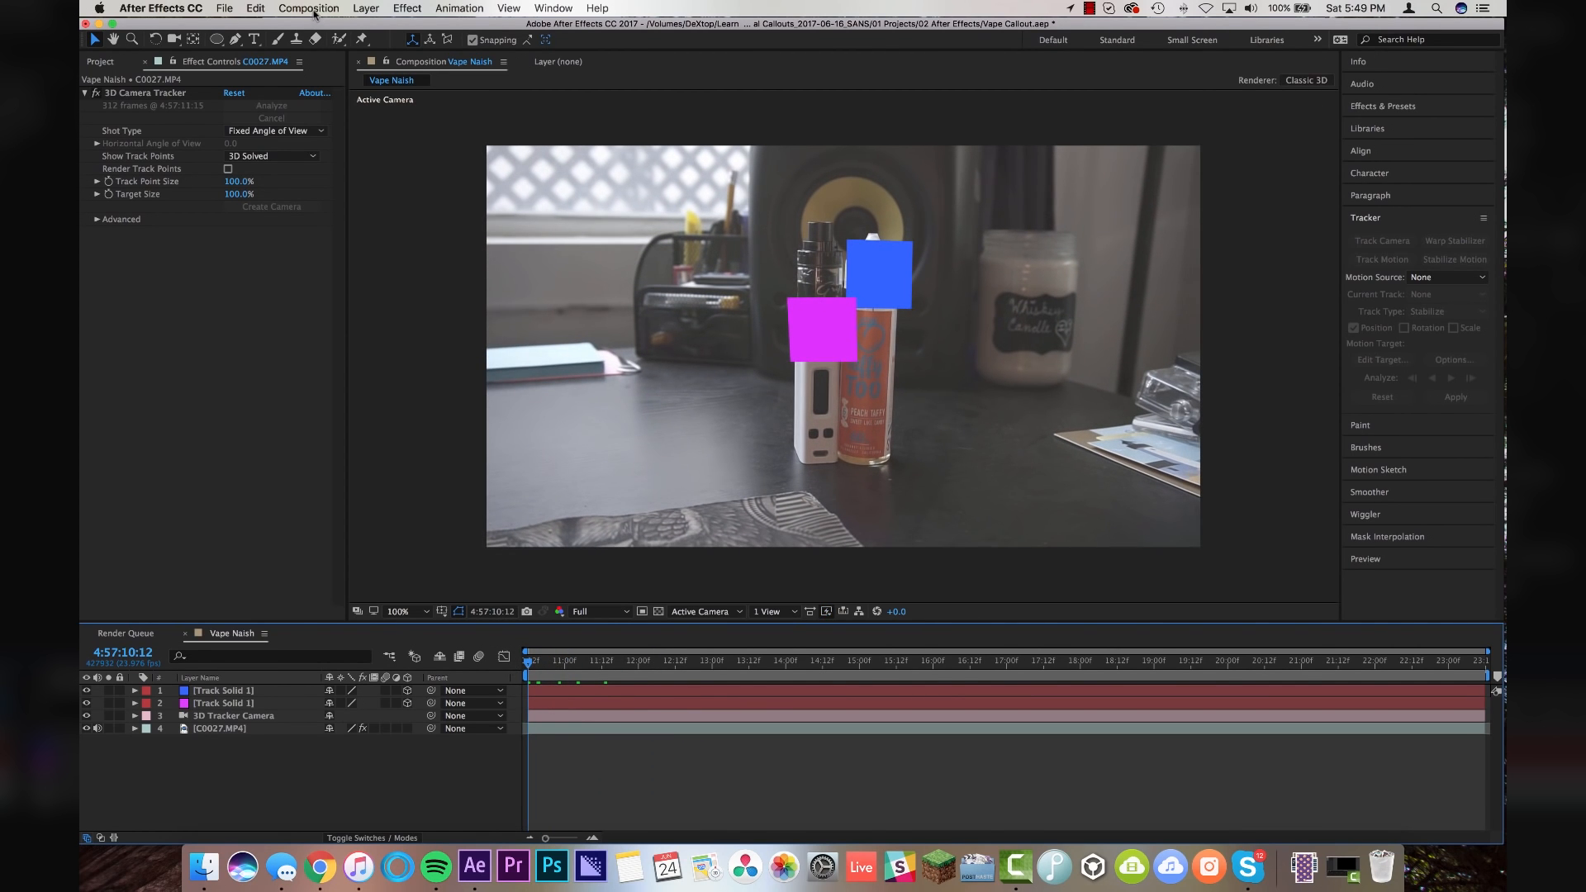
Create a 1920×1080, 15-second Comp 4 and add an adjustment layer to it
click(308, 8)
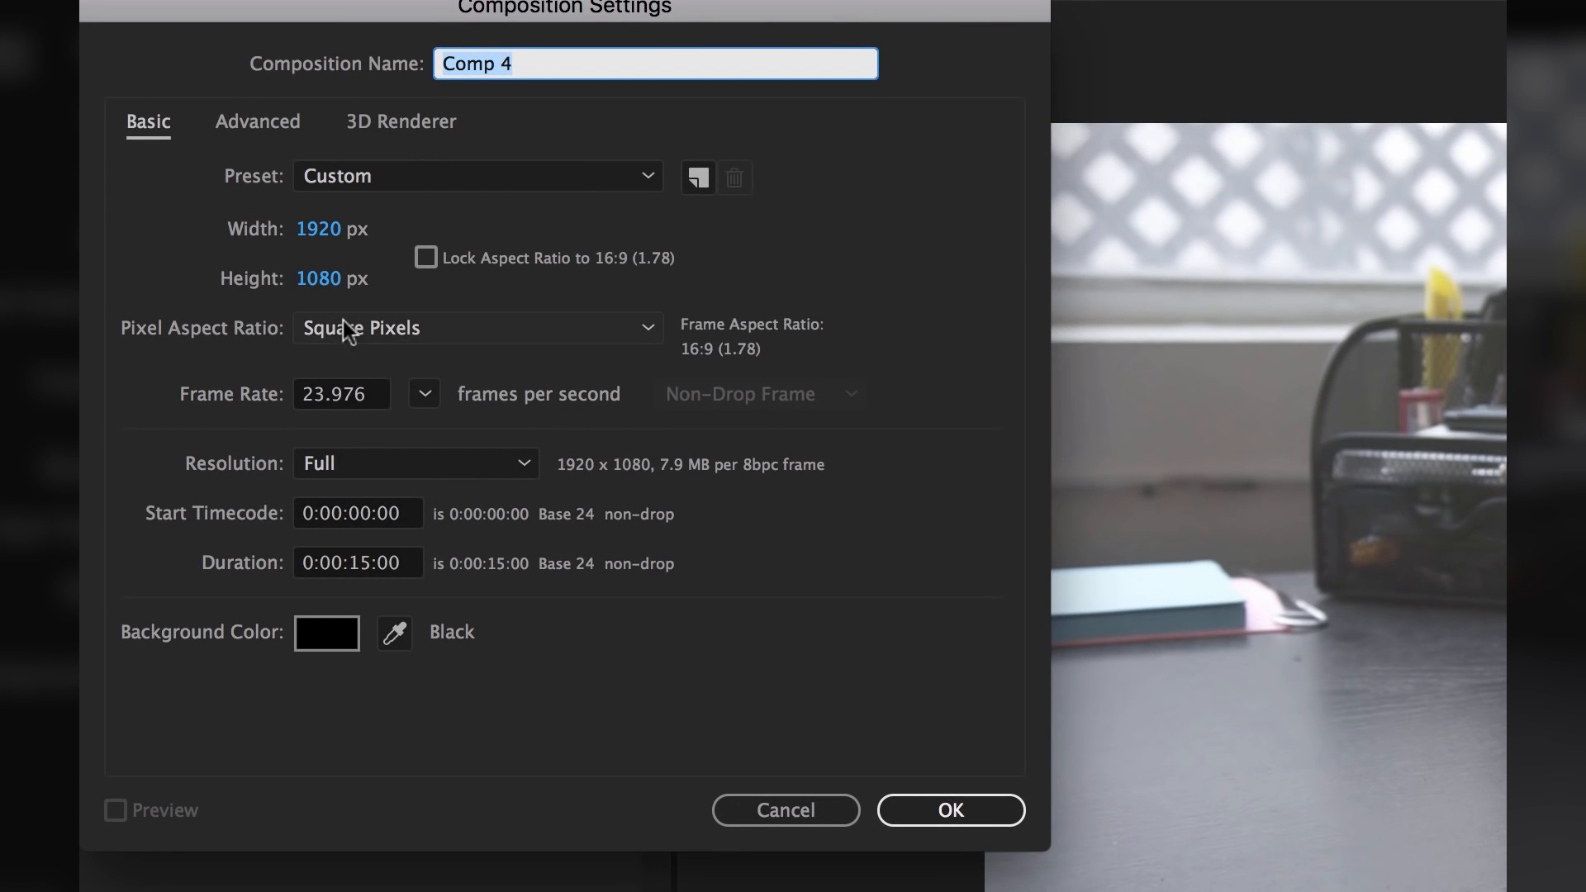
click(950, 811)
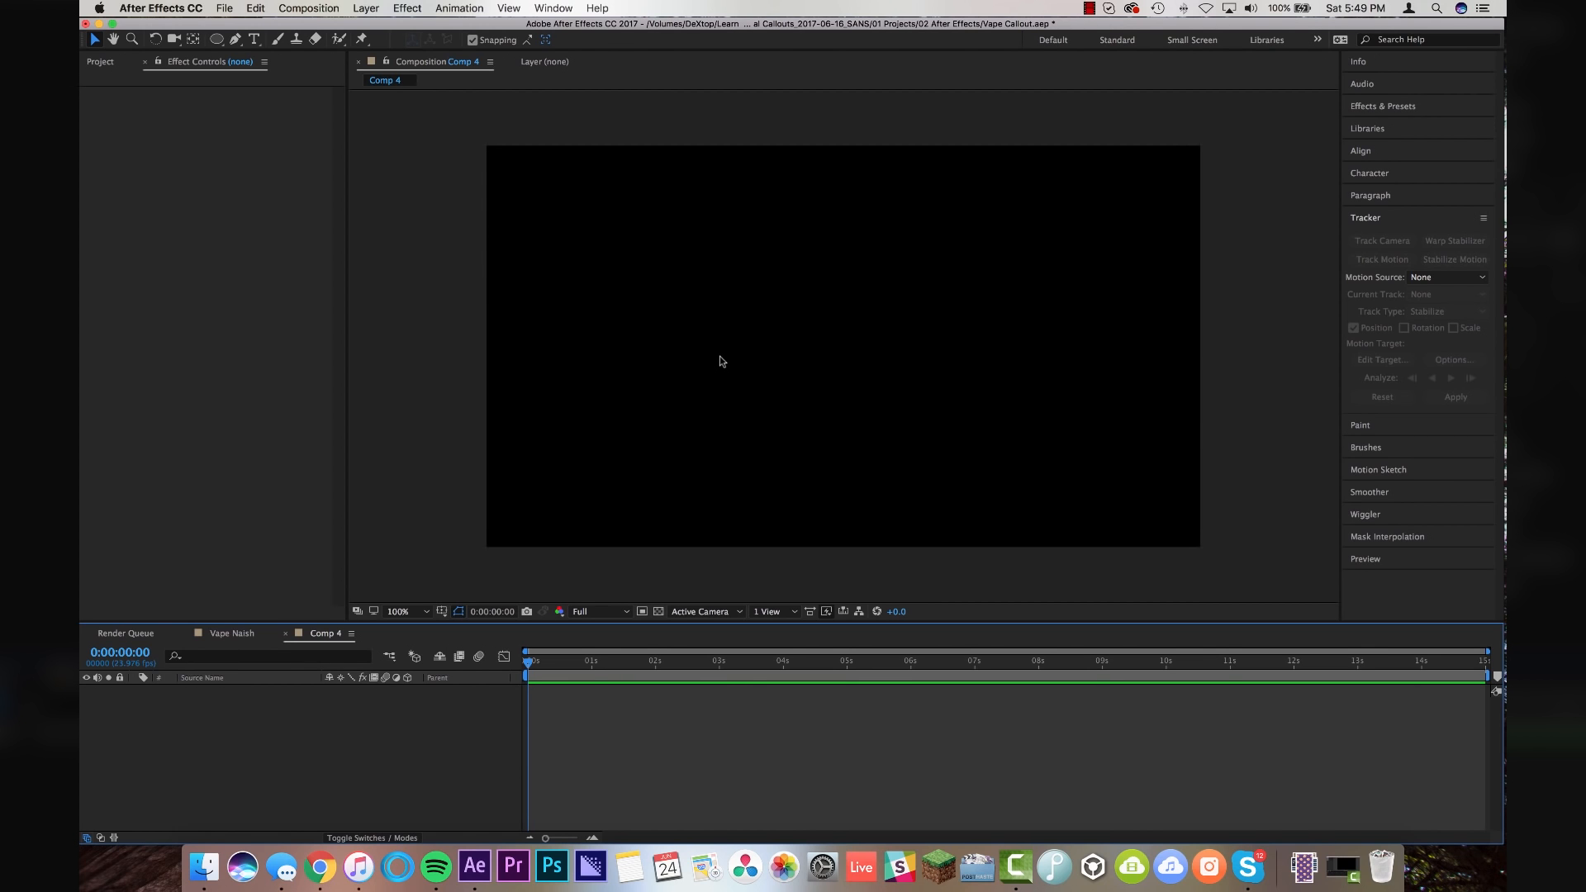
click(365, 8)
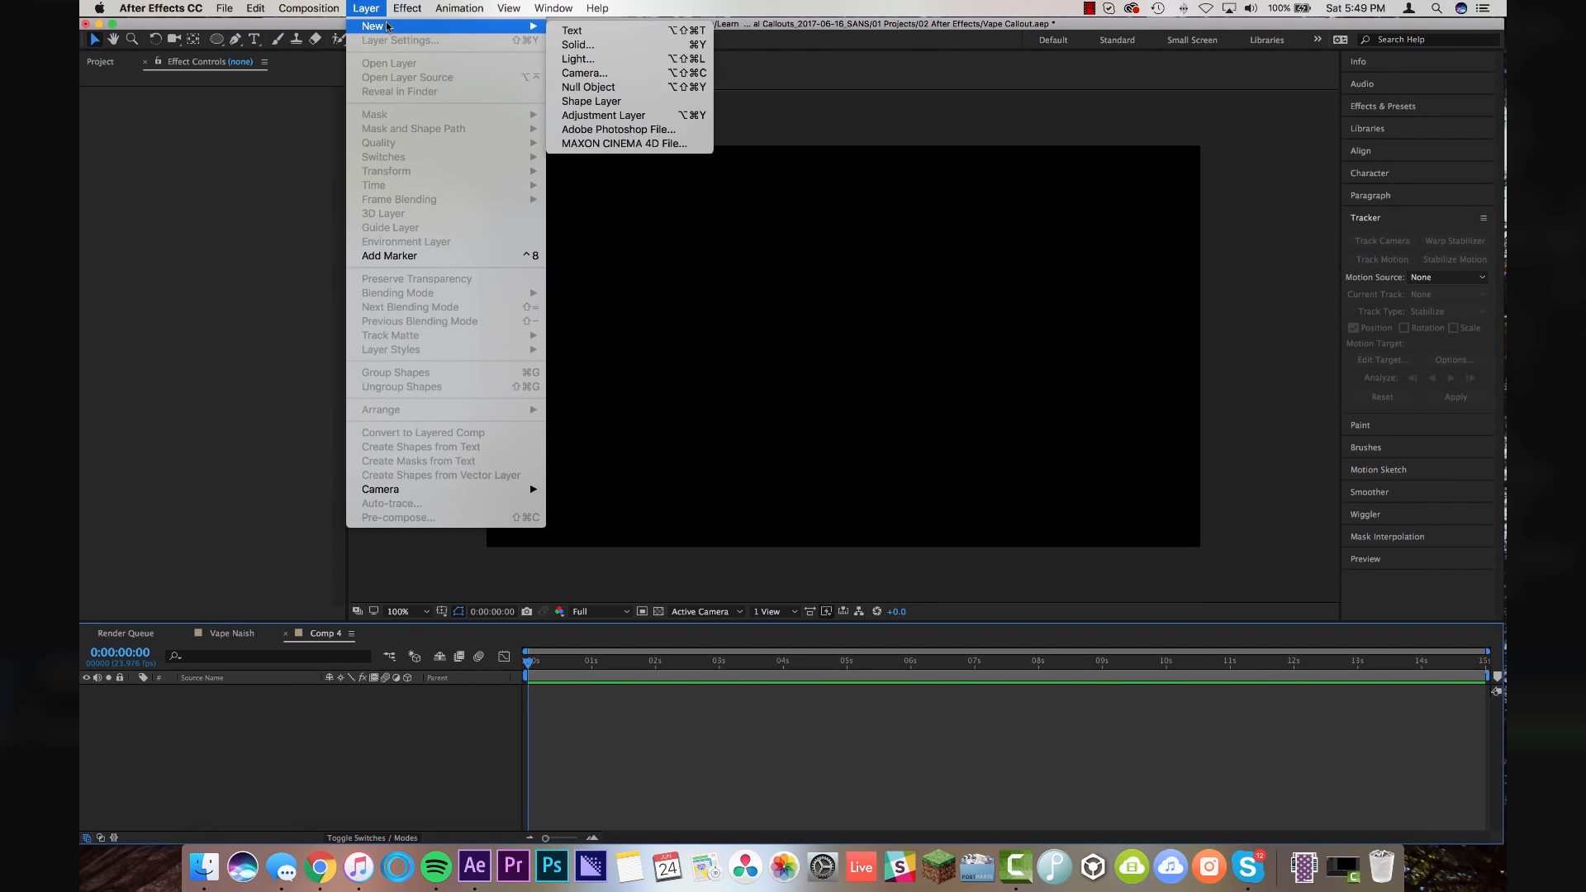
click(602, 114)
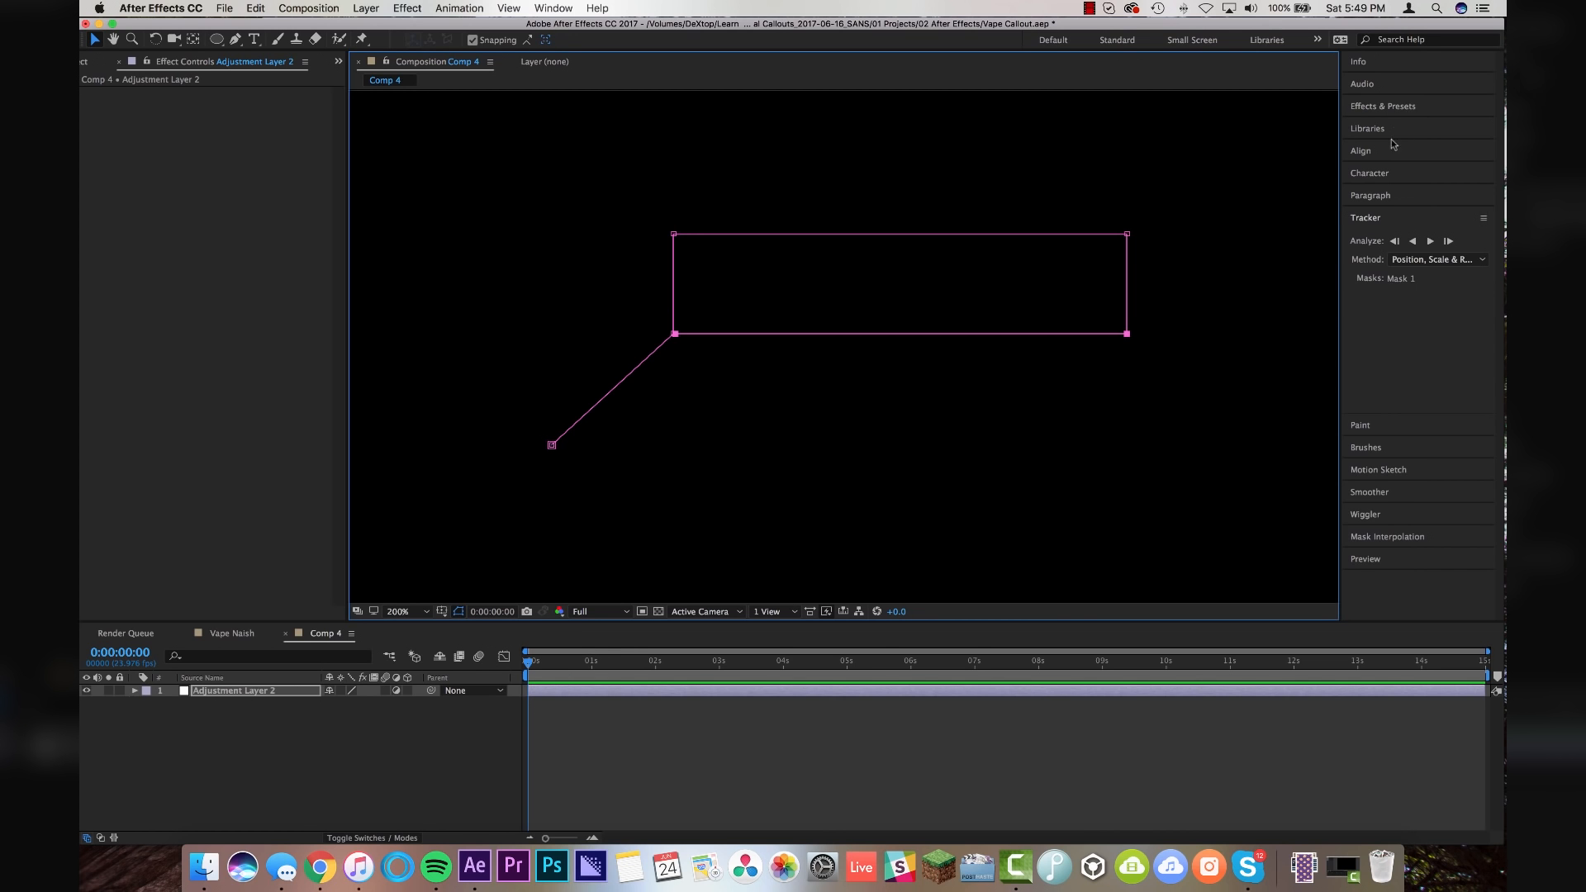
Keyframe the mask's Stroke End from 0% to 100% over one second with Easy Ease
text(type)
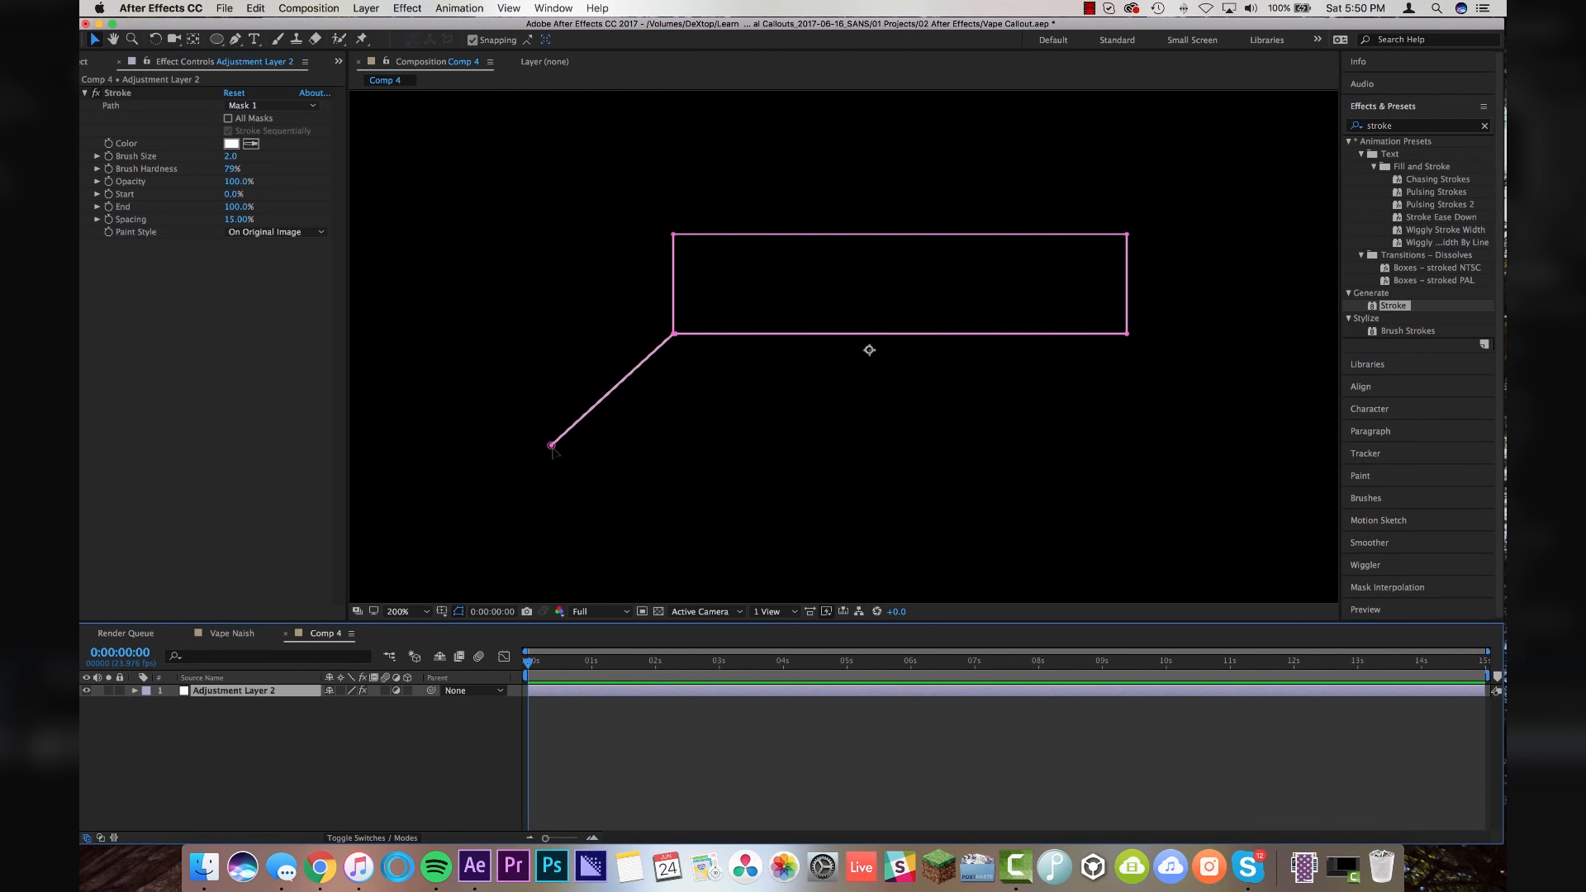
mouse_move(1244, 196)
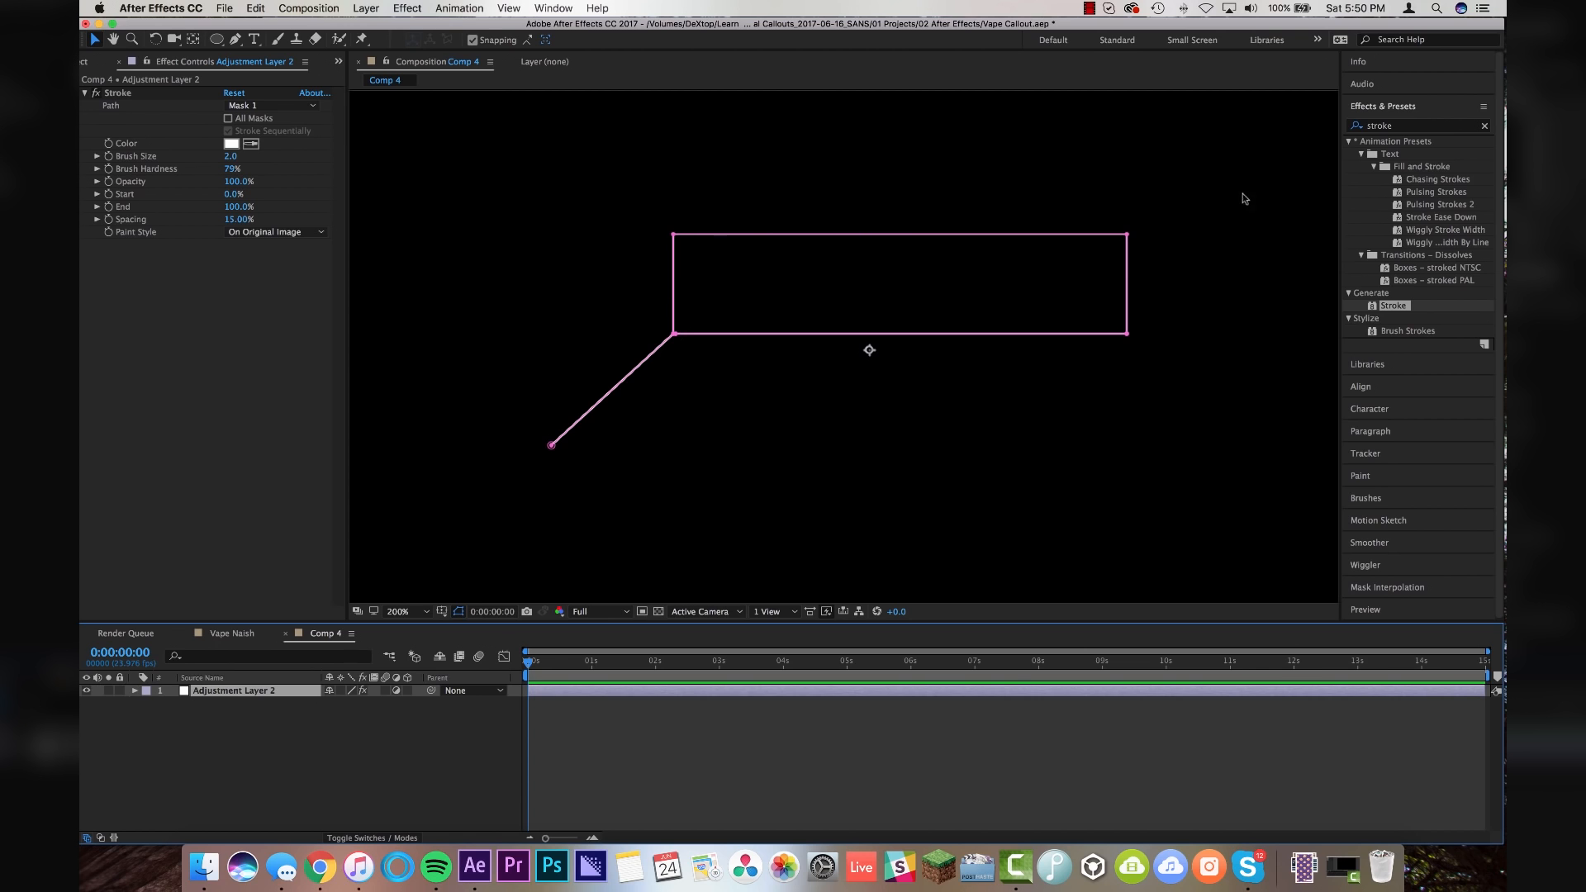
right_click(234, 690)
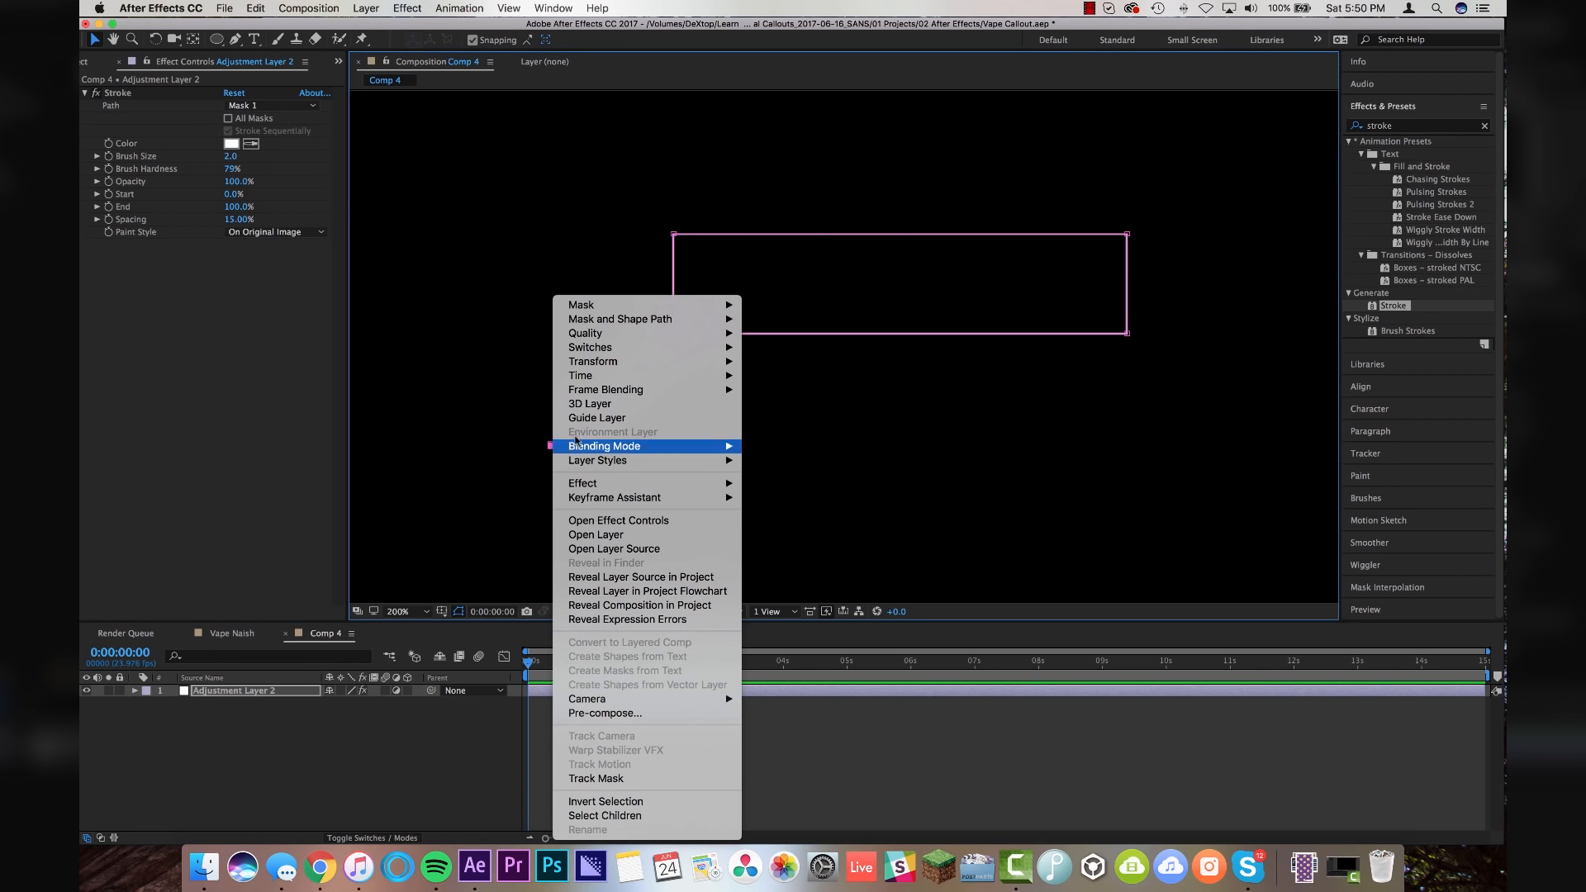
mouse_move(619, 318)
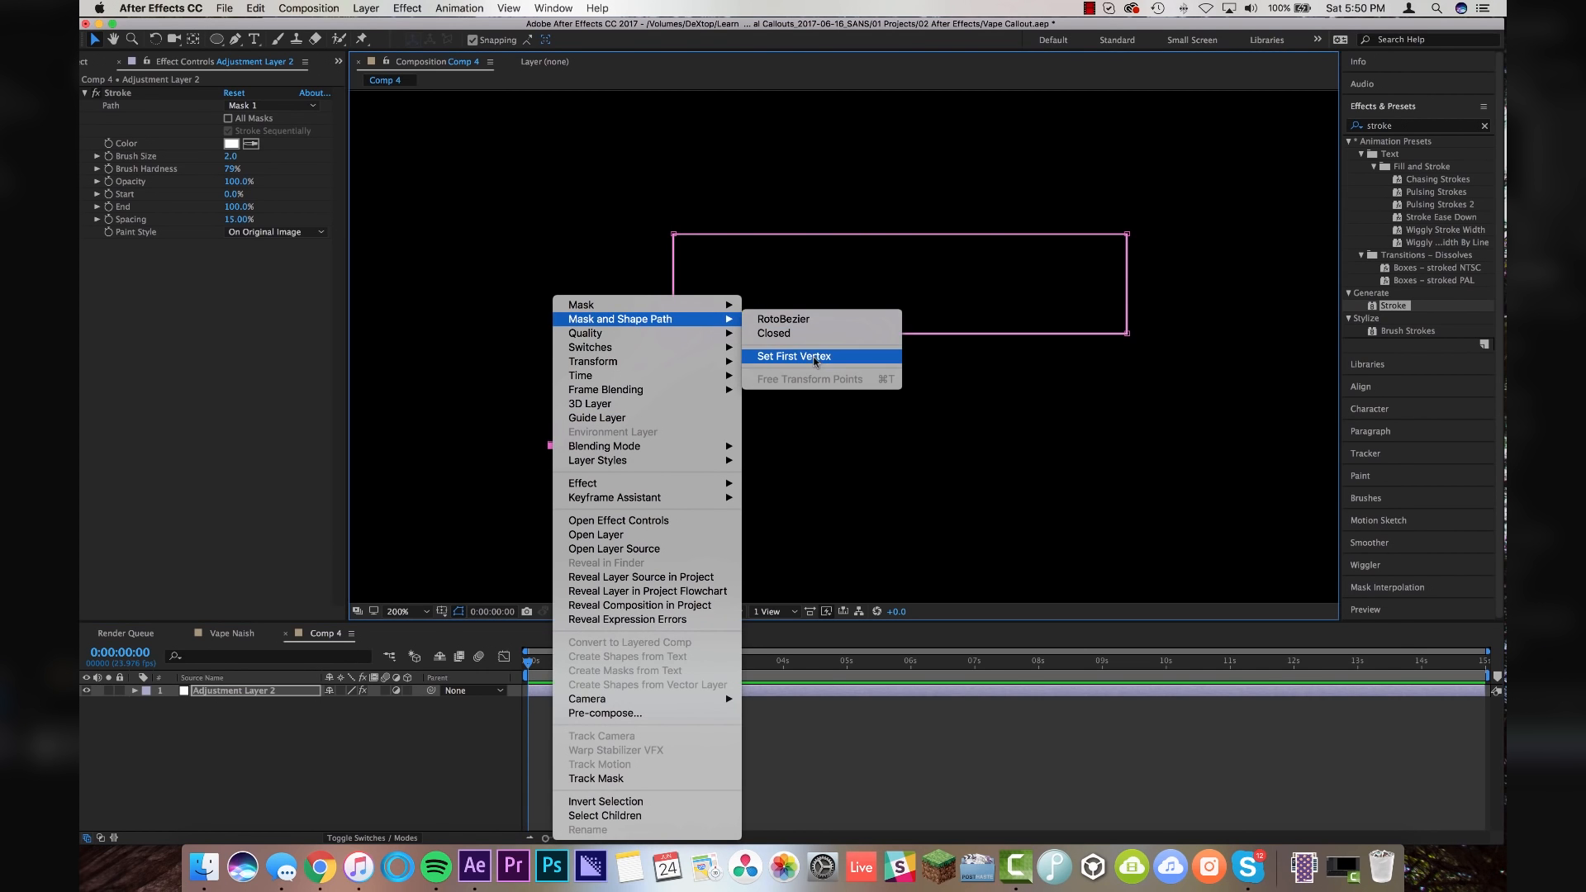
click(795, 356)
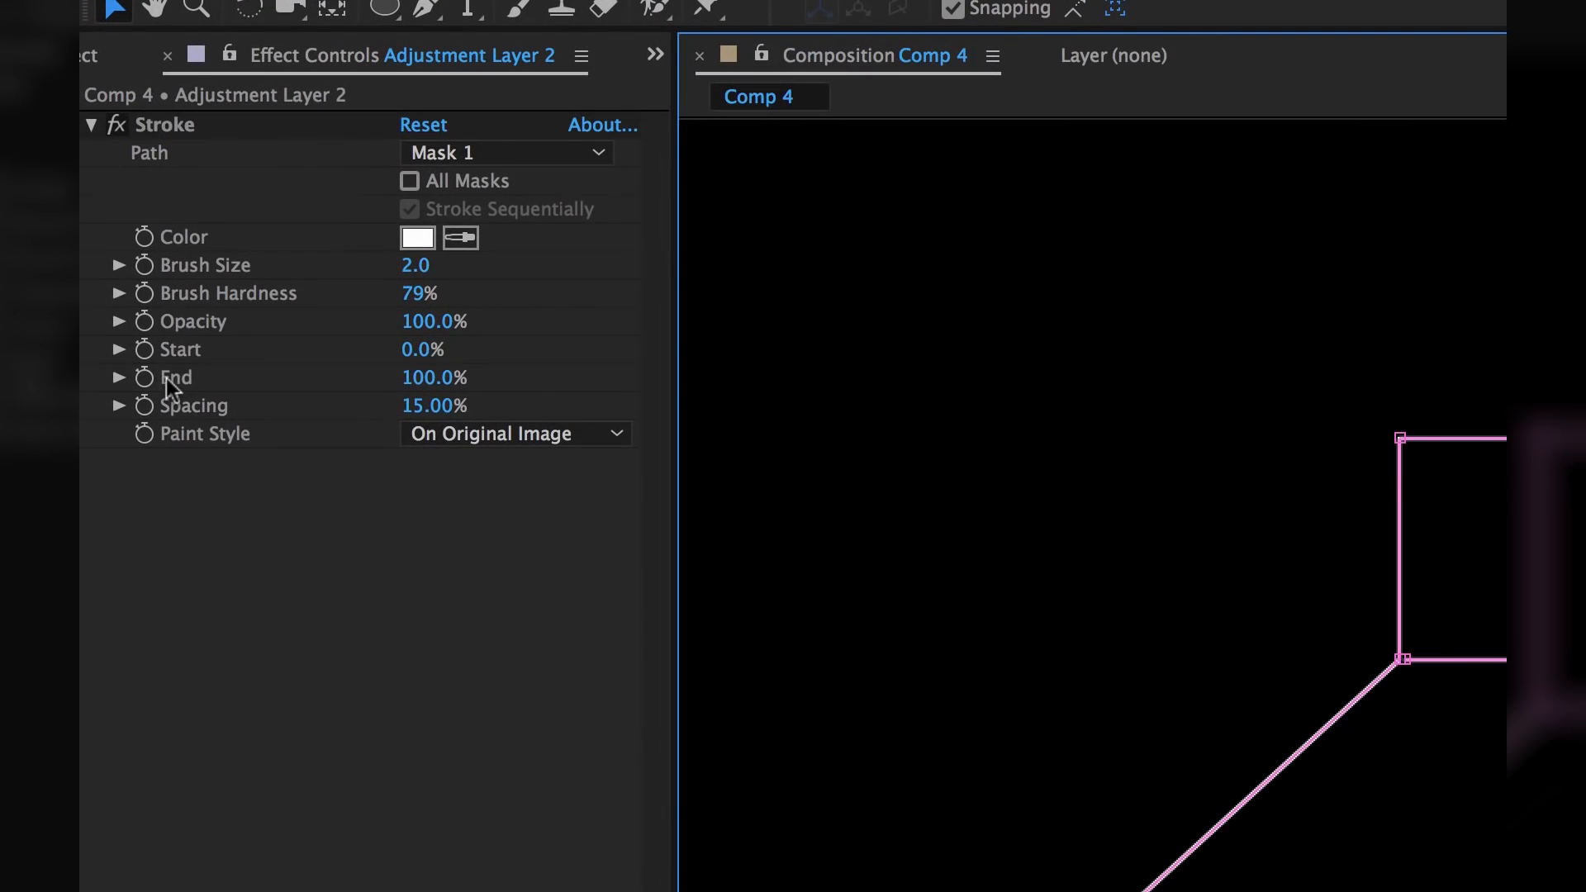
mouse_move(149, 393)
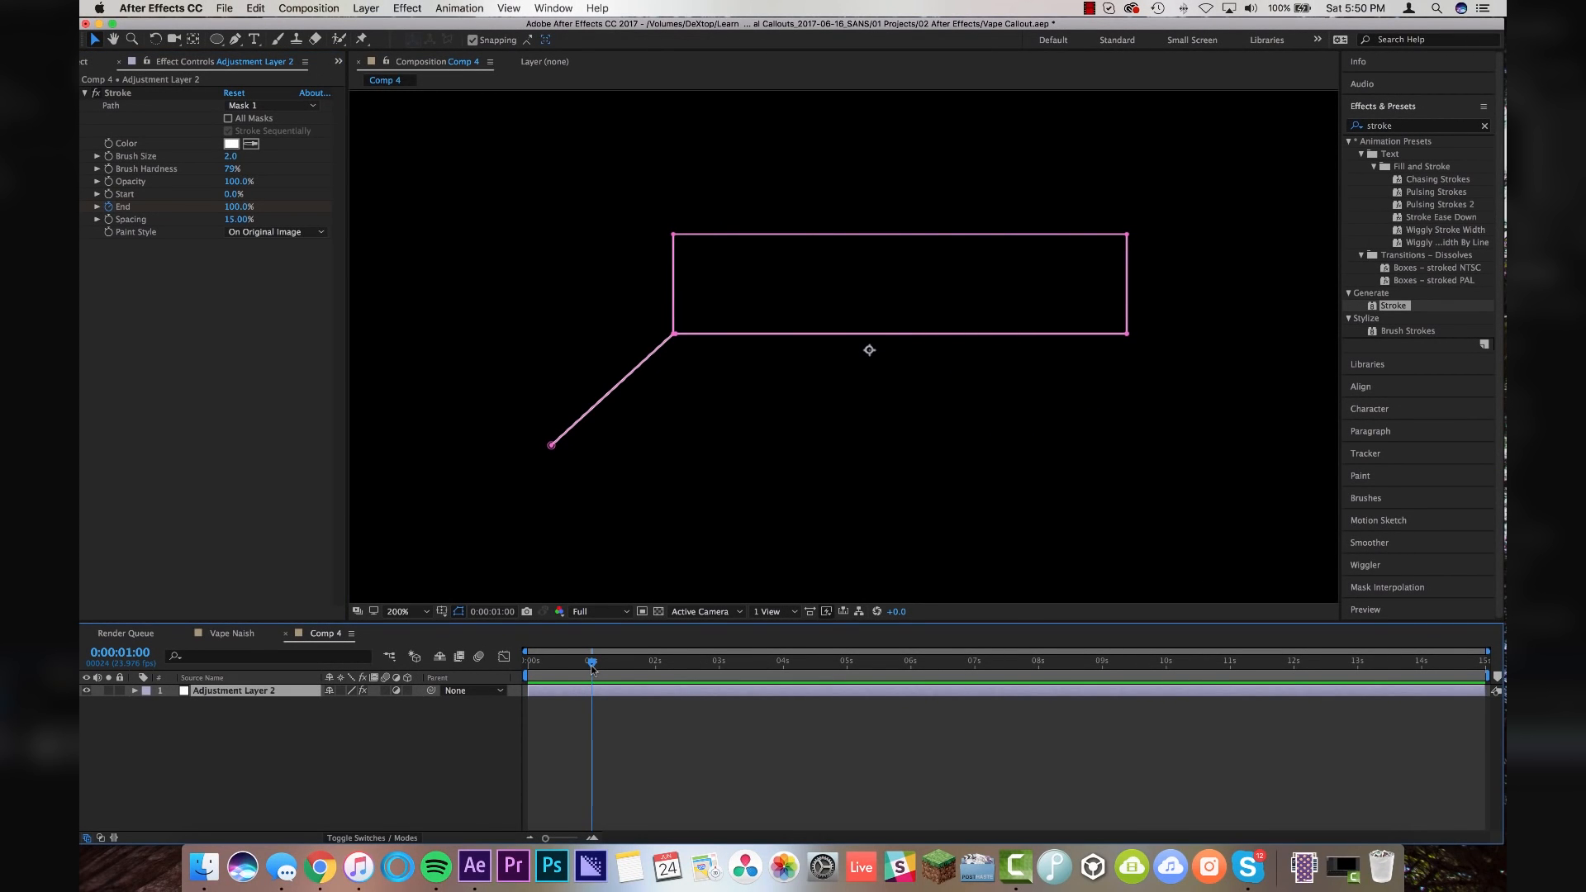
key(u)
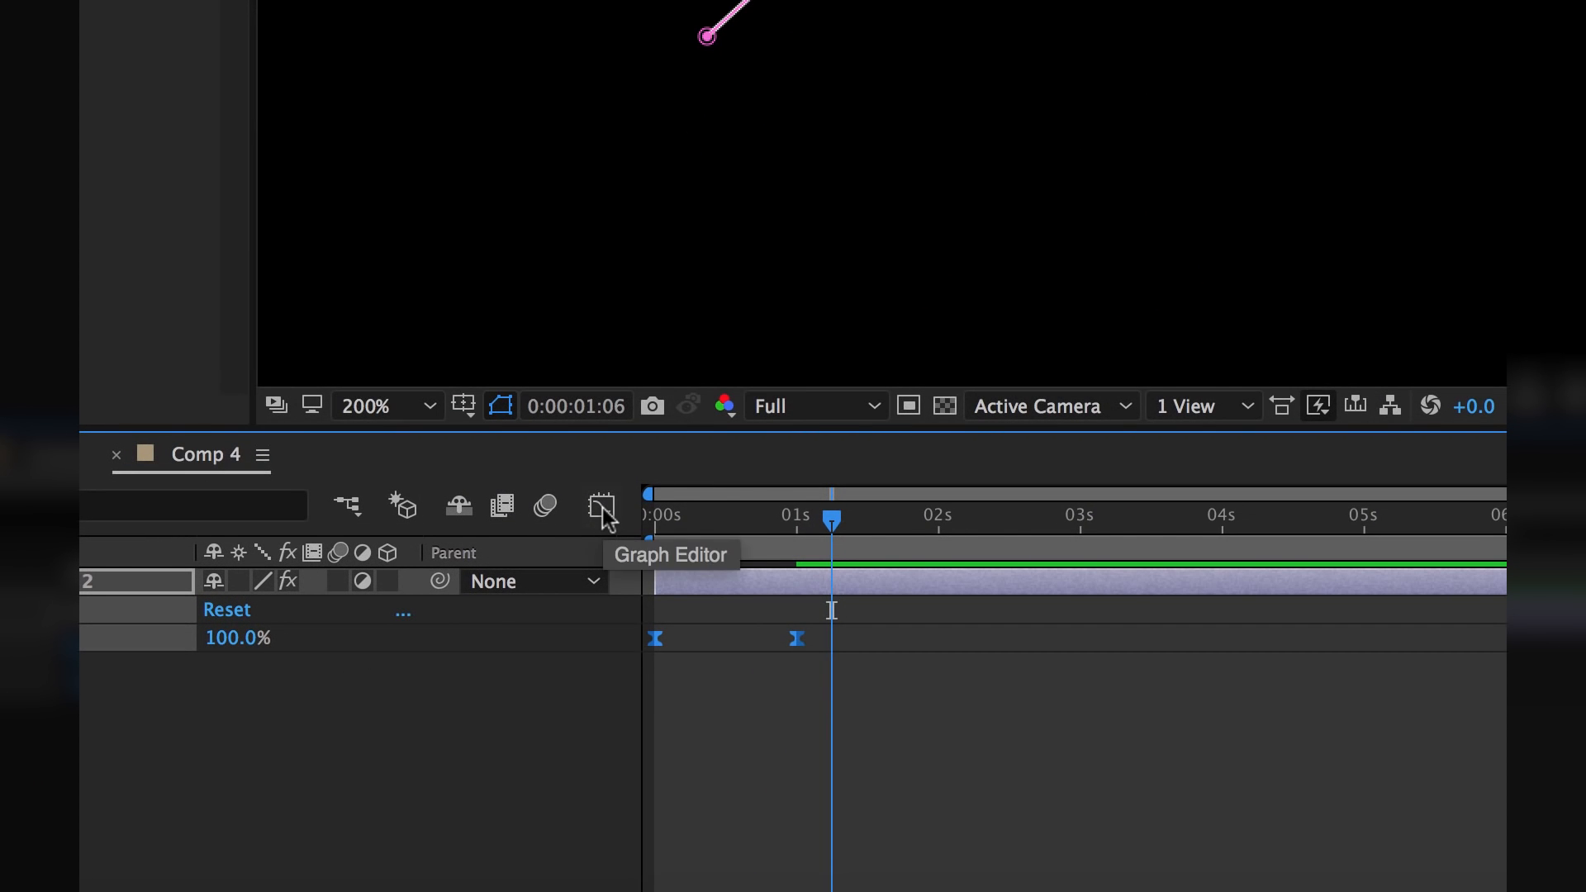
click(600, 506)
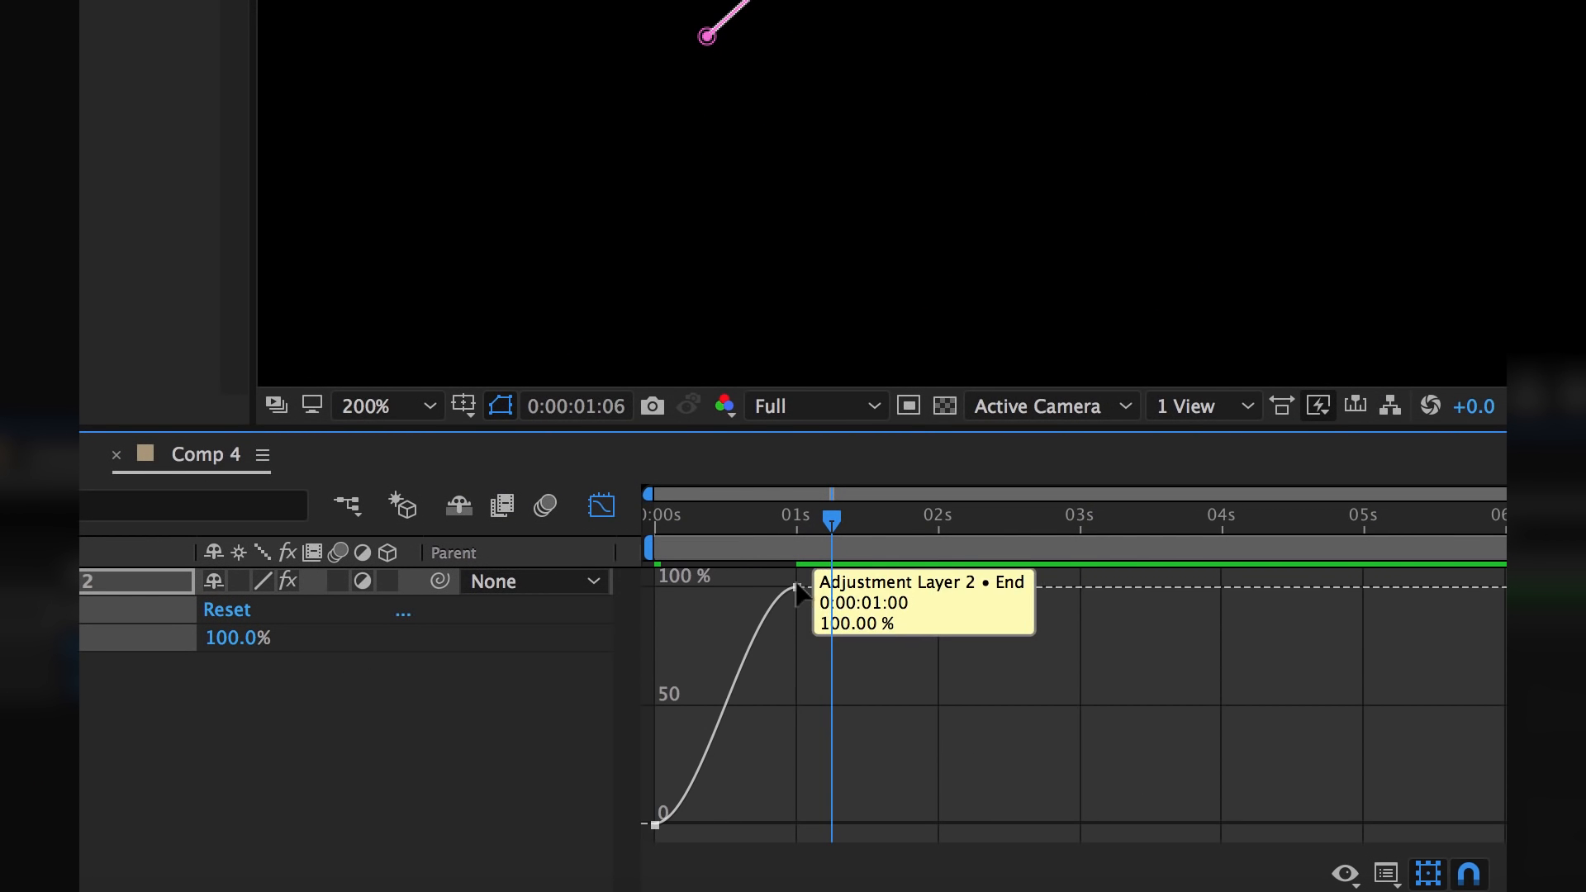
click(795, 588)
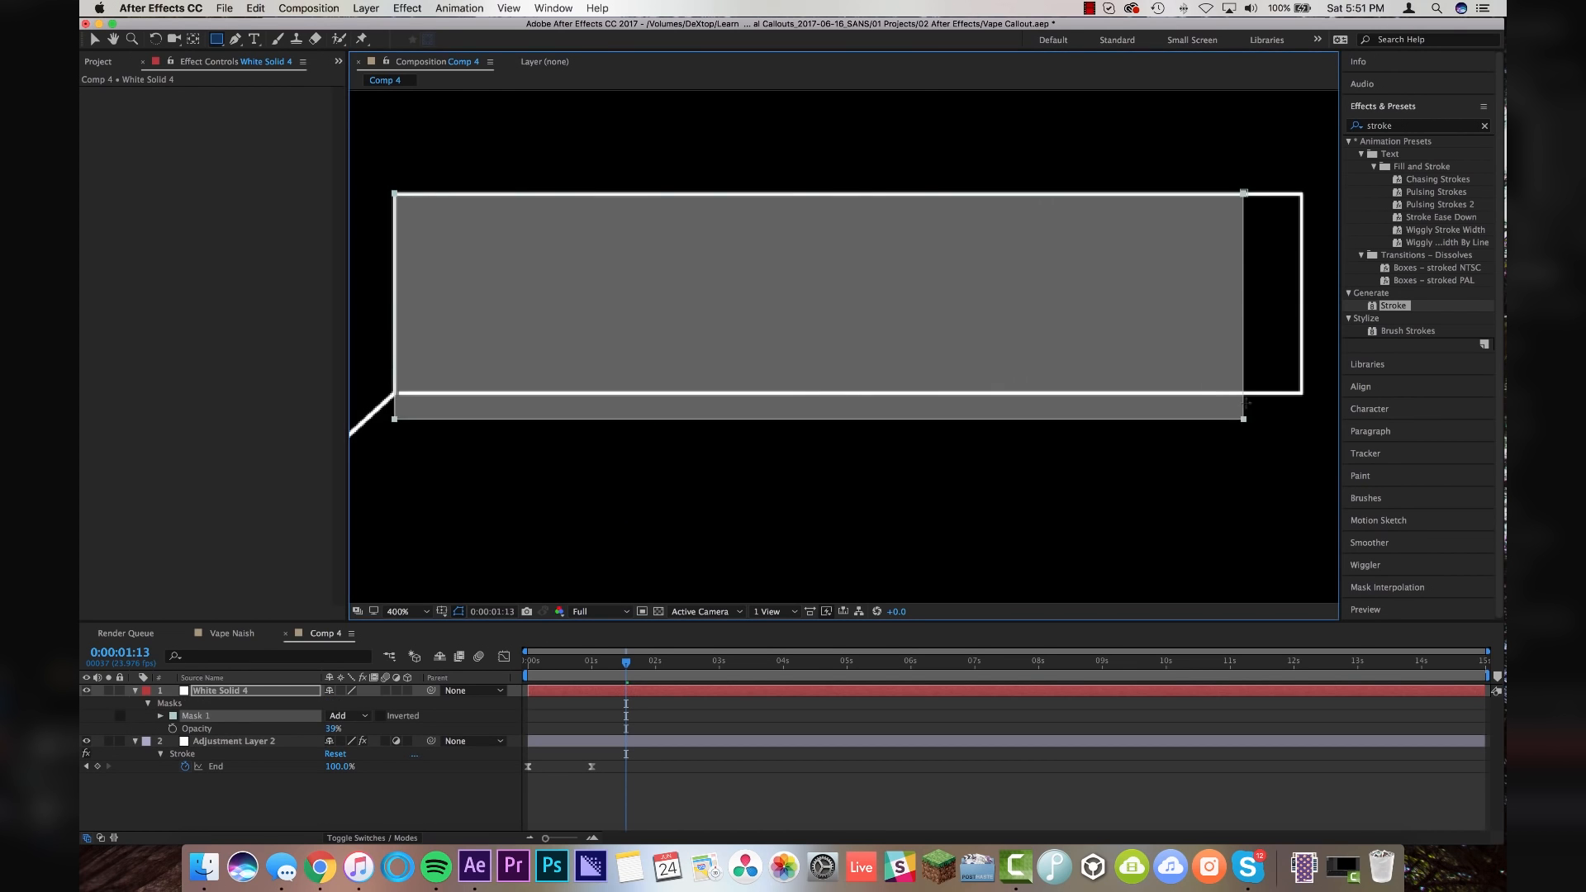
Stretch the white panel over the box, fade its opacity in to 40%, and begin a new solid
drag(625, 663, 569, 663)
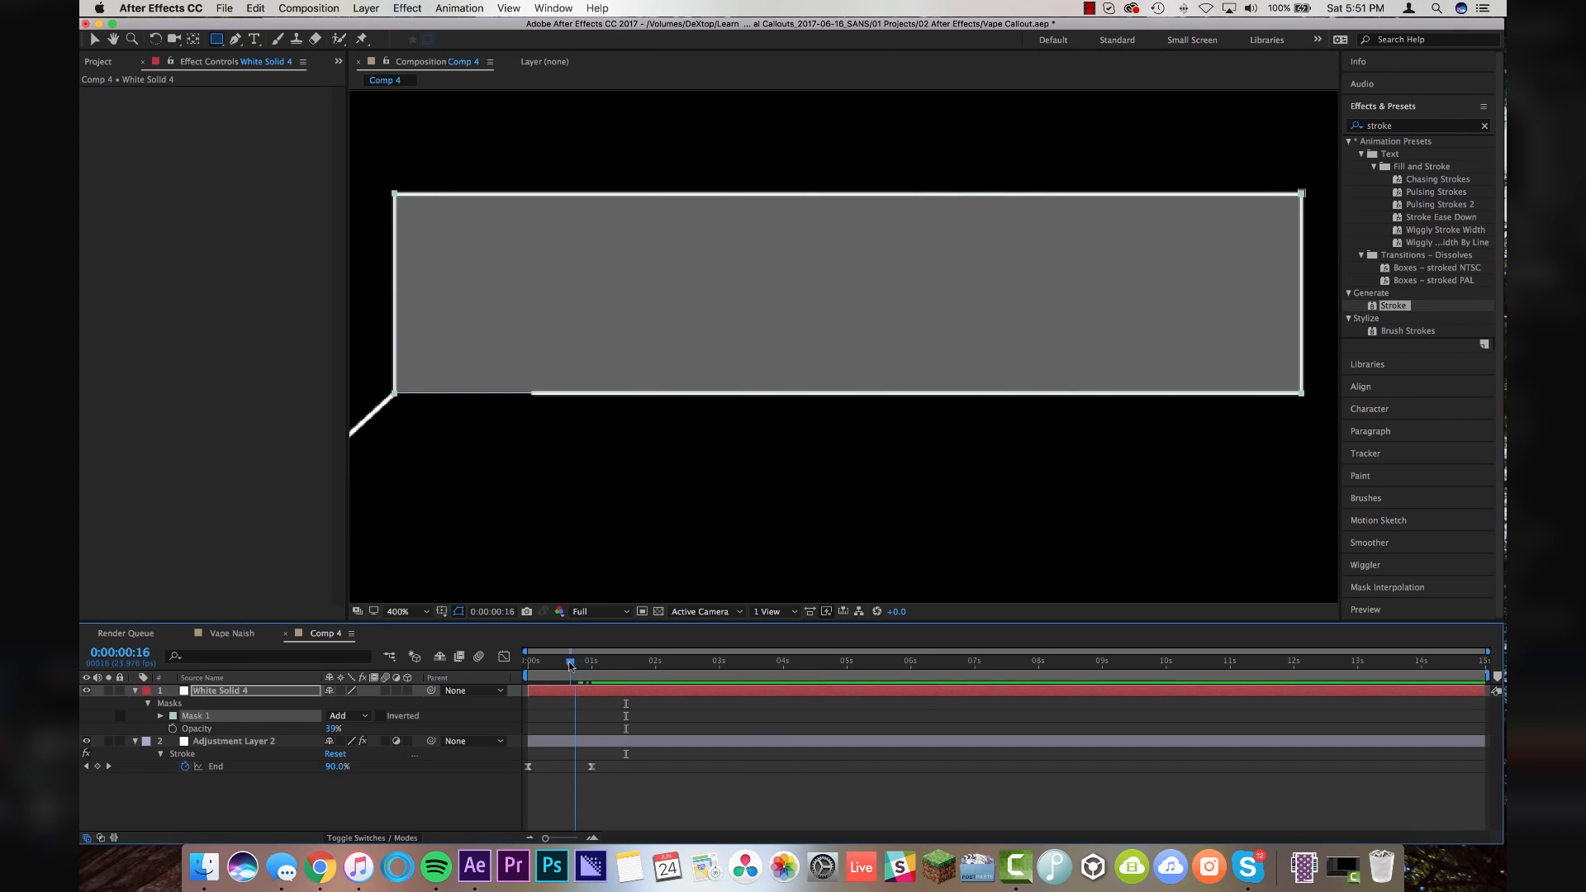
drag(569, 662, 554, 662)
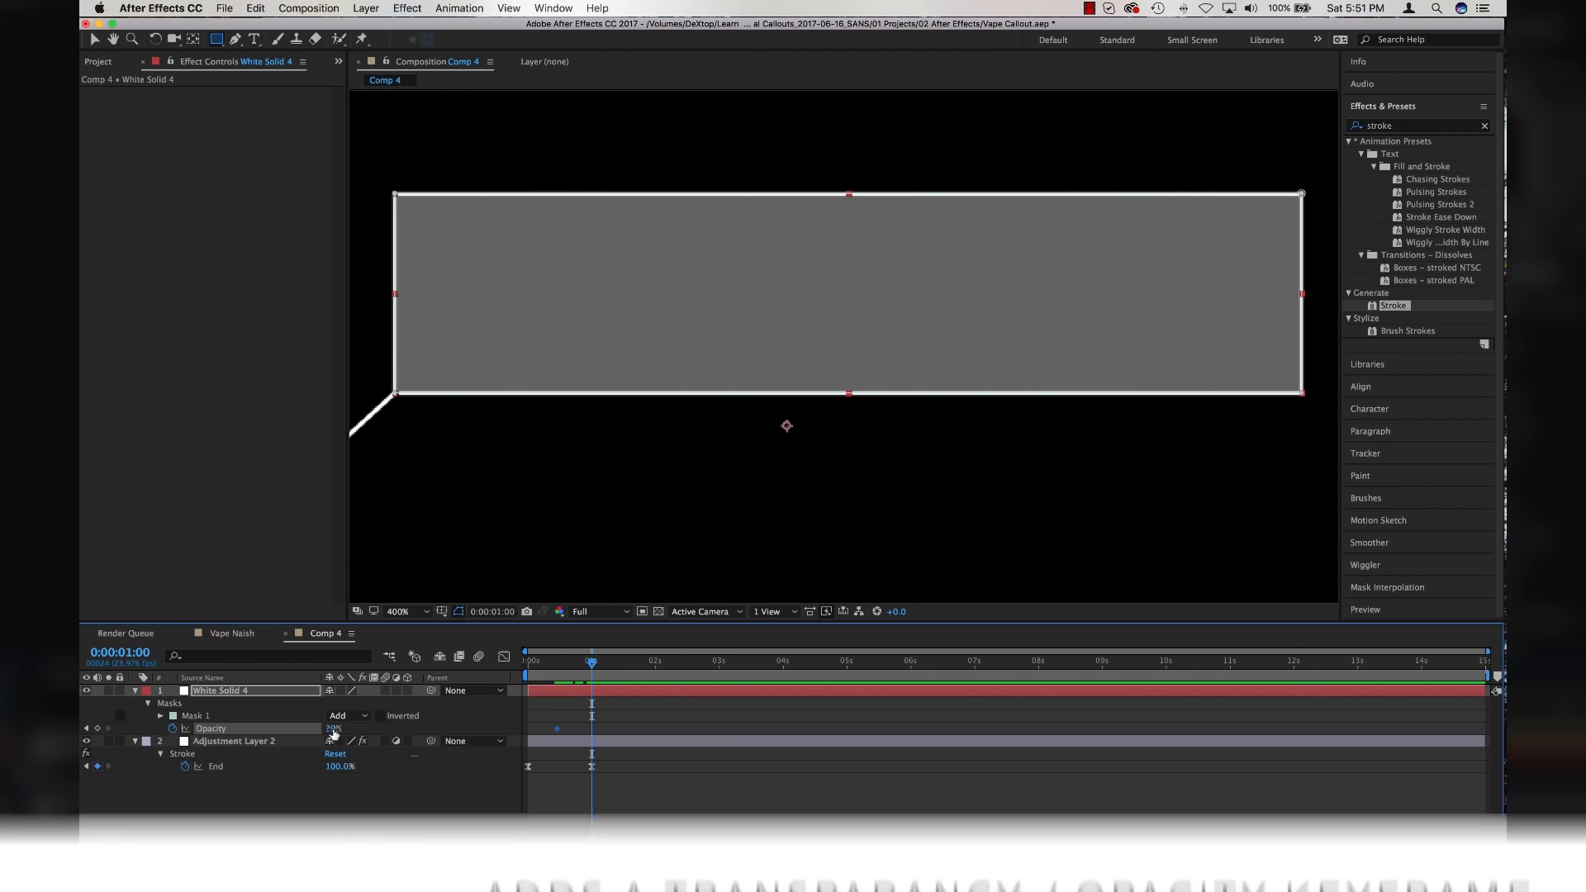
click(334, 728)
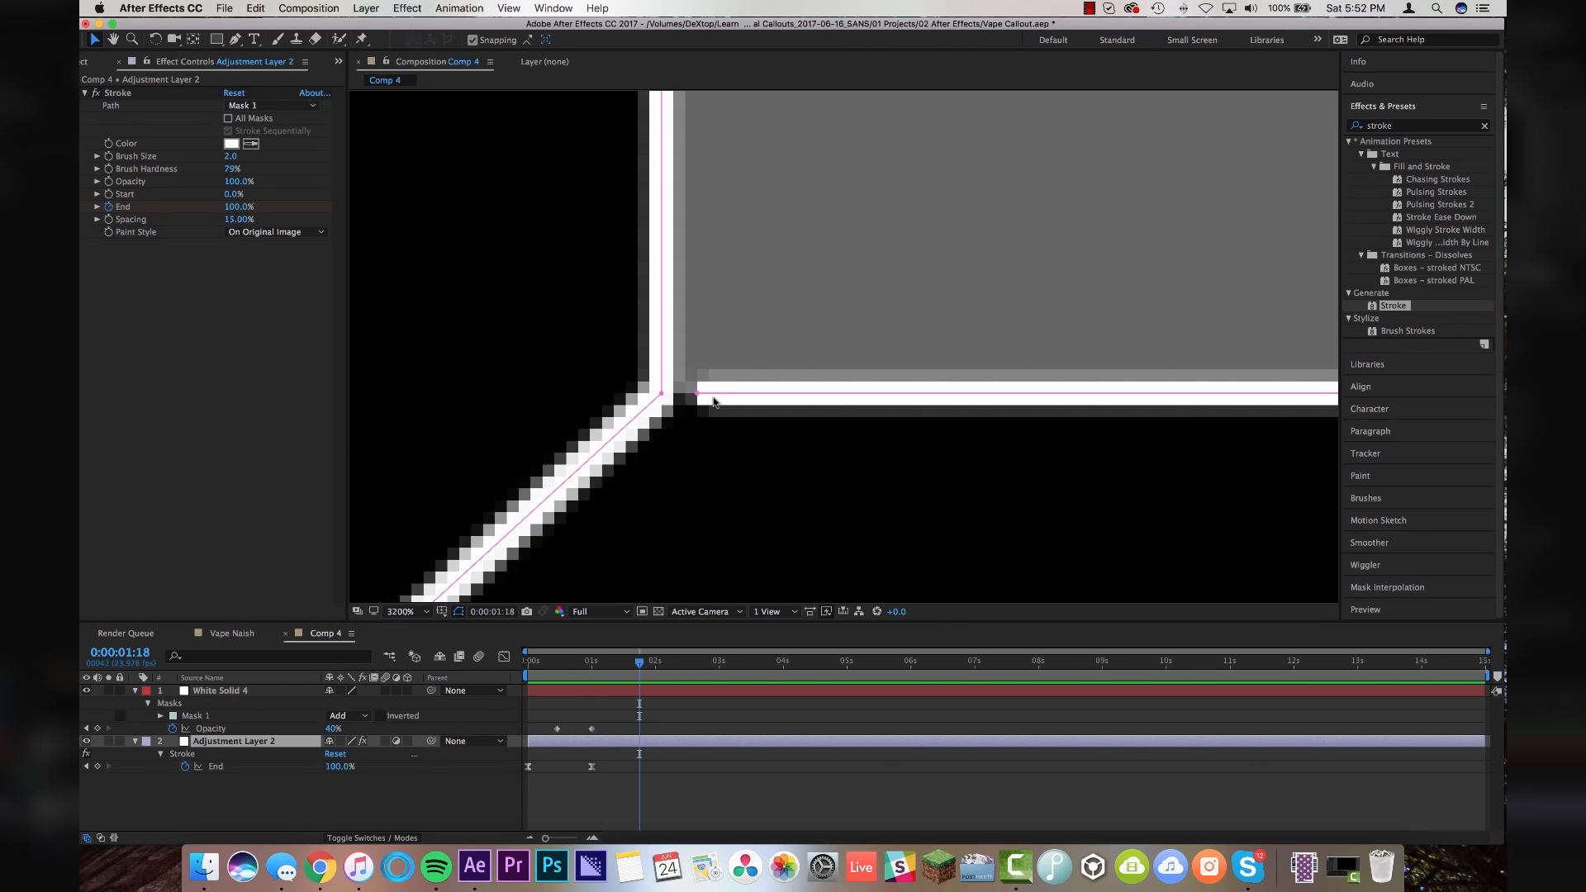
double_click(233, 741)
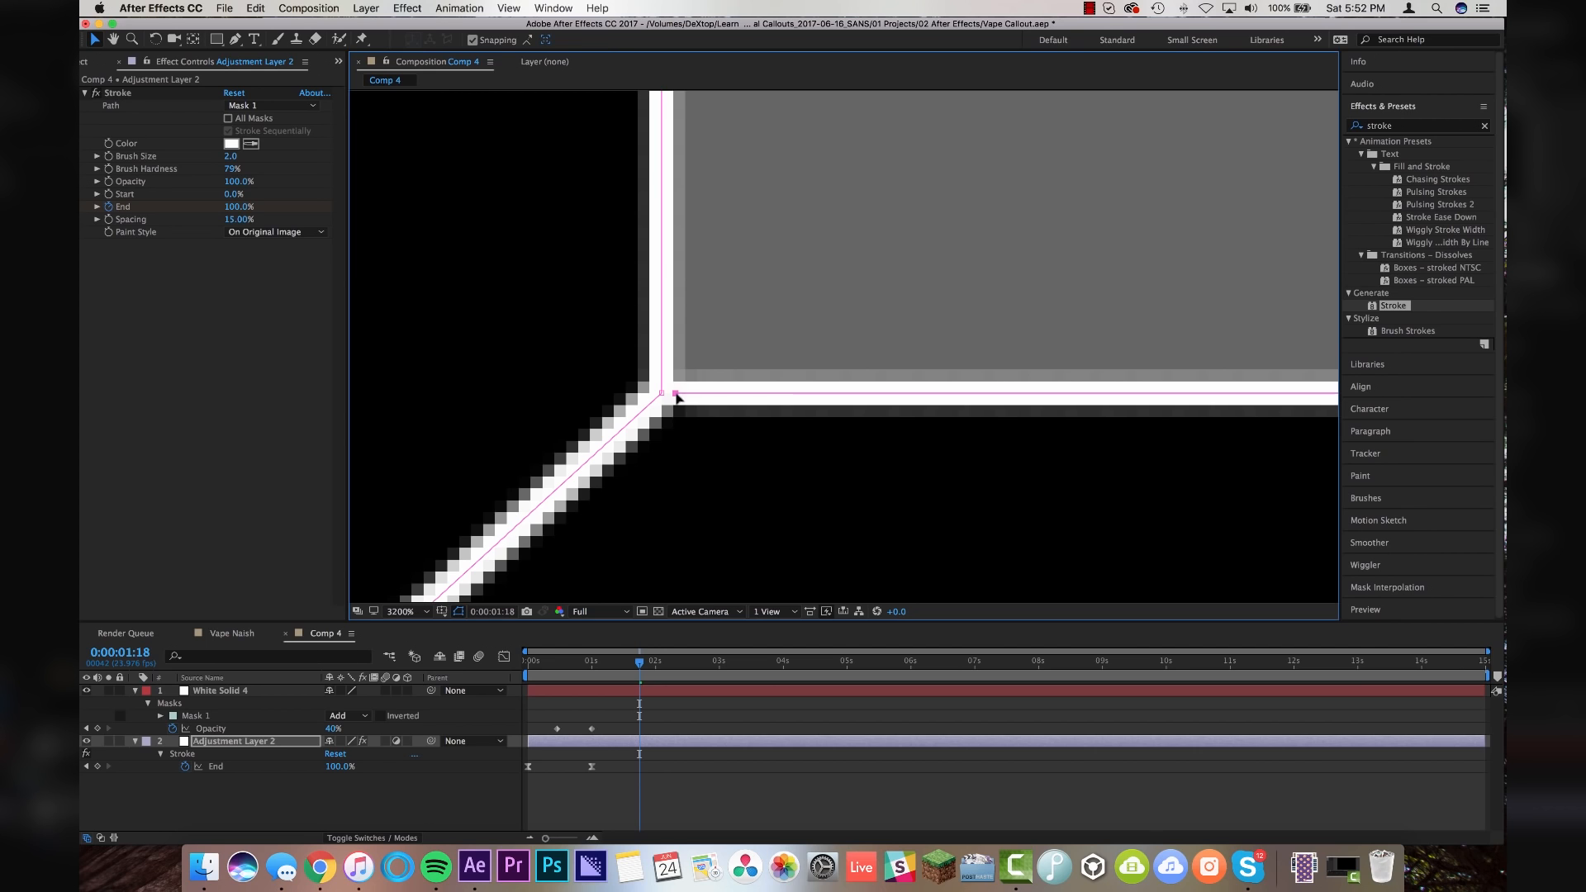
click(400, 611)
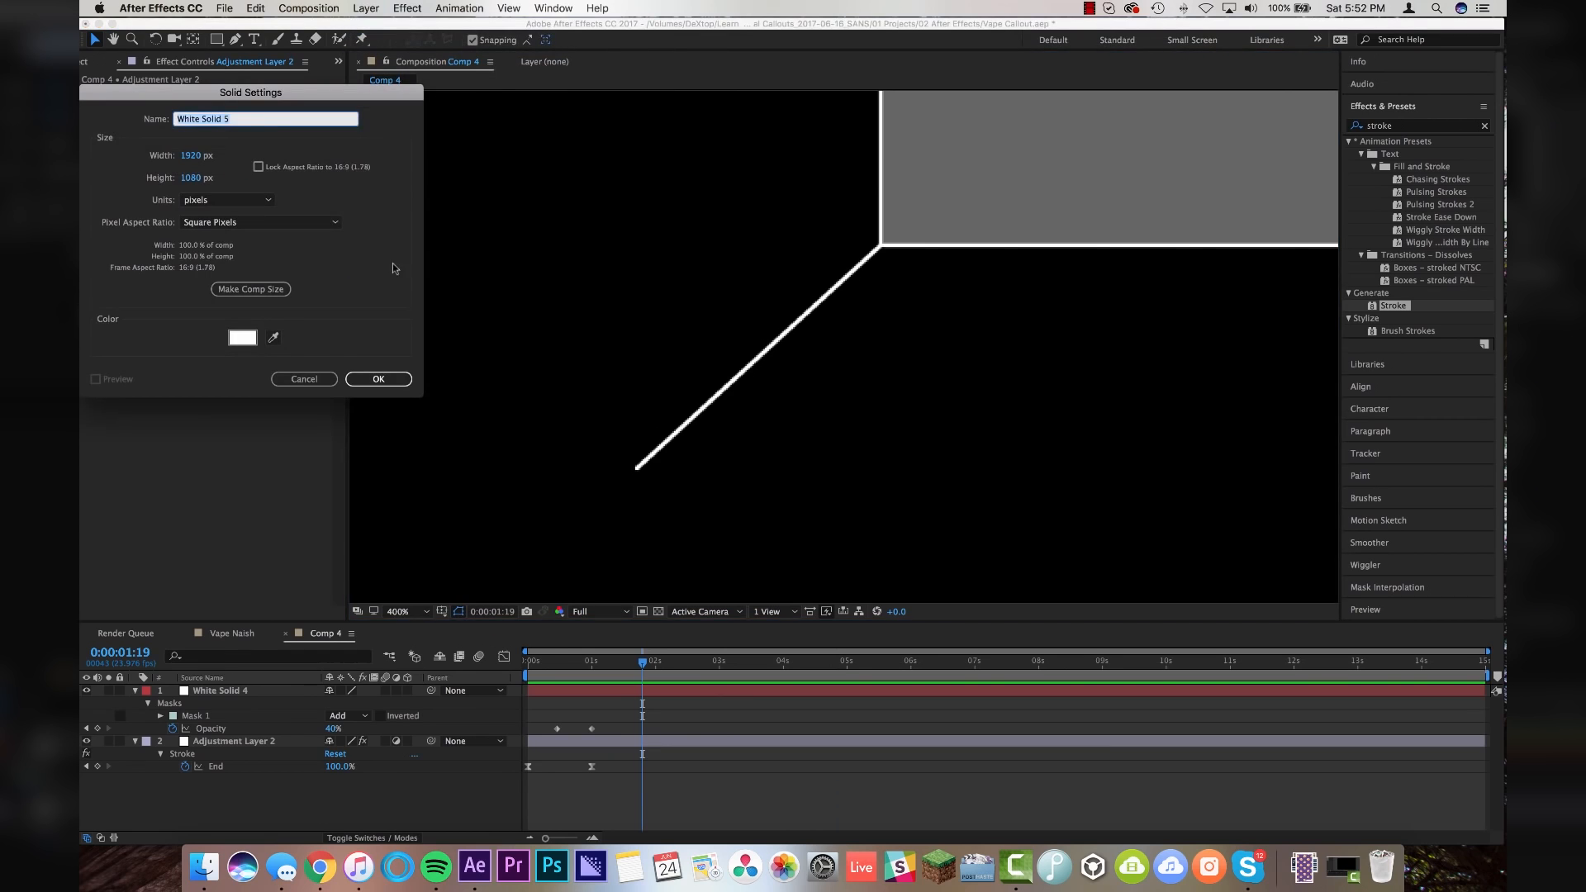
Create White Solid 5 and form a ring from two ellipse masks, the inner one subtracted
click(378, 379)
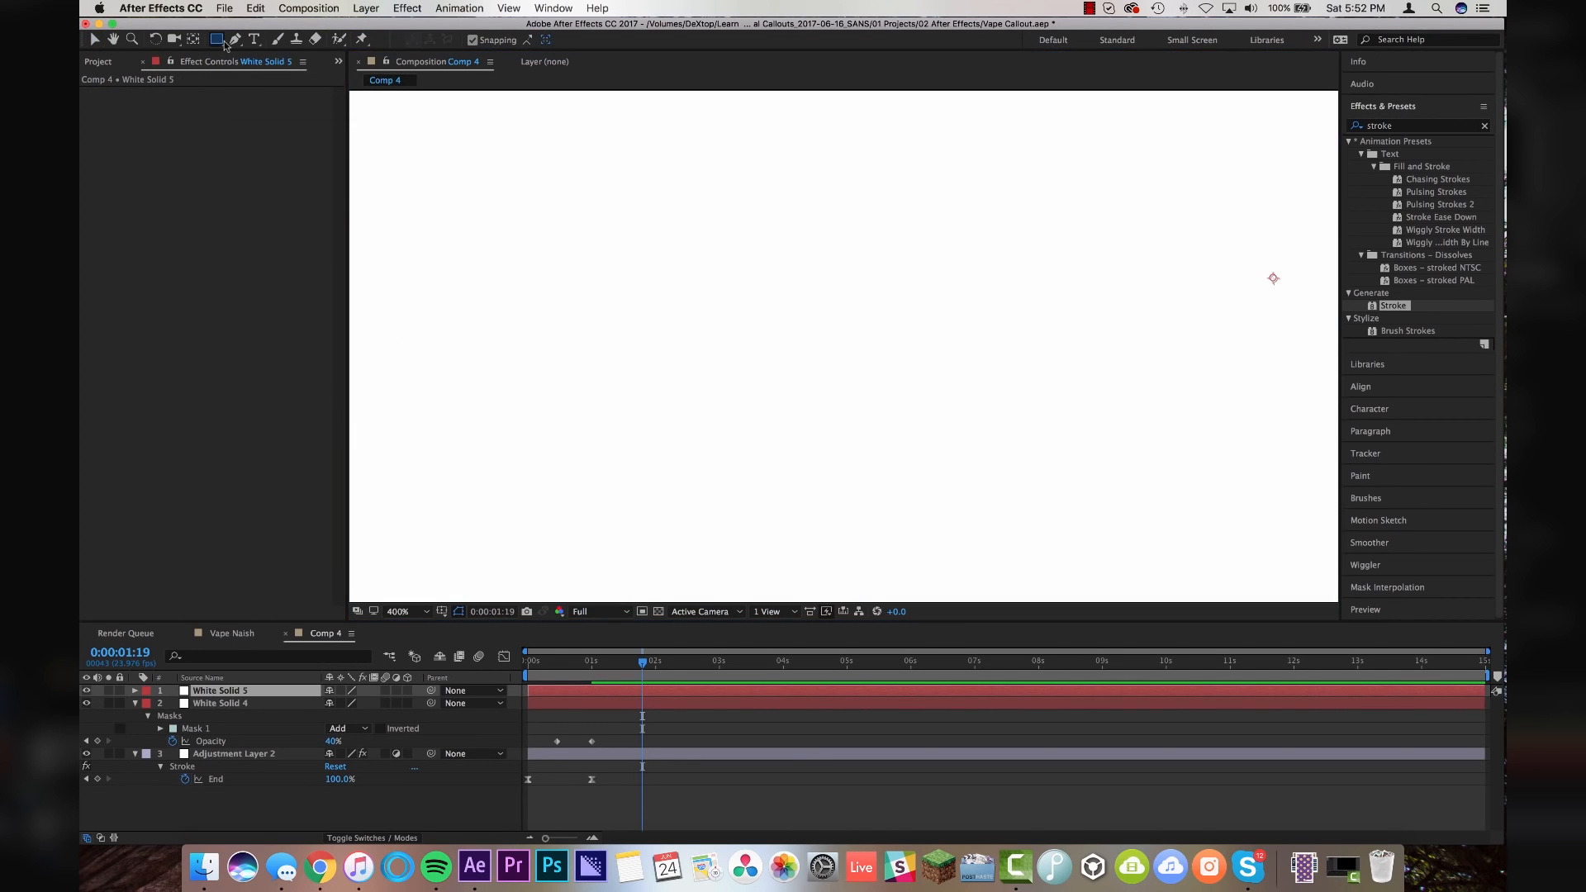
click(217, 39)
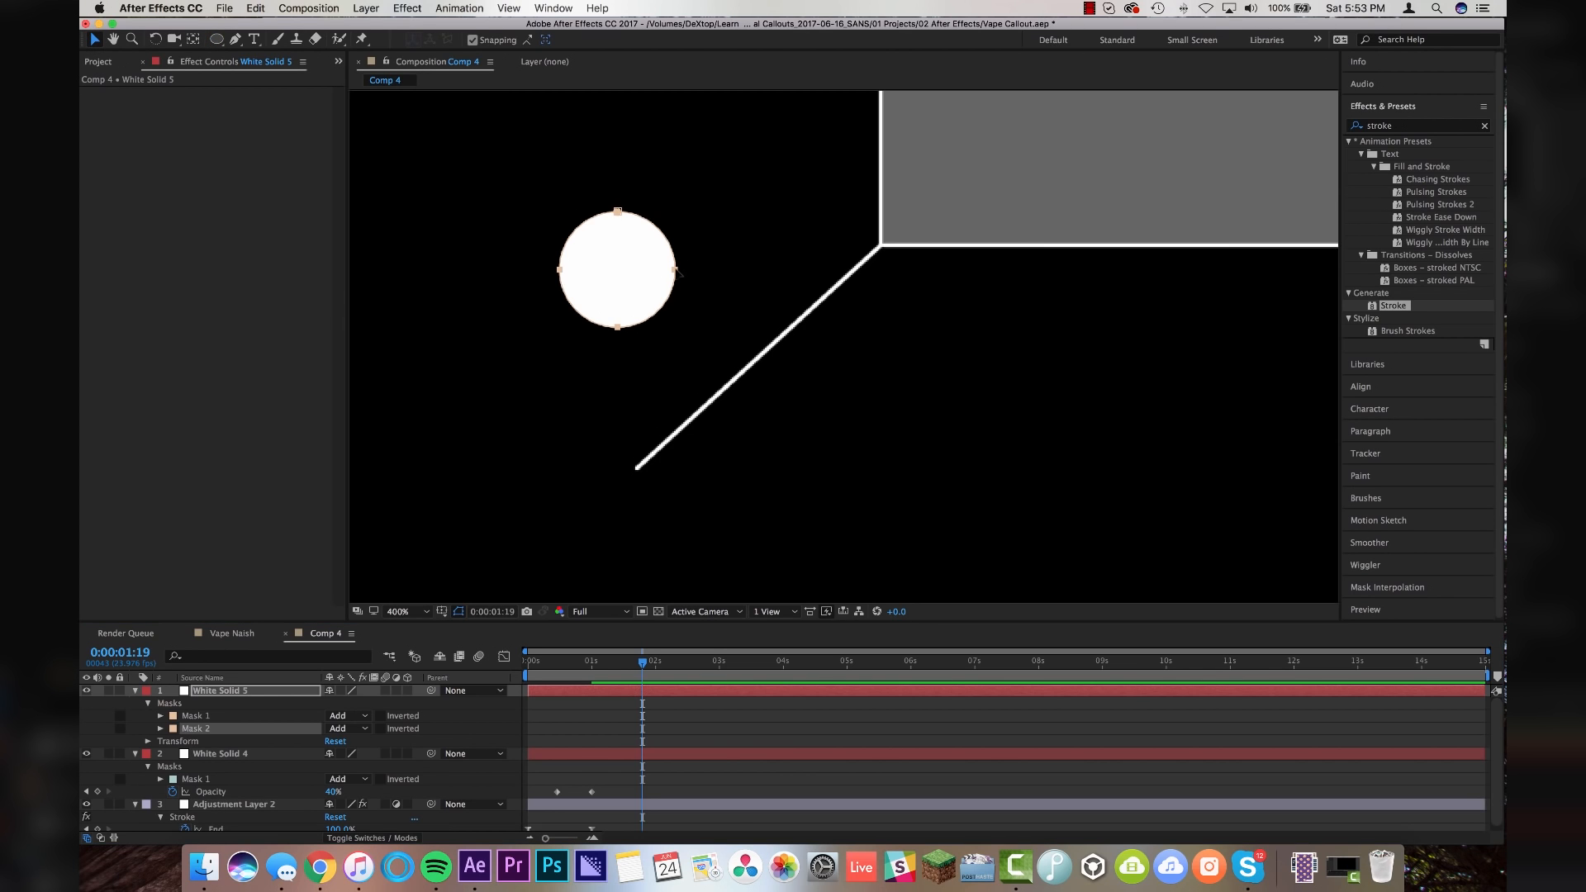
click(617, 271)
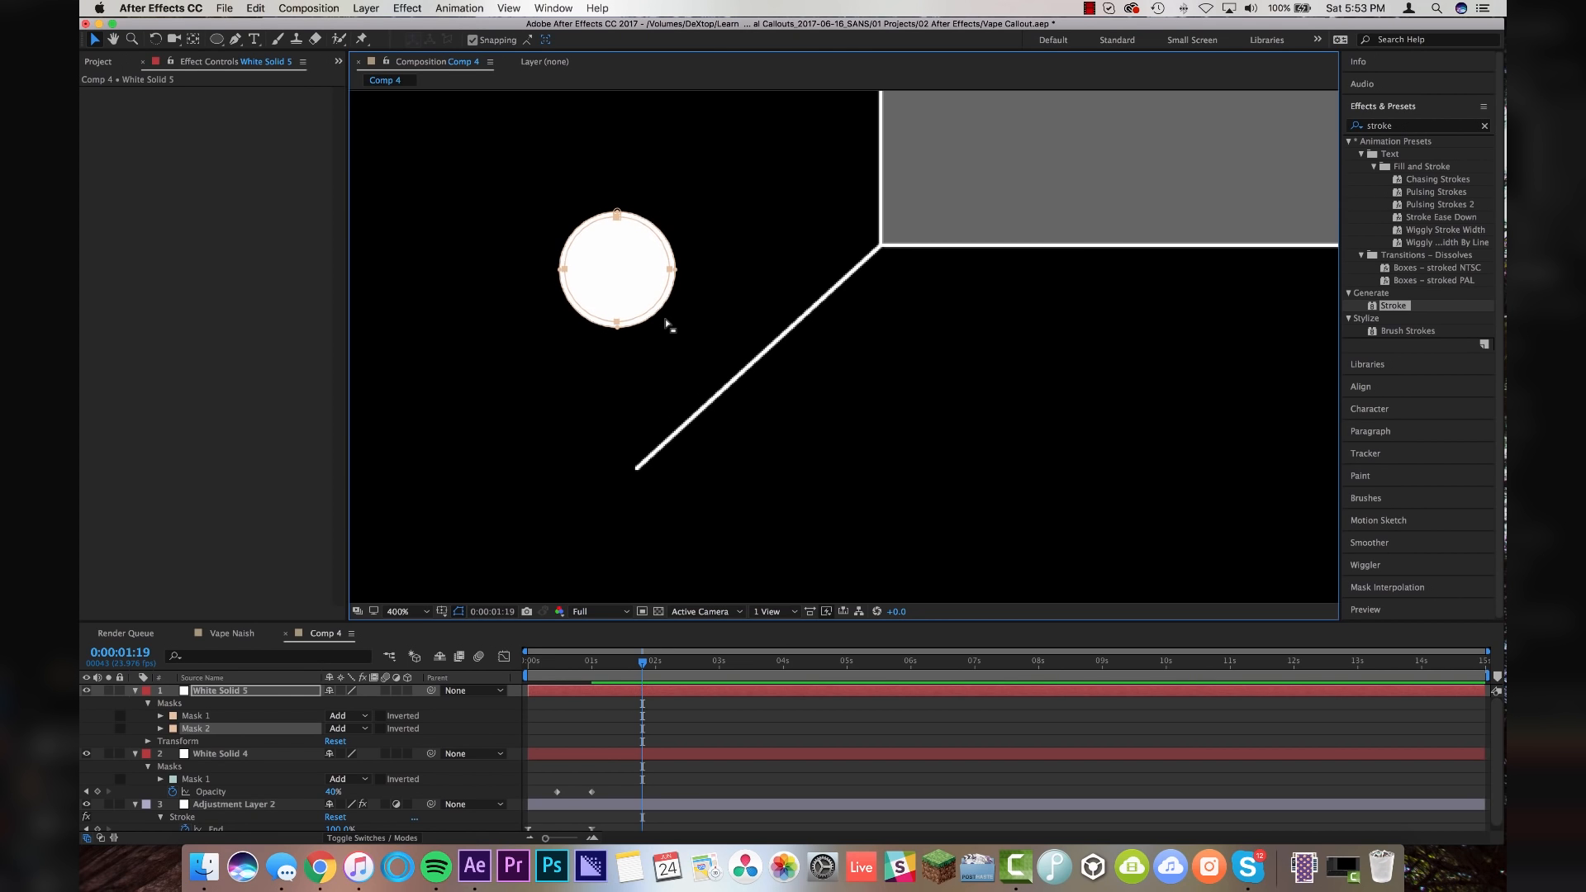
click(343, 728)
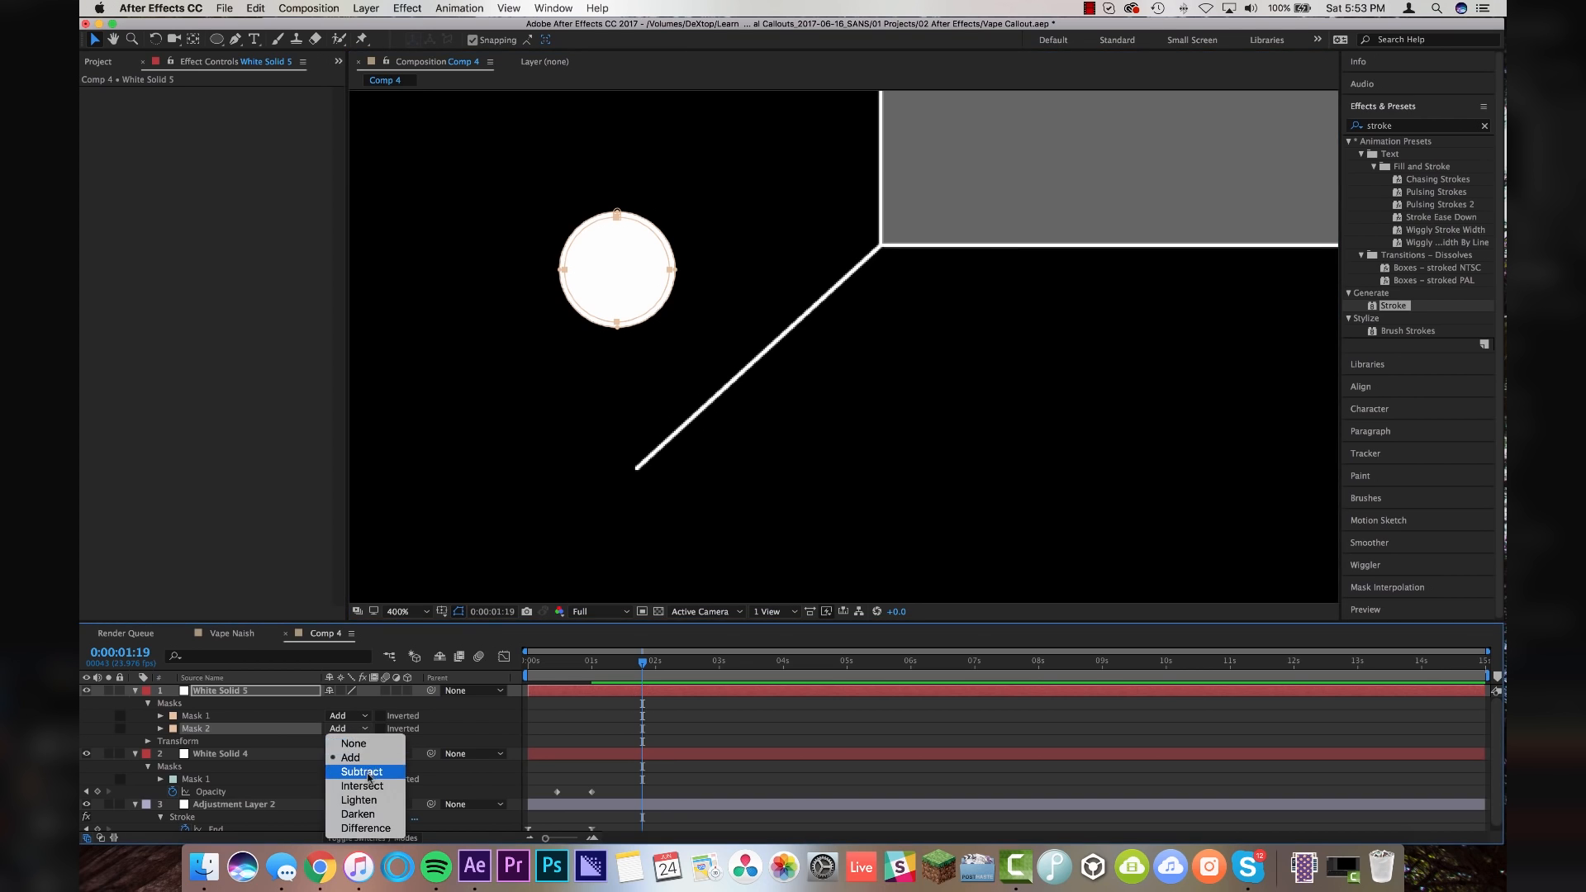
click(363, 771)
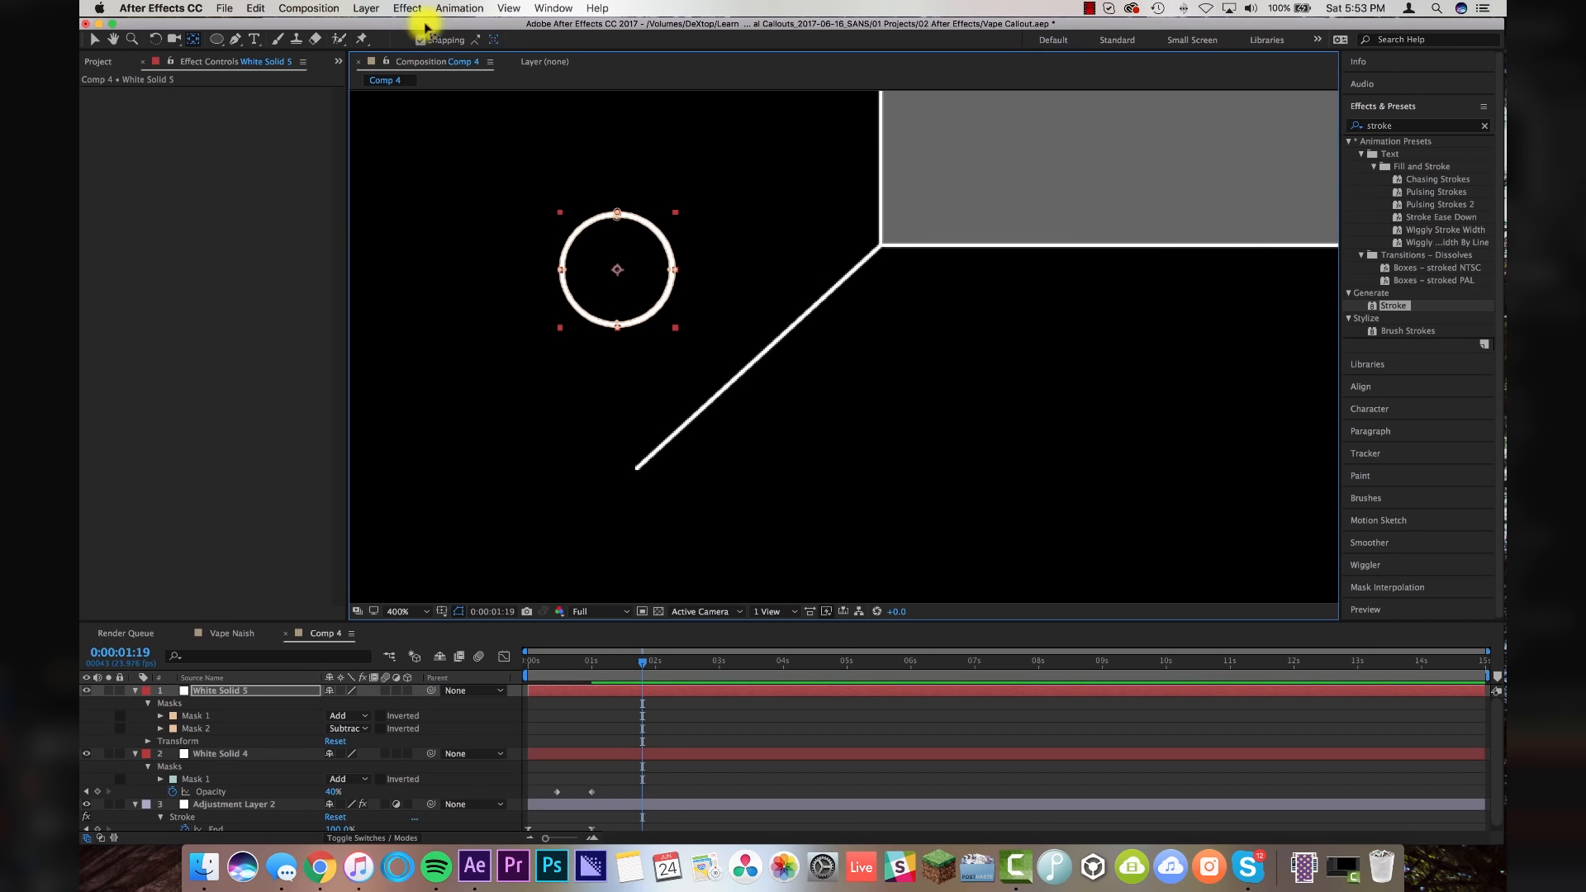
drag(616, 270, 616, 342)
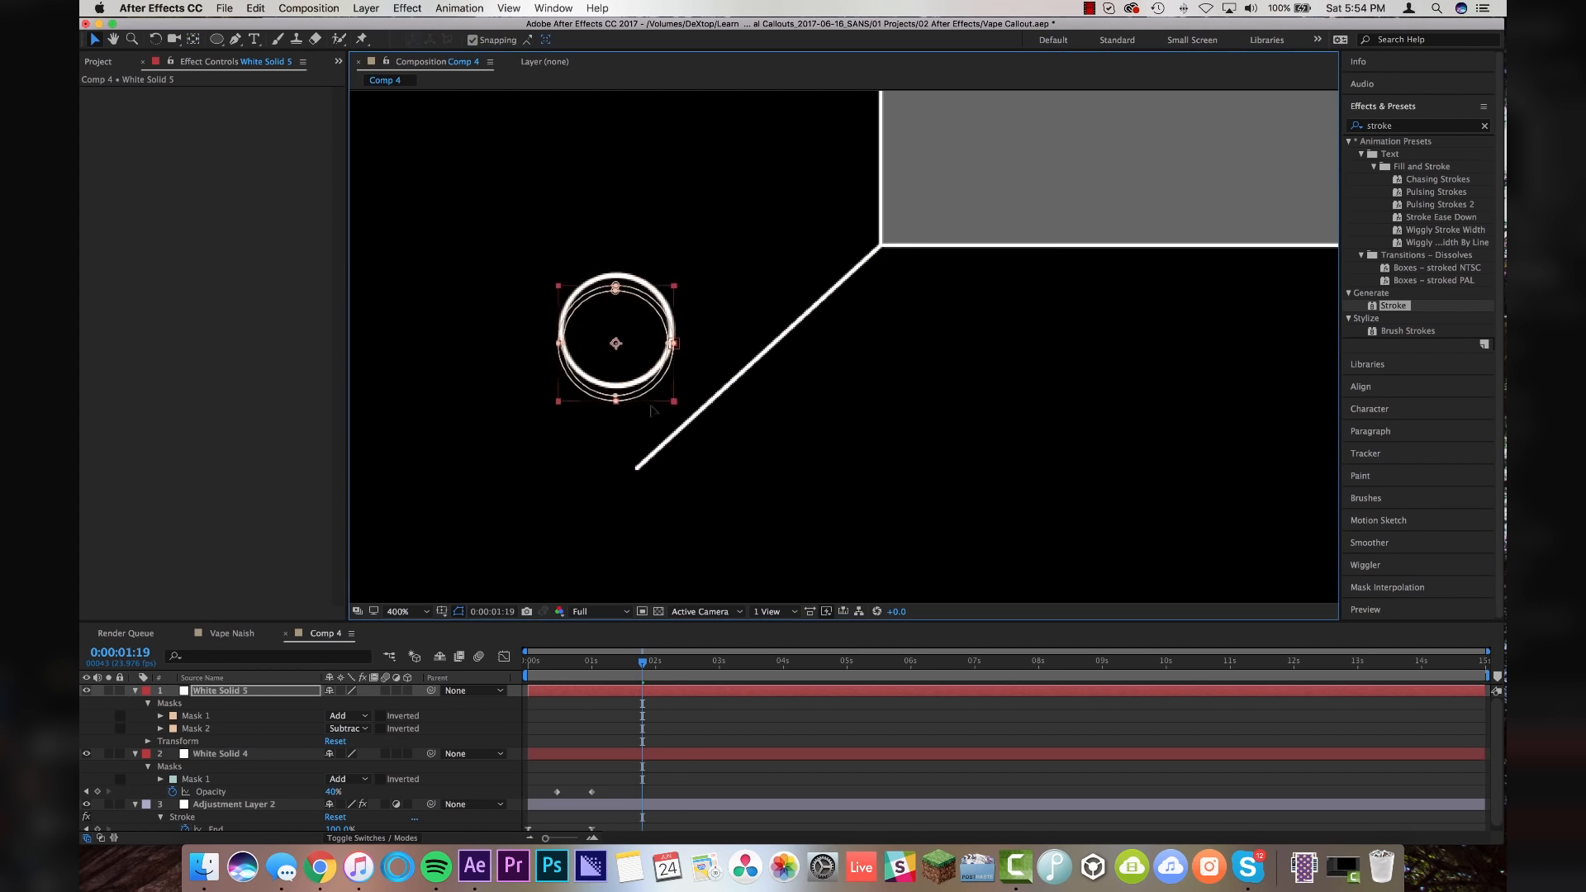
Resize the ring and set its starting Scale keyframe, with opacity fading to 0%
drag(614, 343, 635, 467)
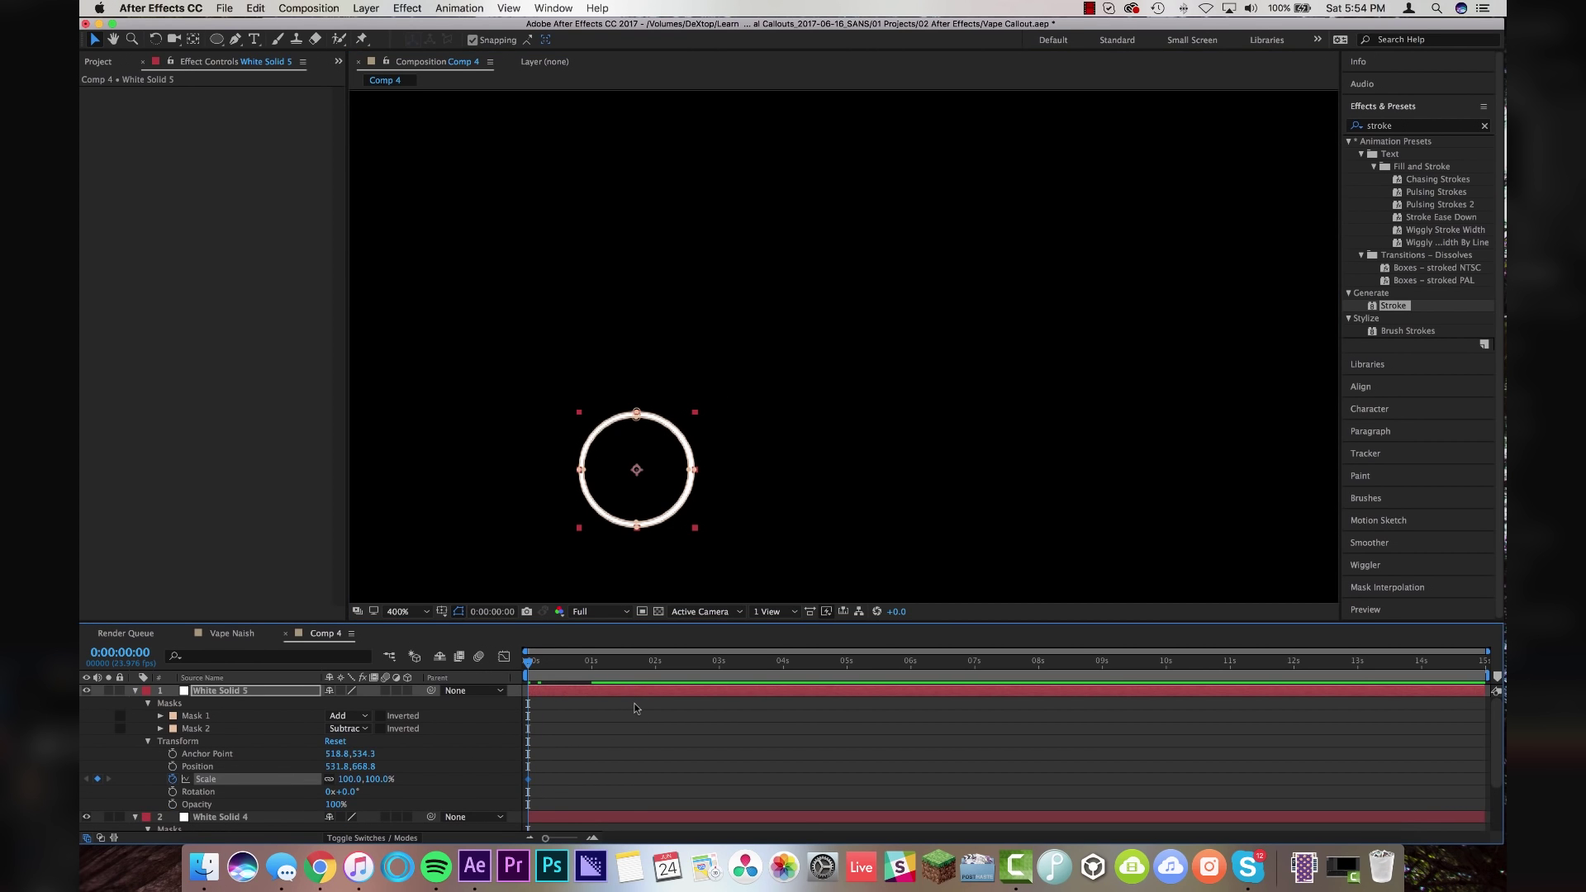
click(592, 661)
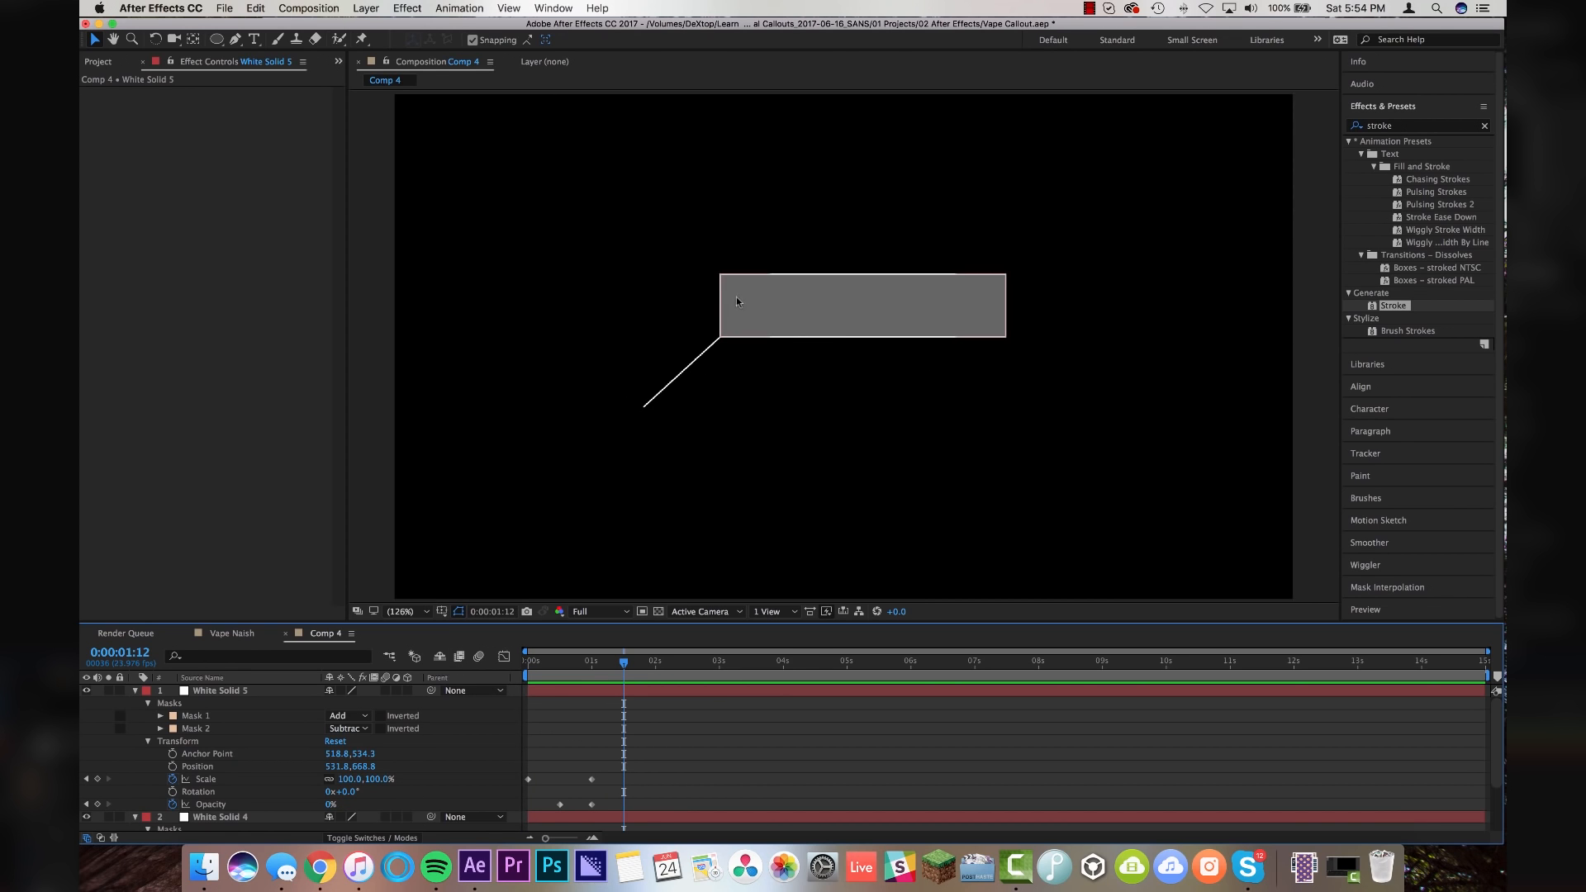
Type 'PEACH TAFFY JUICE' in the callout box and apply the Typewriter preset
click(257, 40)
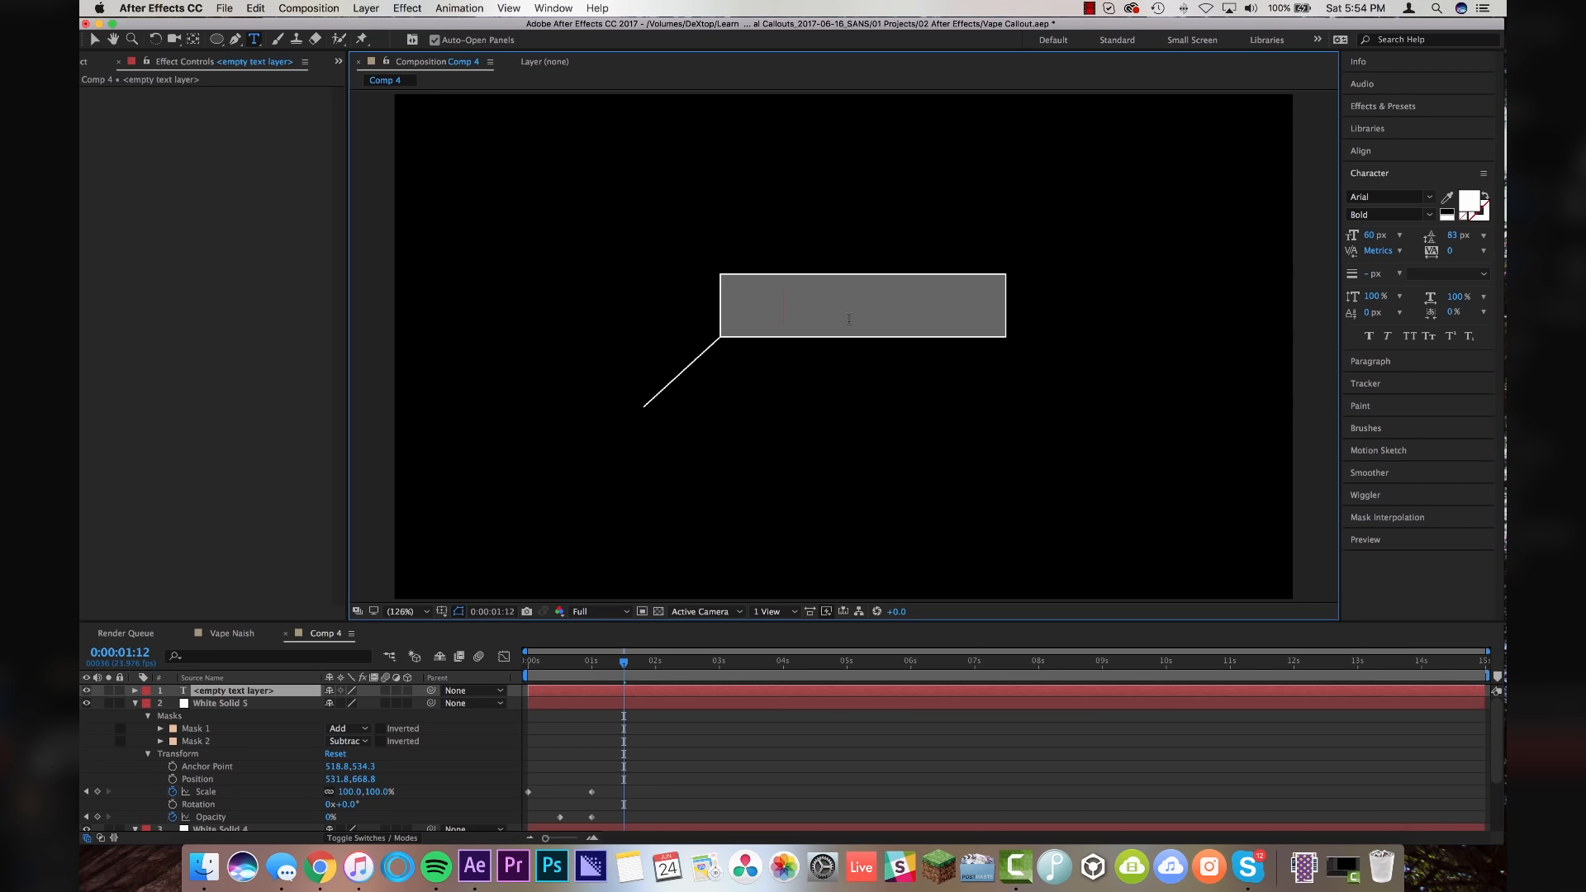
text(PEACH TAFFY JUICE)
text(stroke)
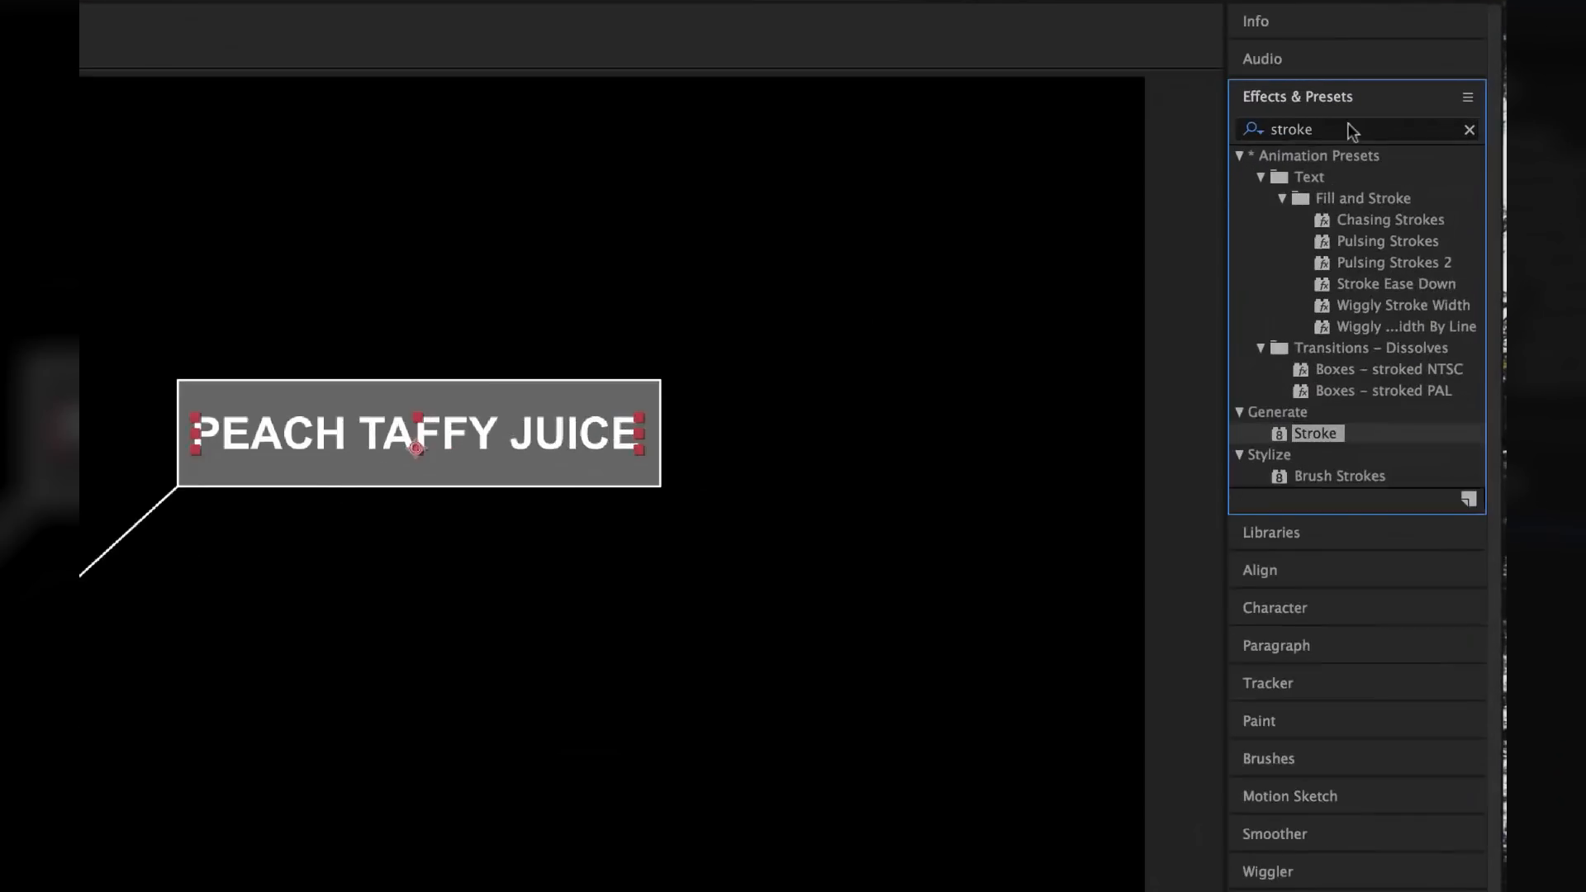
text(type)
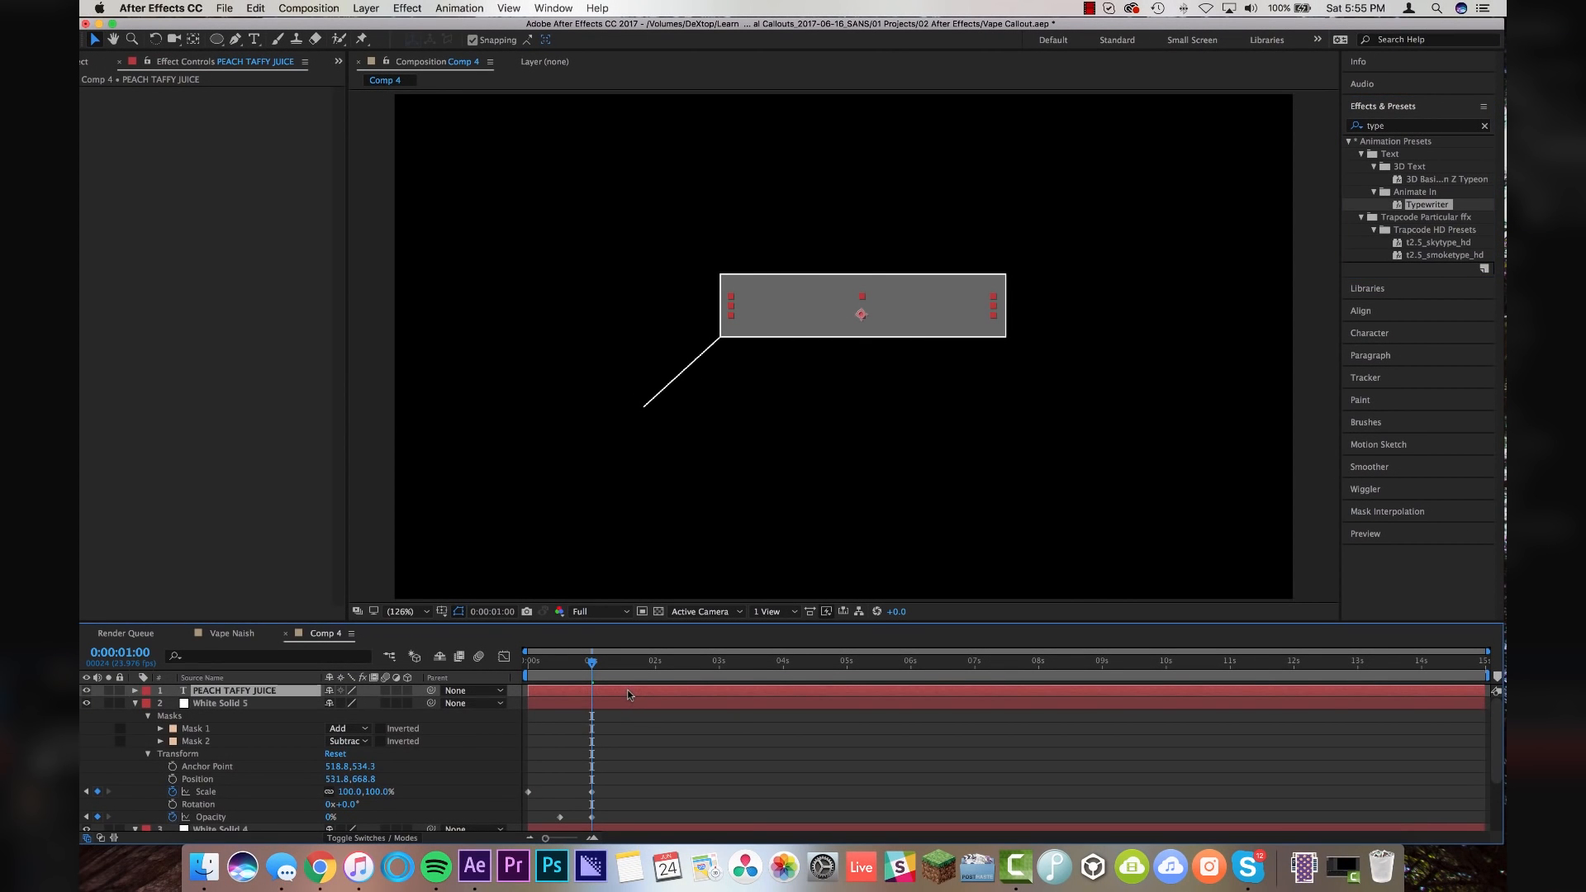
click(655, 661)
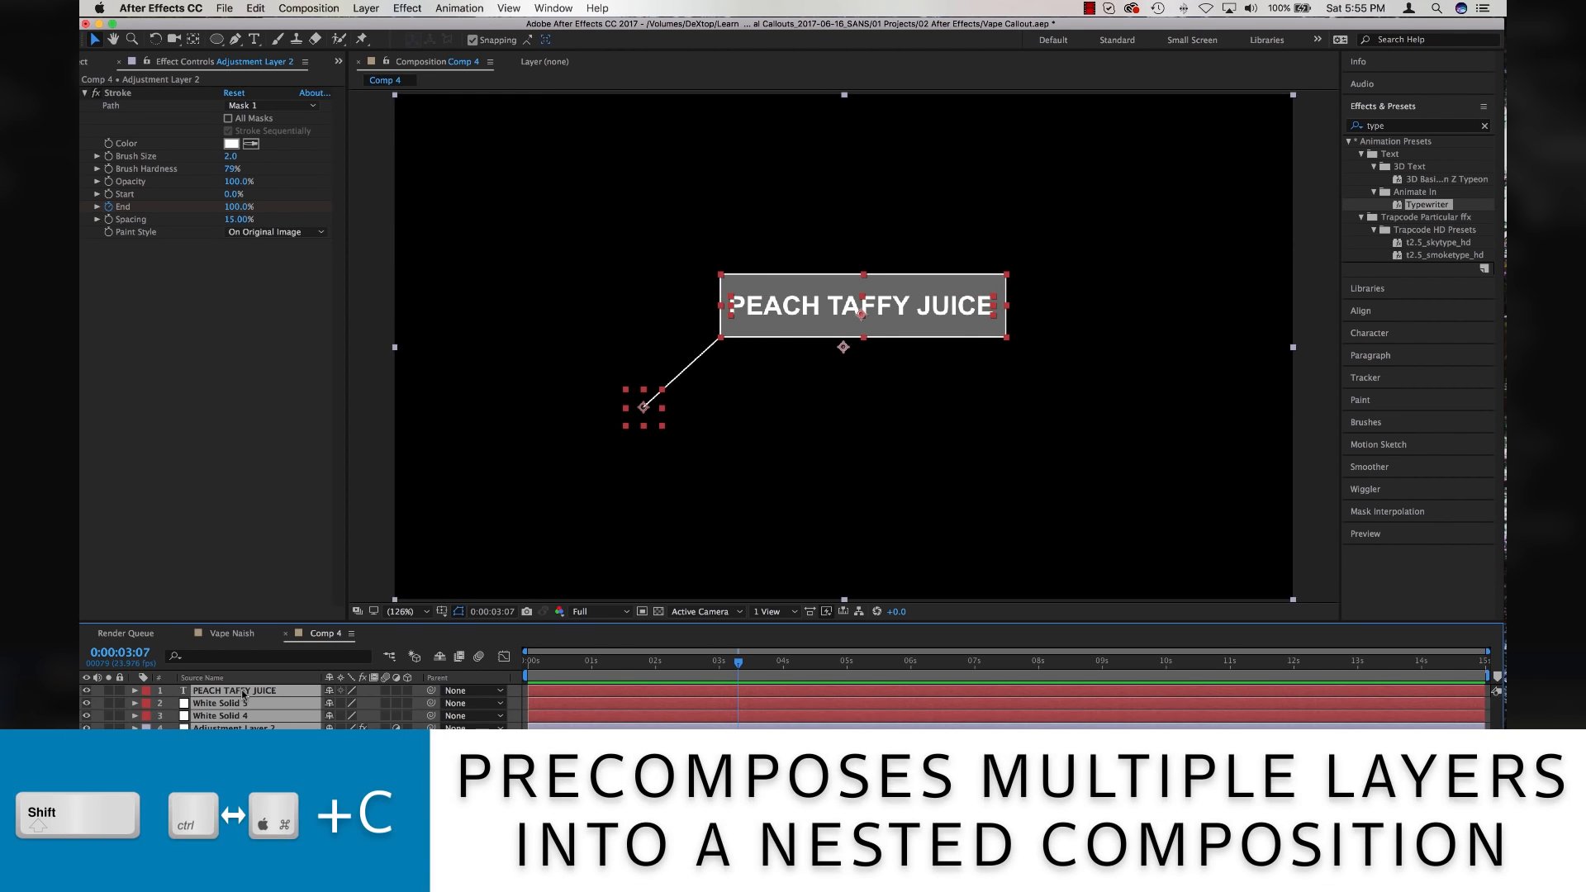
Pre-compose the callout layers into a 'Juice' comp placed in Vape Naish
key(cmd+shift+c)
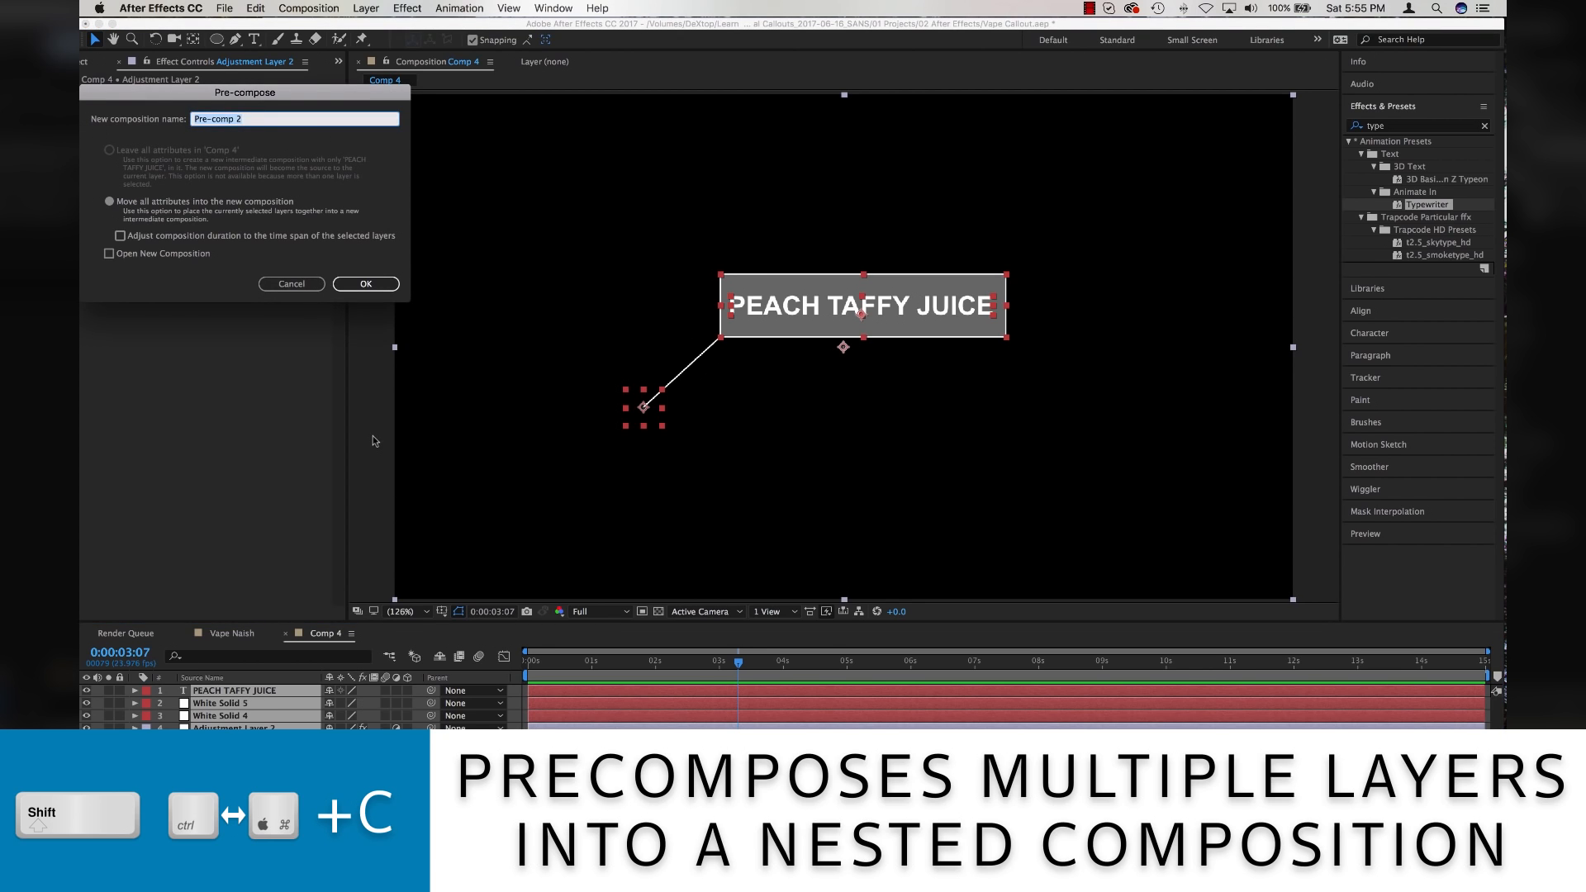
click(365, 283)
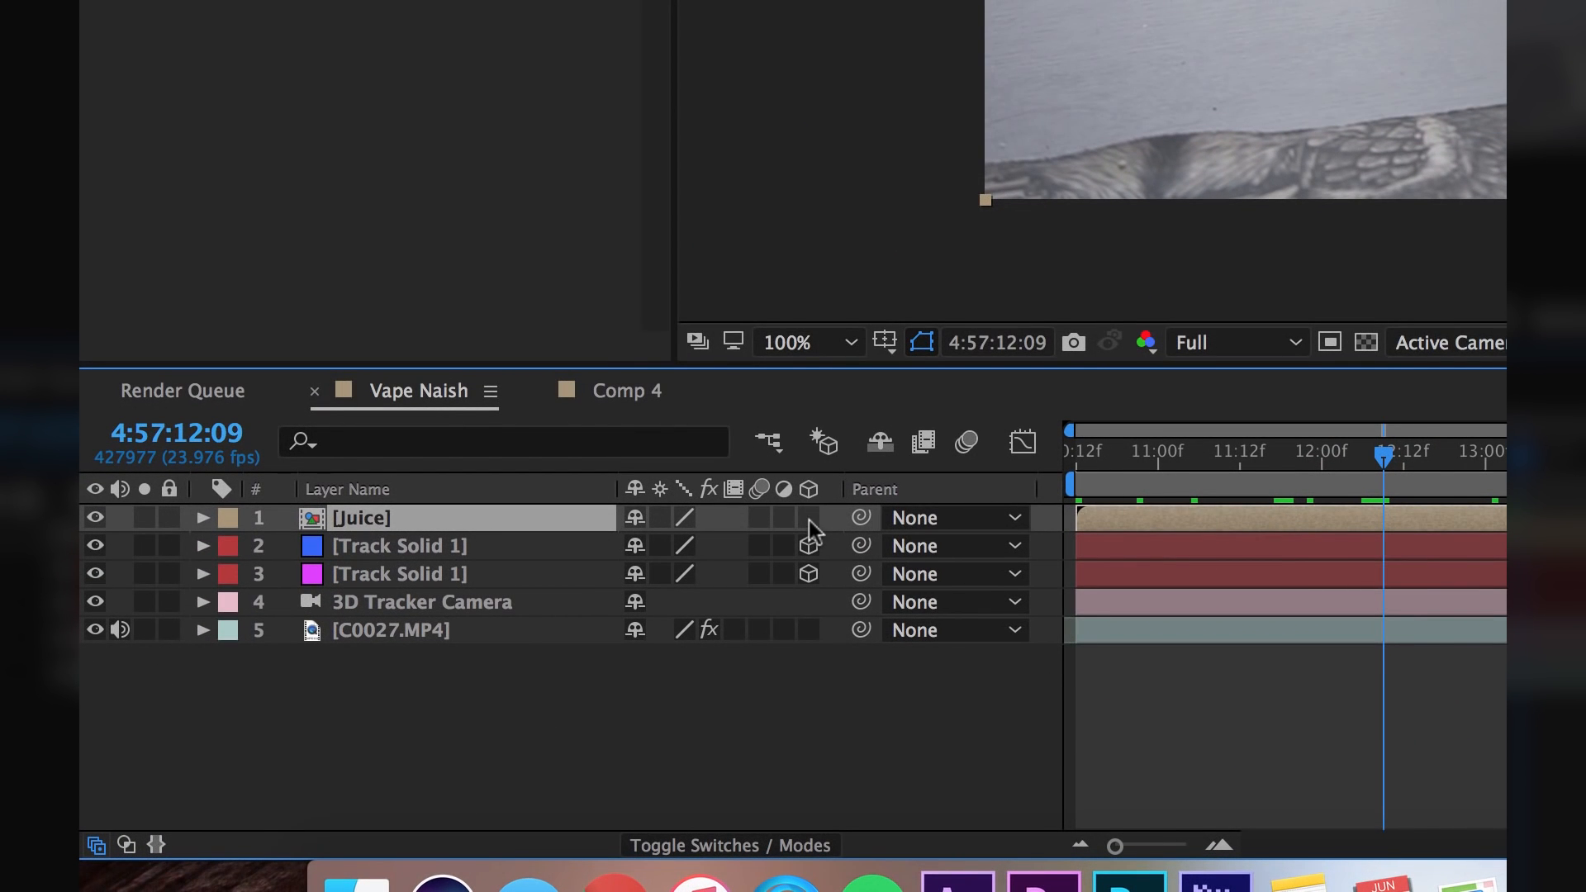
mouse_move(777, 544)
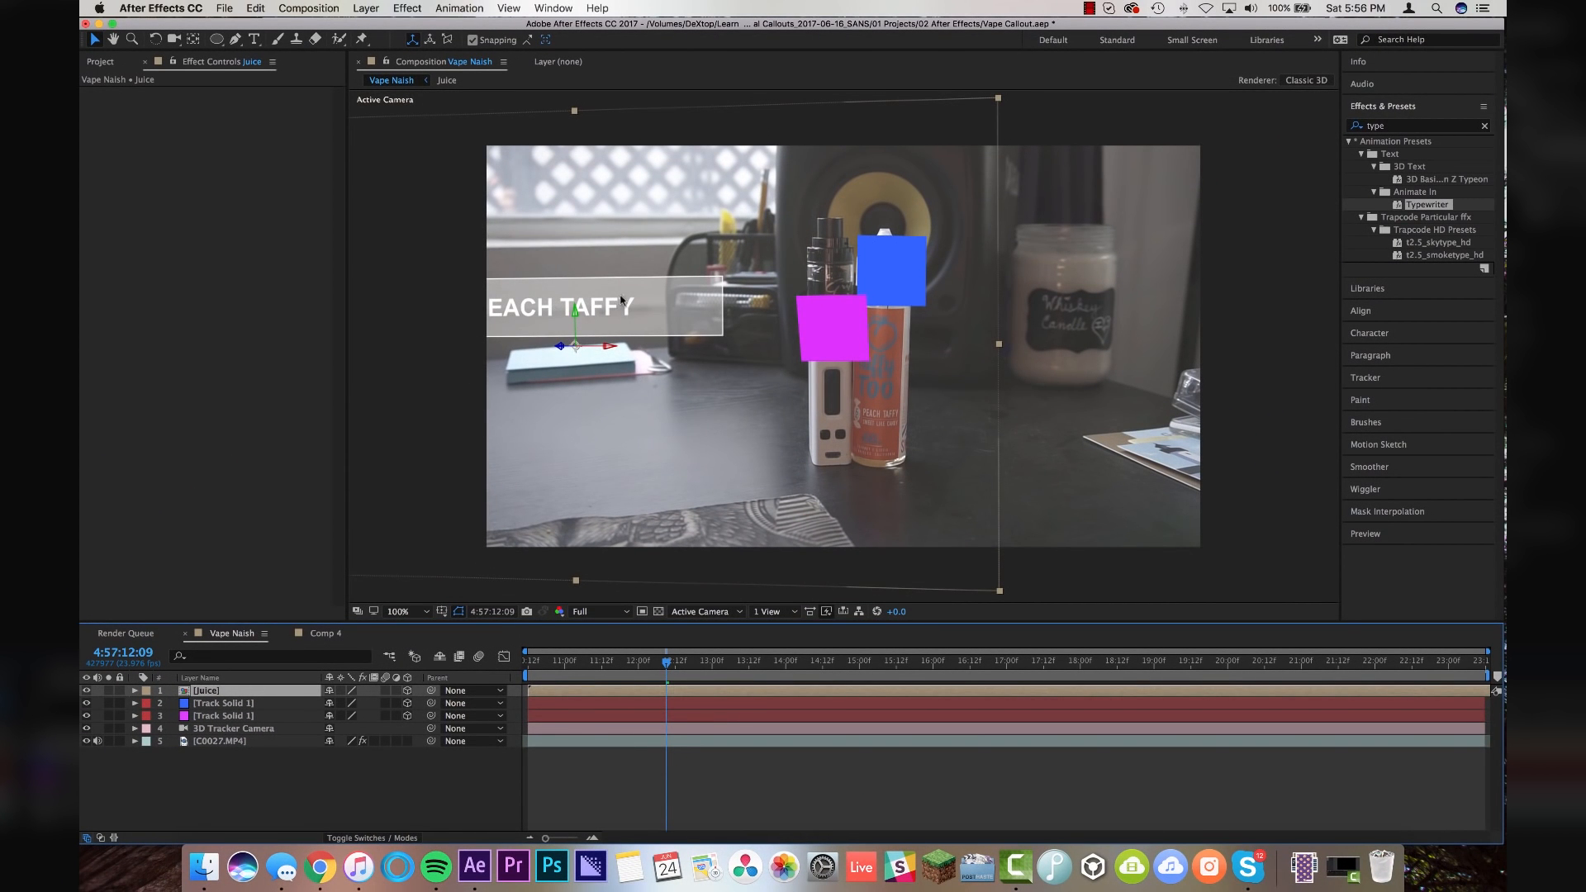
Paste Track Solid 1's position onto the Juice callout, scale it to 375%, and hide the blue solid
drag(575, 305, 716, 306)
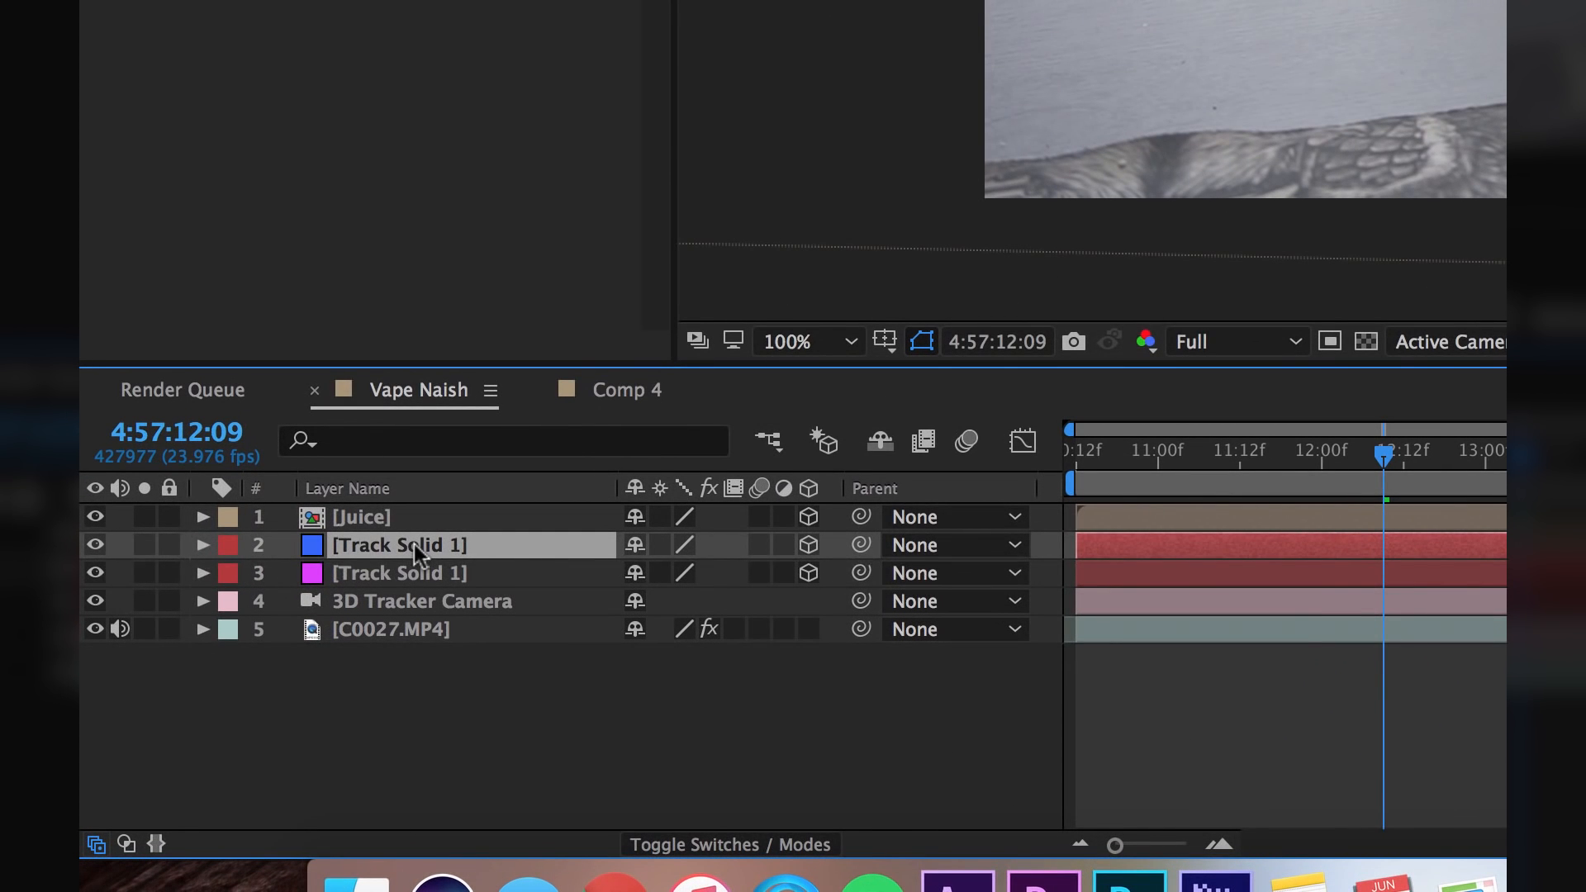
click(202, 544)
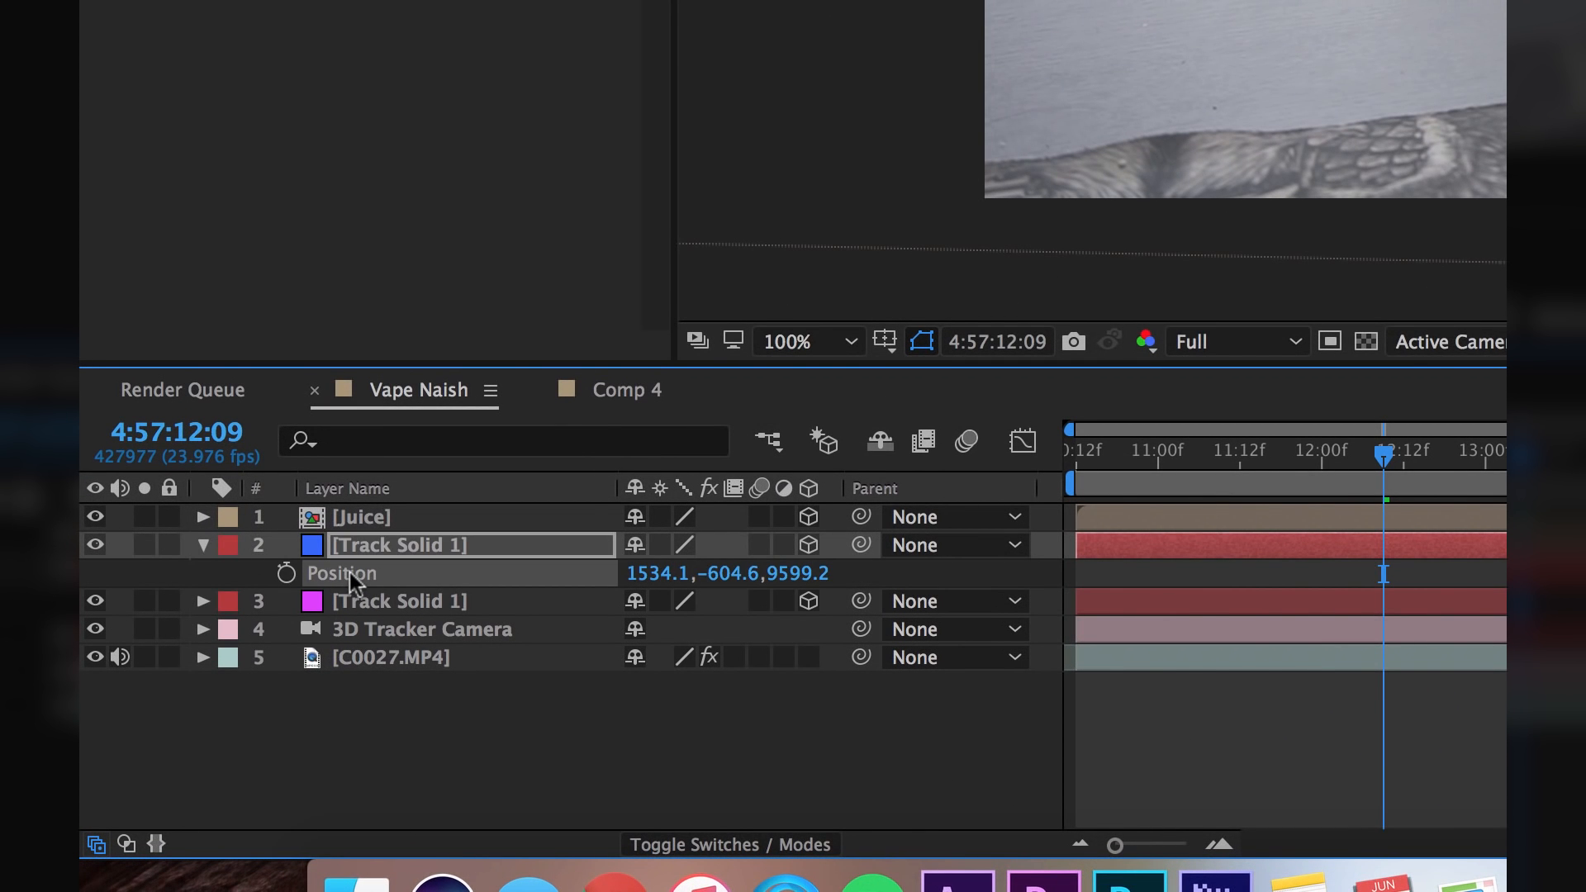
click(360, 517)
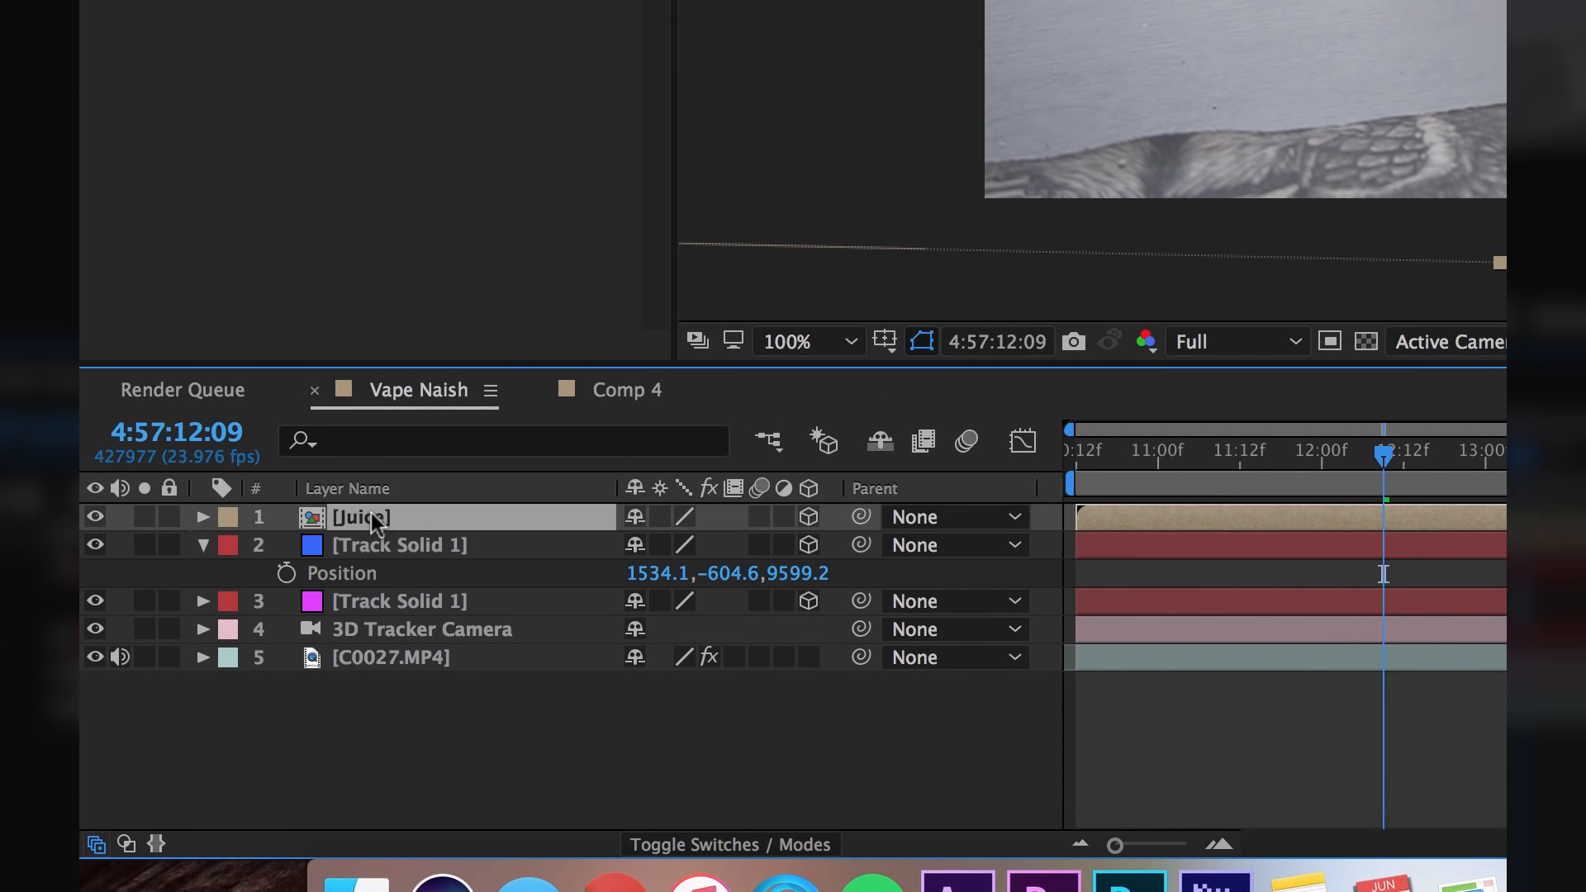
click(202, 517)
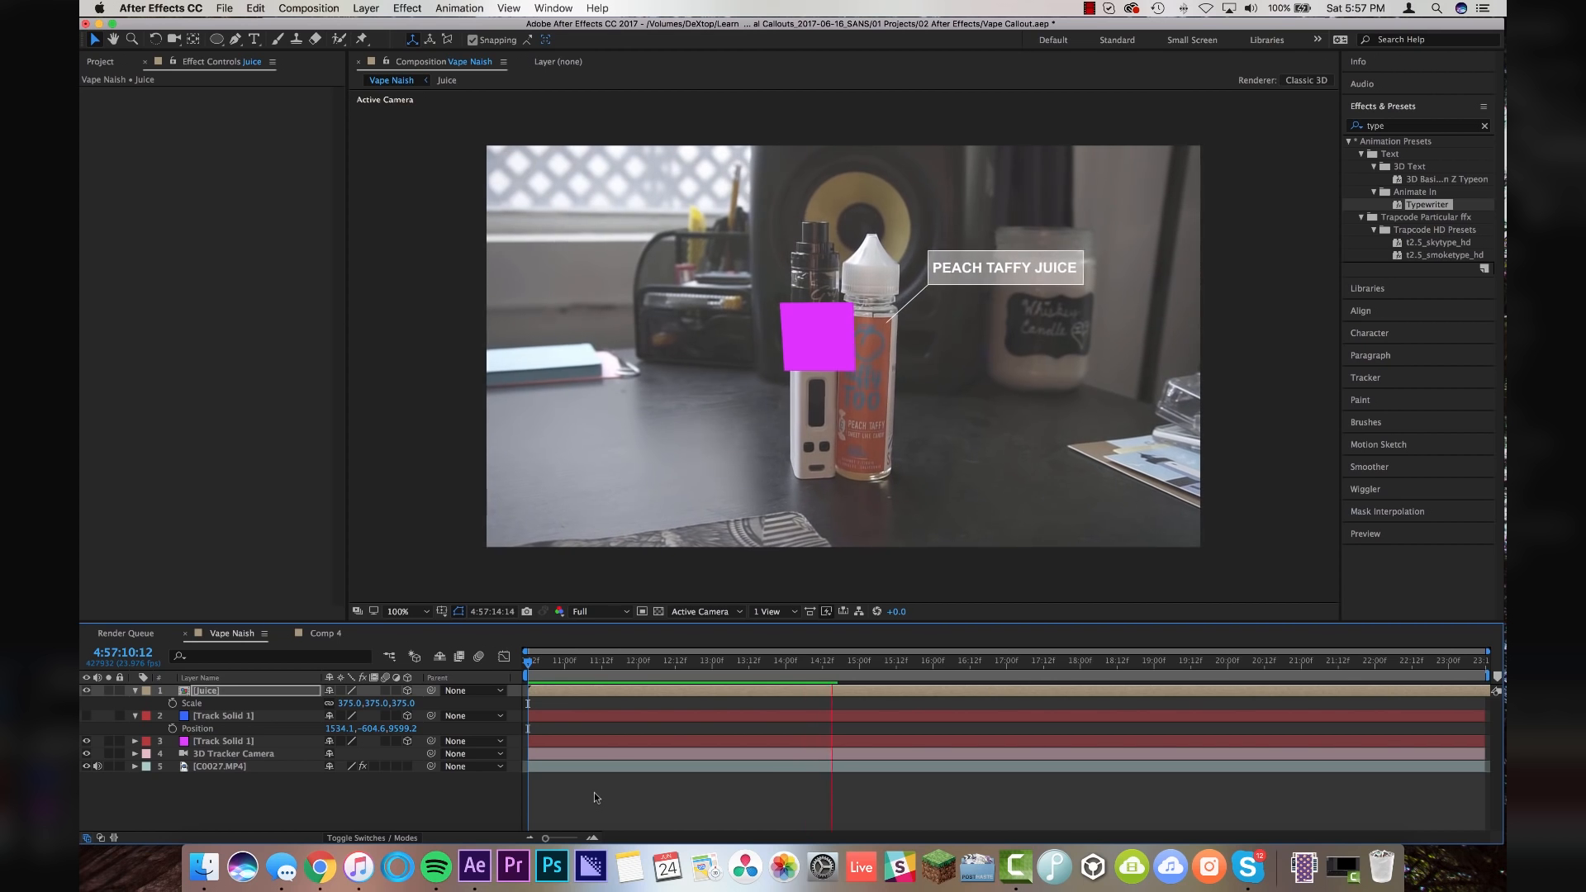
click(940, 668)
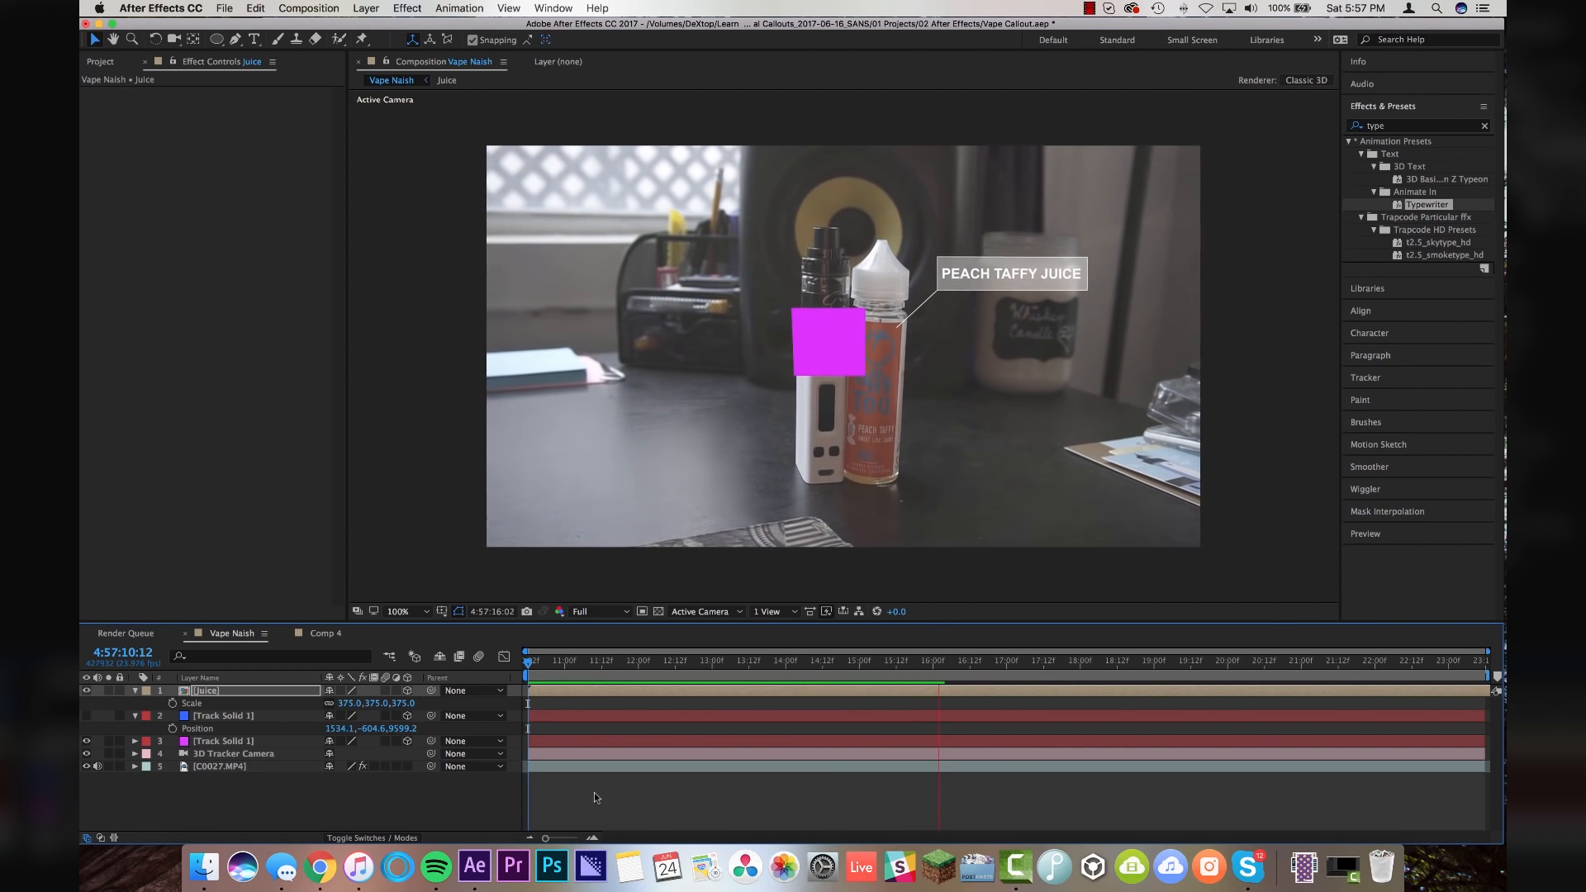
click(998, 680)
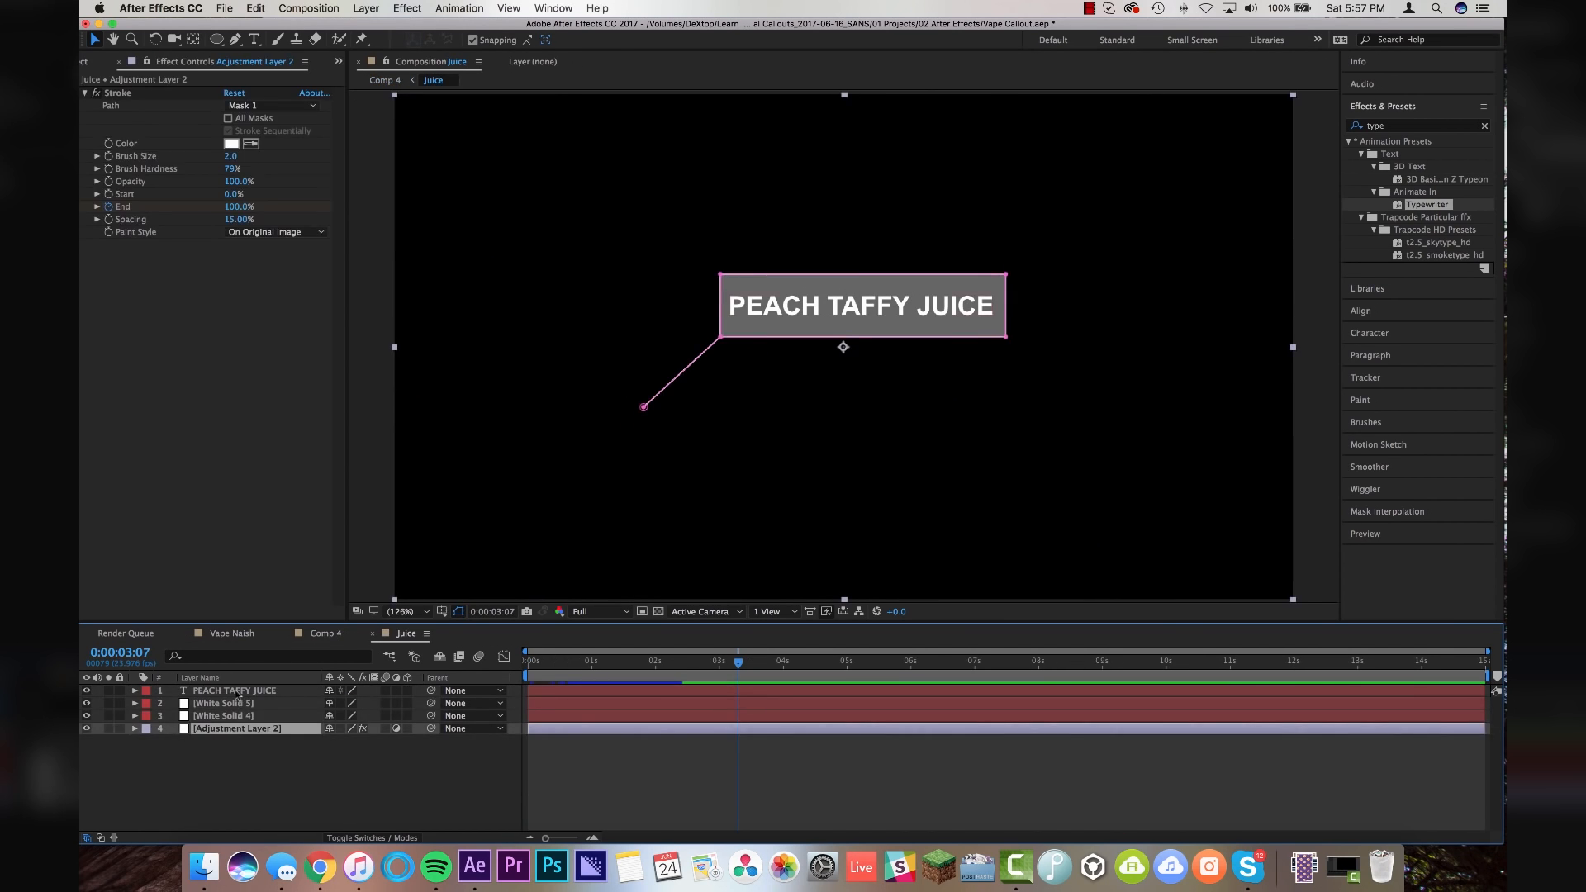
Create Comp 5 and paste the callout layers into it
click(308, 9)
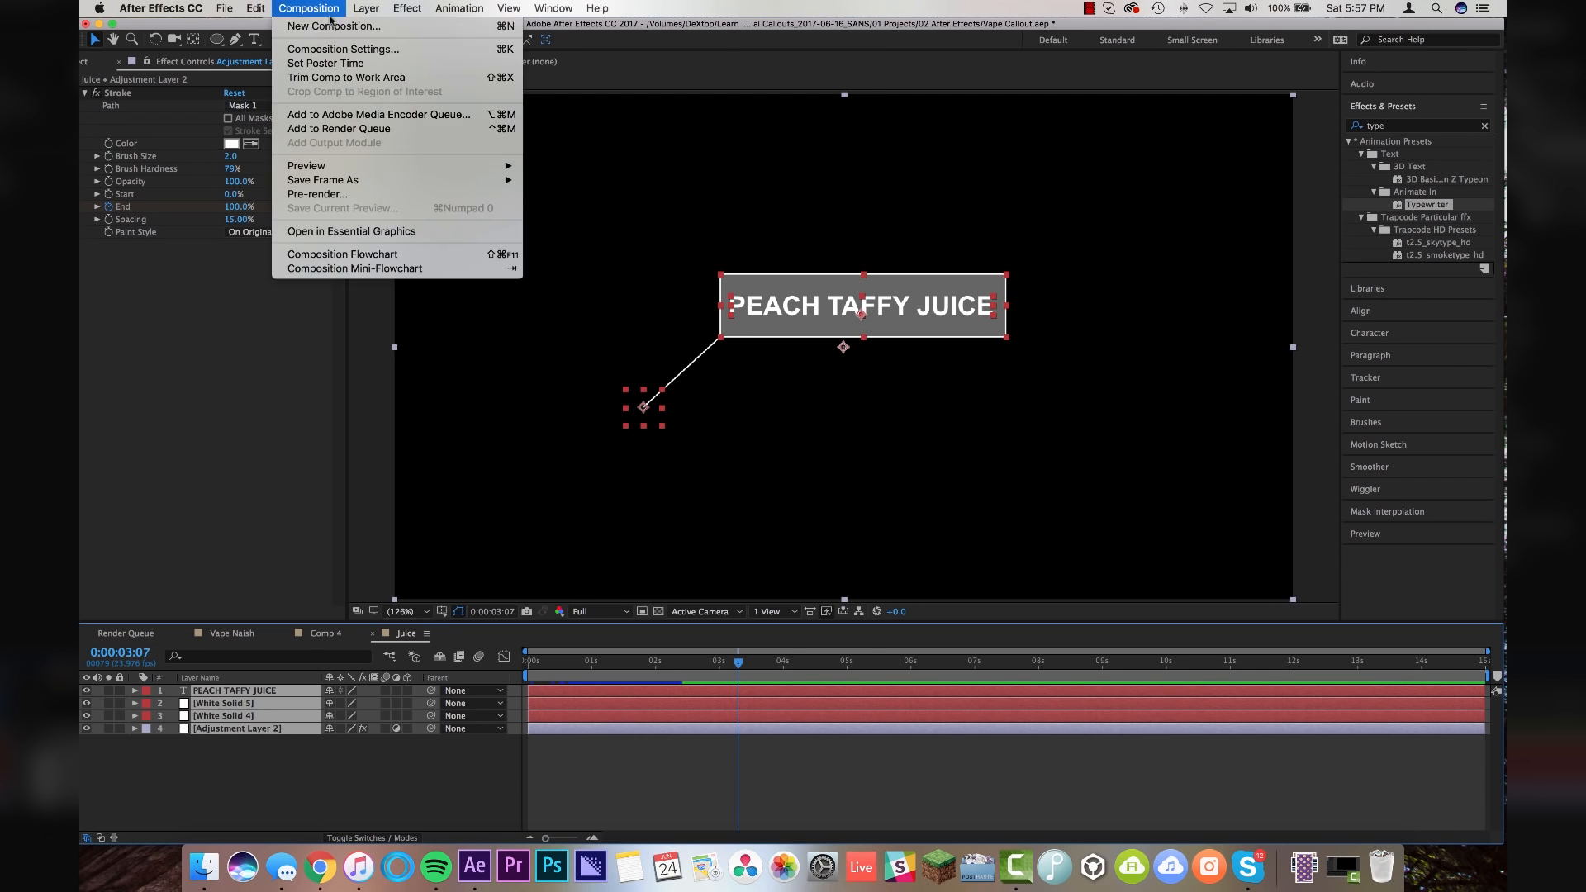
click(340, 48)
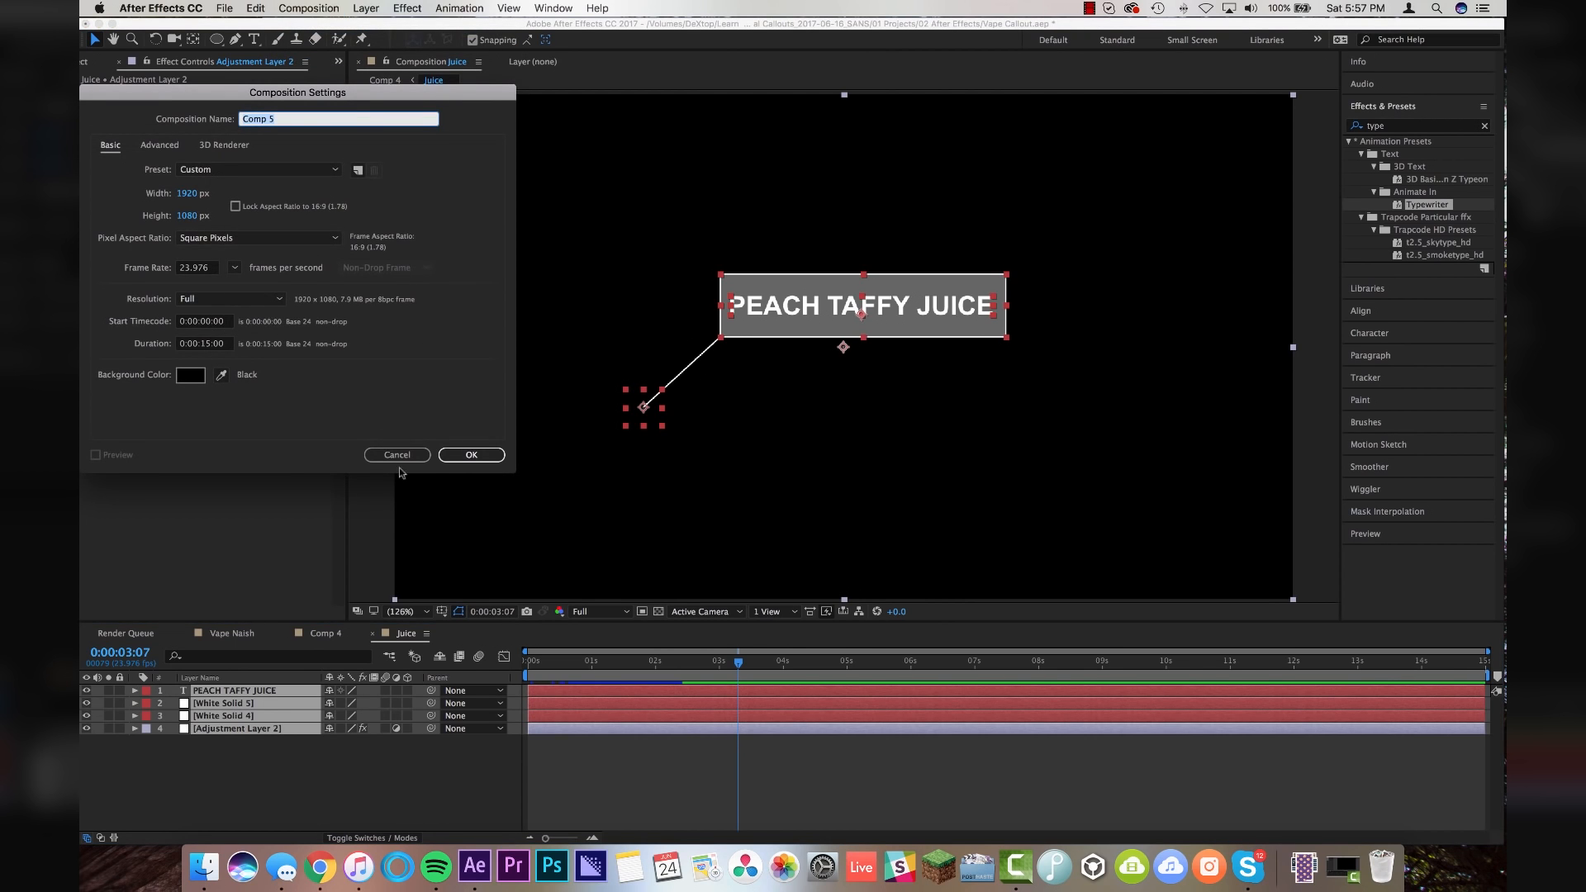
click(471, 454)
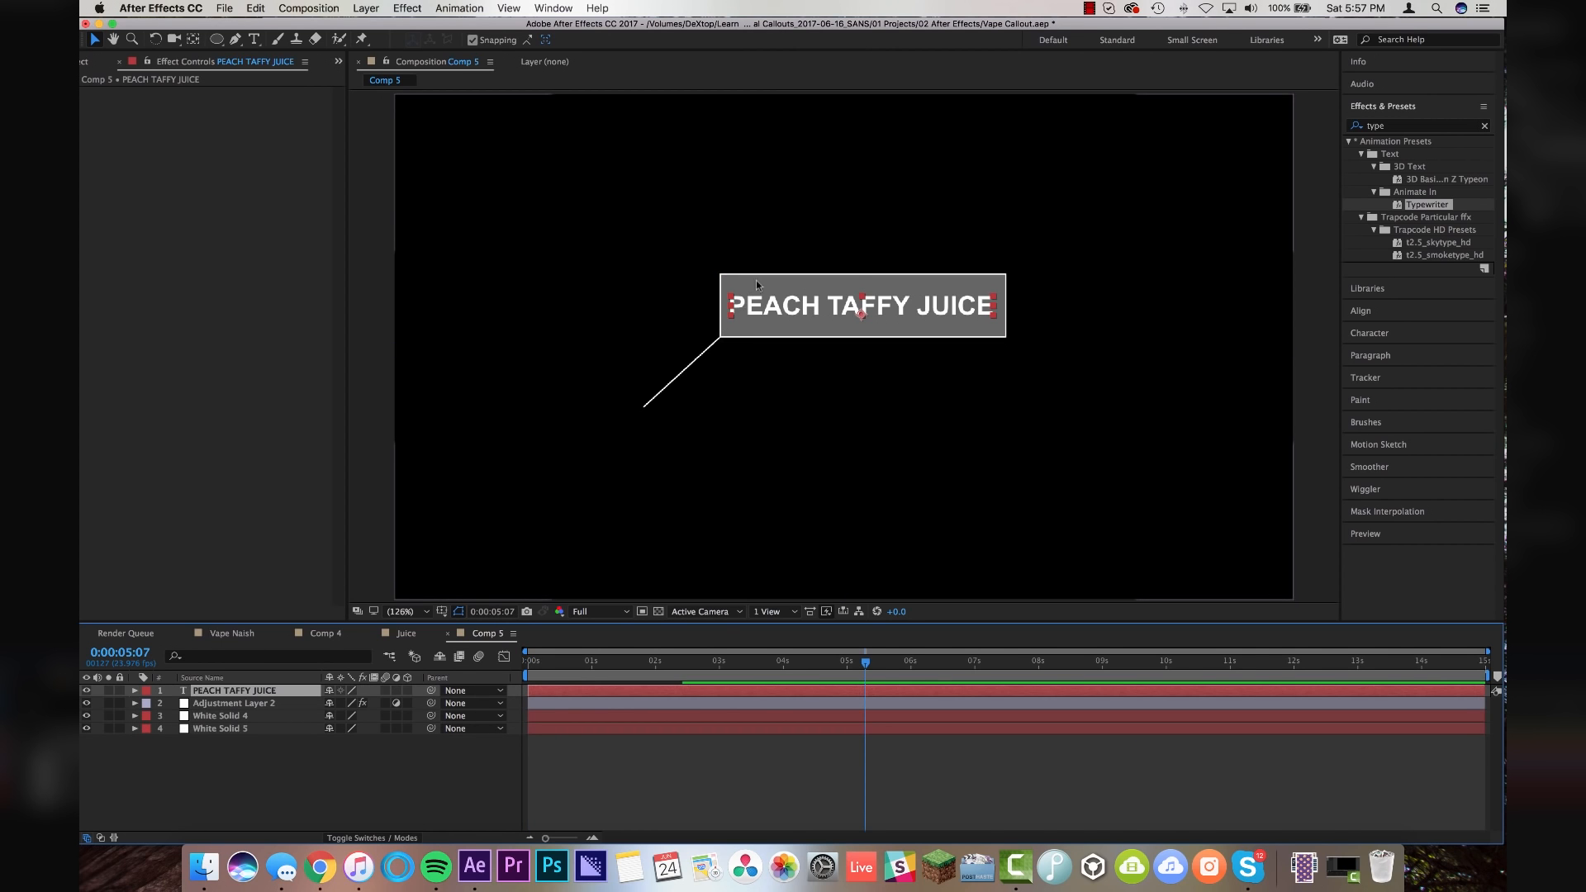
mouse_move(667, 390)
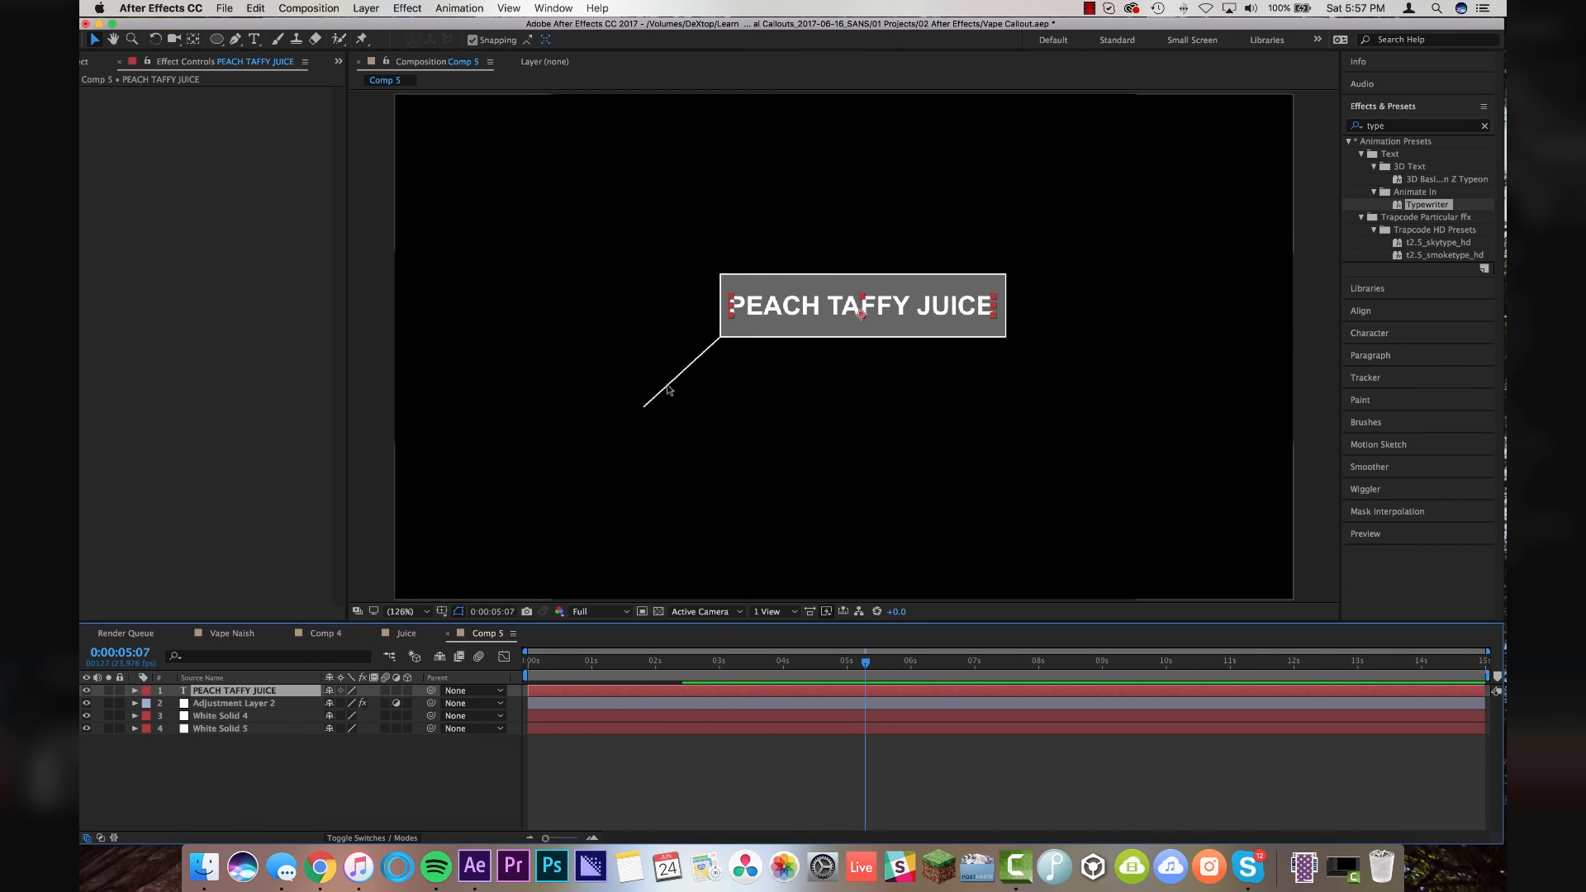
mouse_move(780, 338)
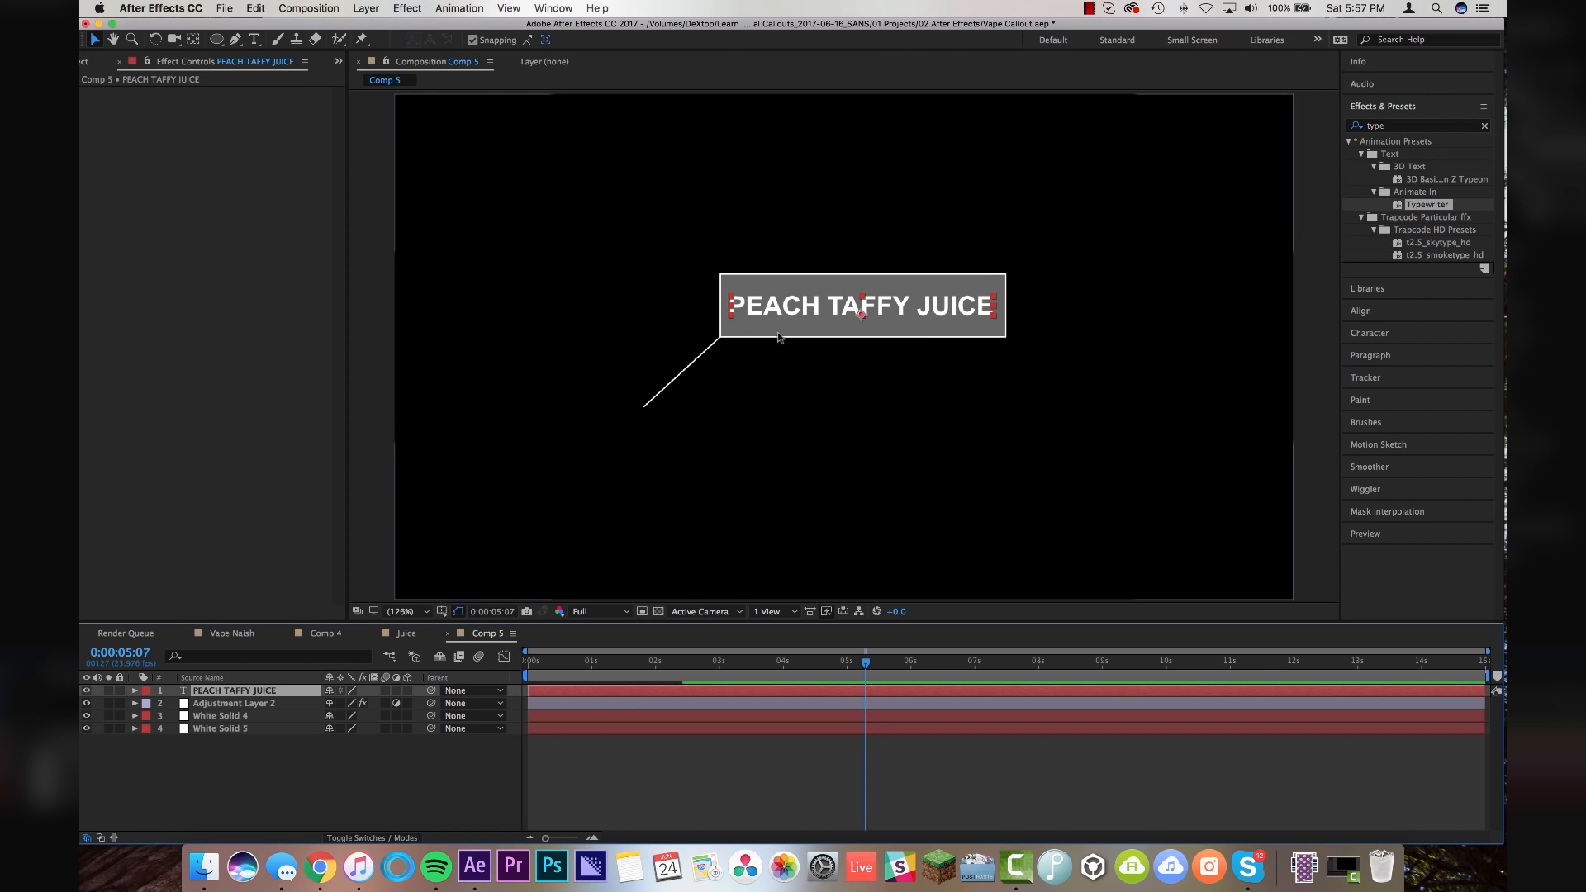
click(234, 703)
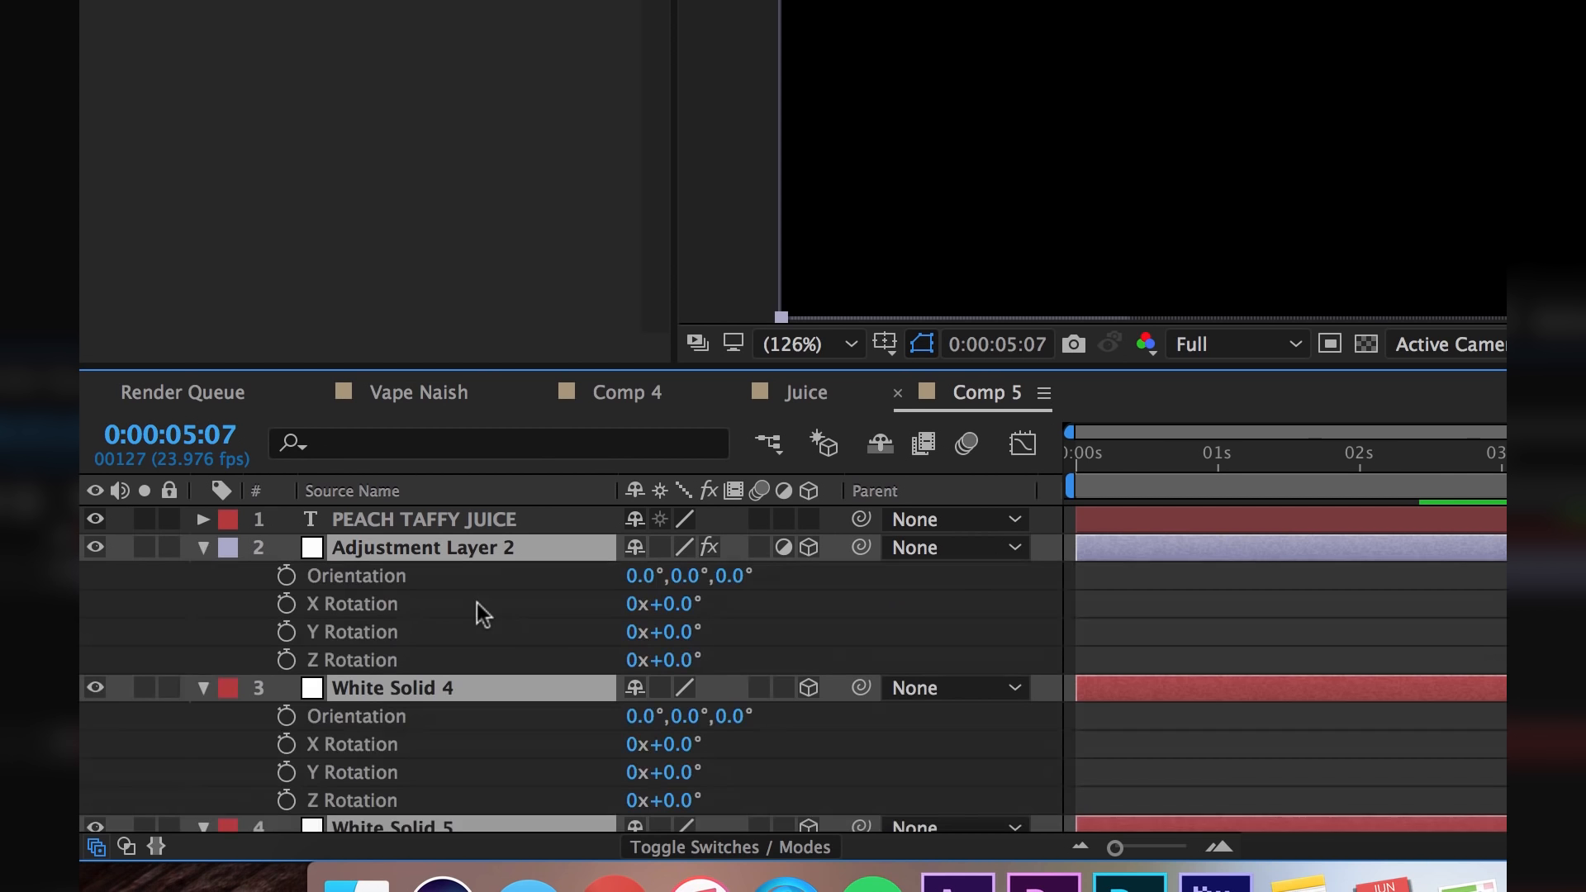
mouse_move(675, 637)
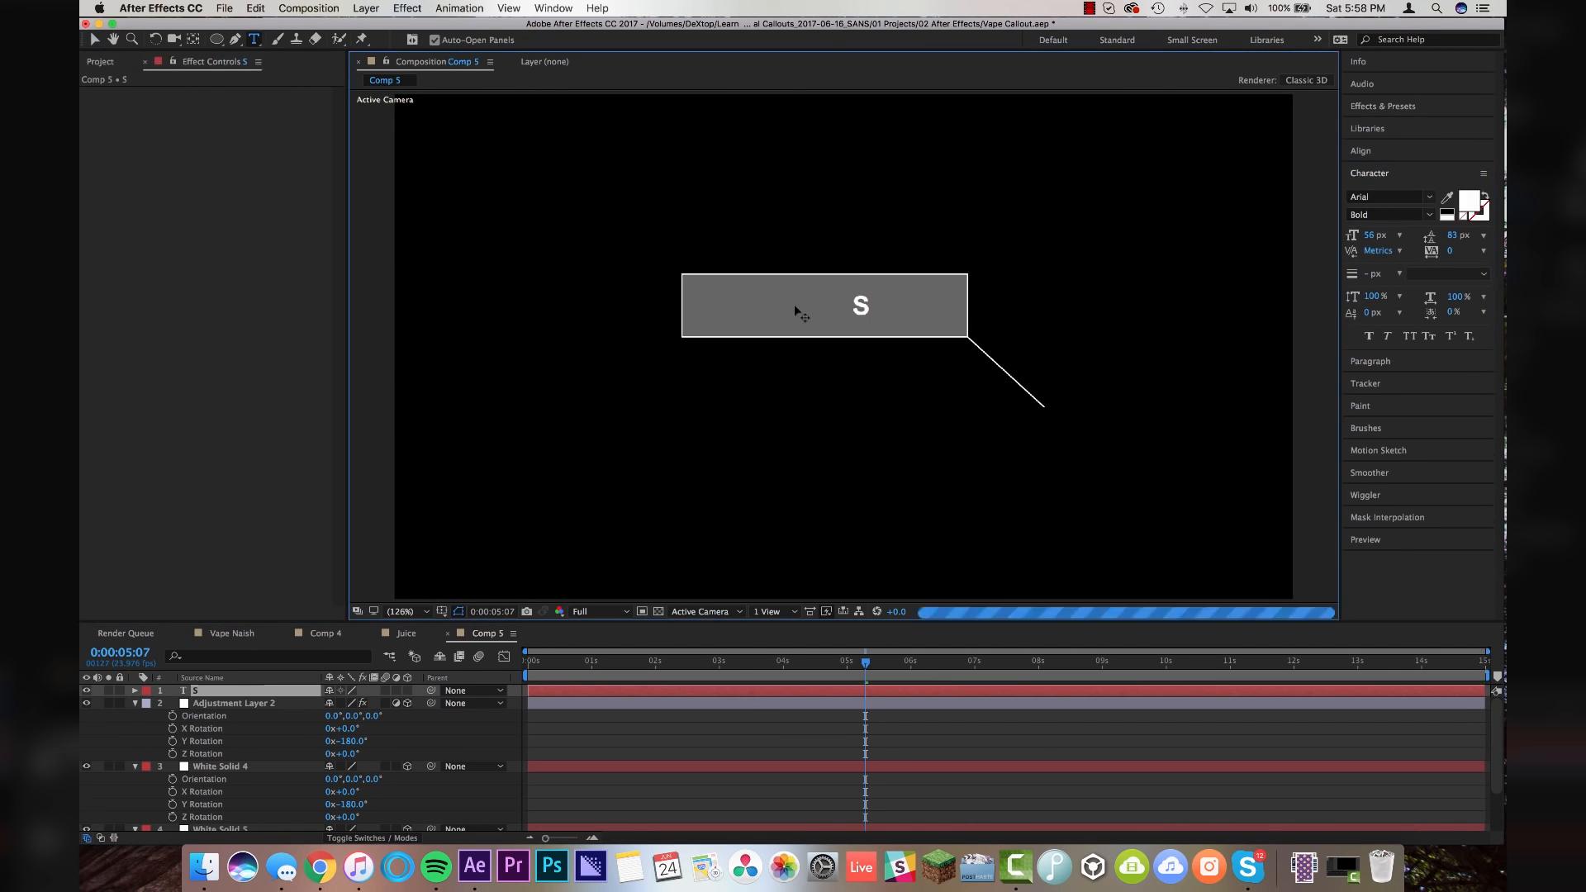
Retype the callout text as SUPER DANK VAPE and pre-compose its layers as 'Vape'
text(SUPER DANK VAPE)
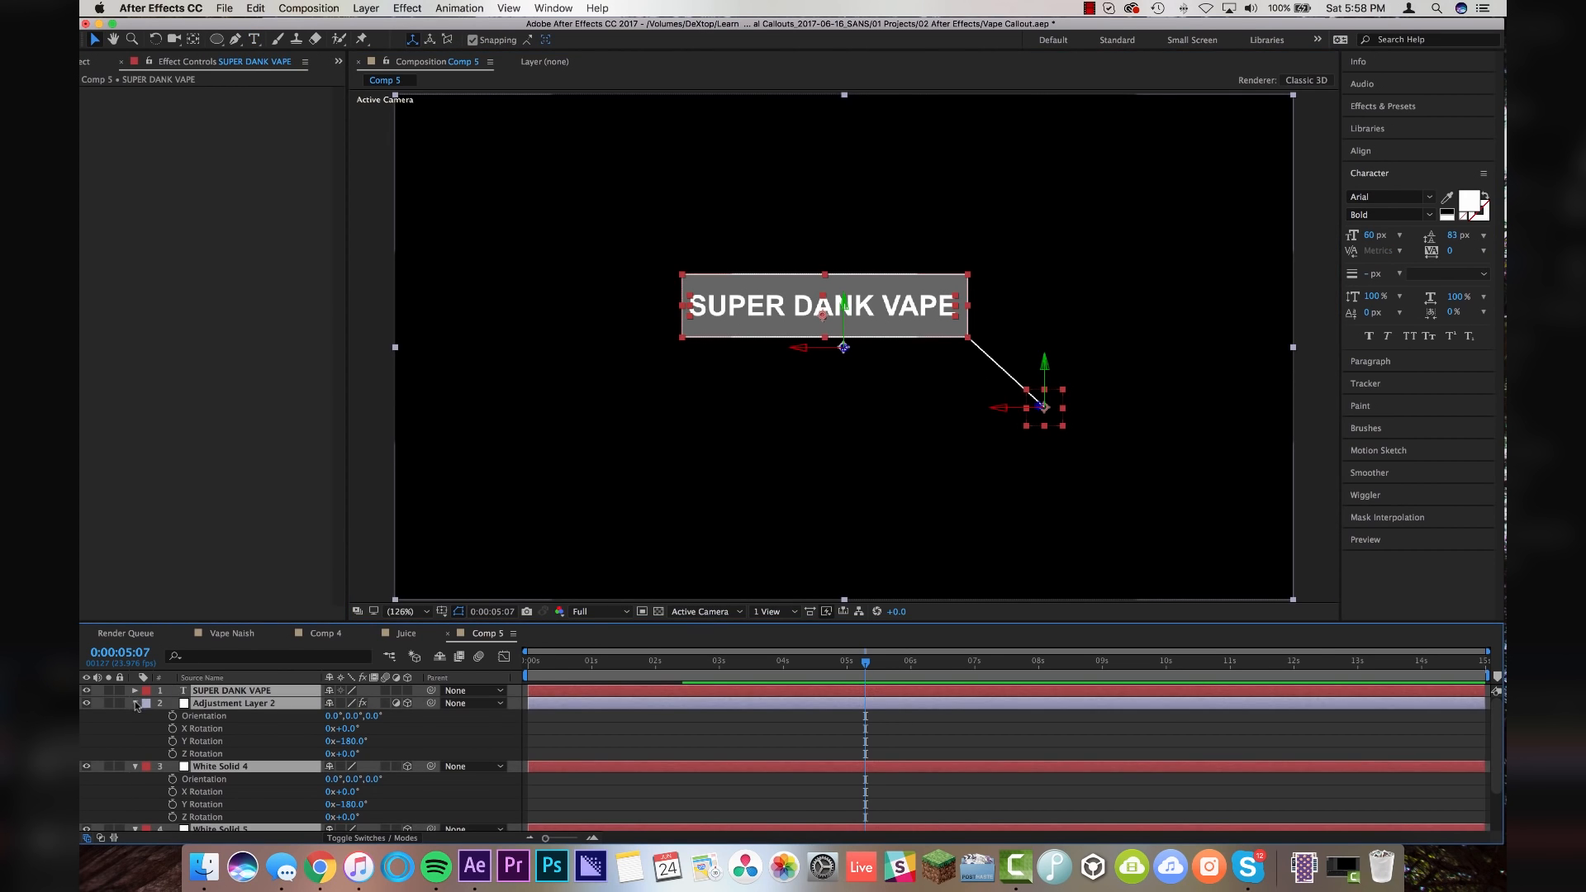
click(136, 703)
text(Vape)
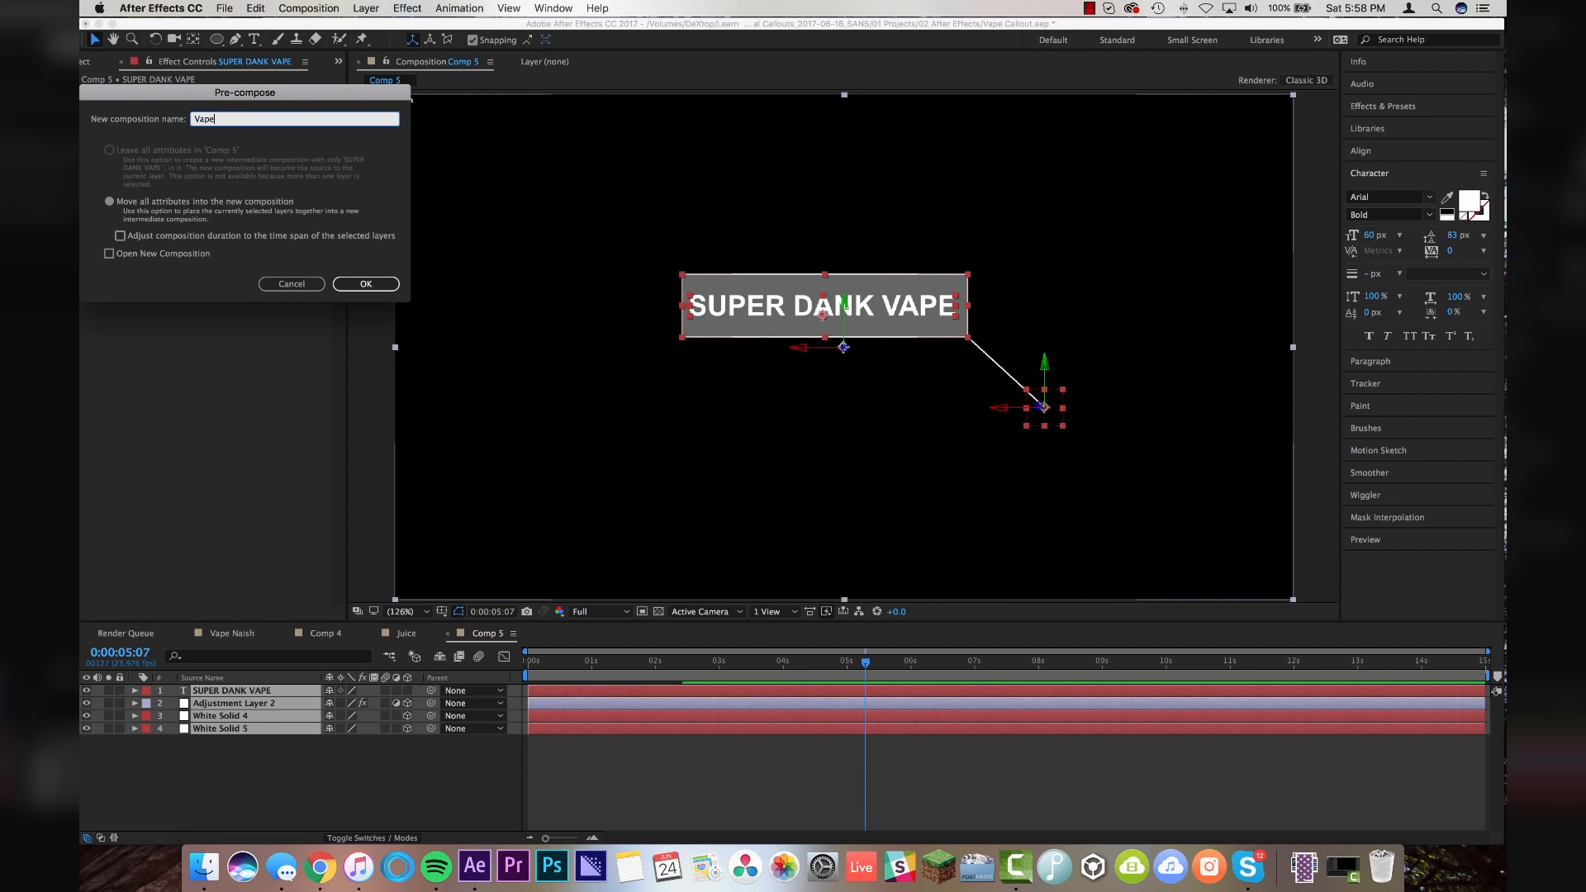
click(365, 284)
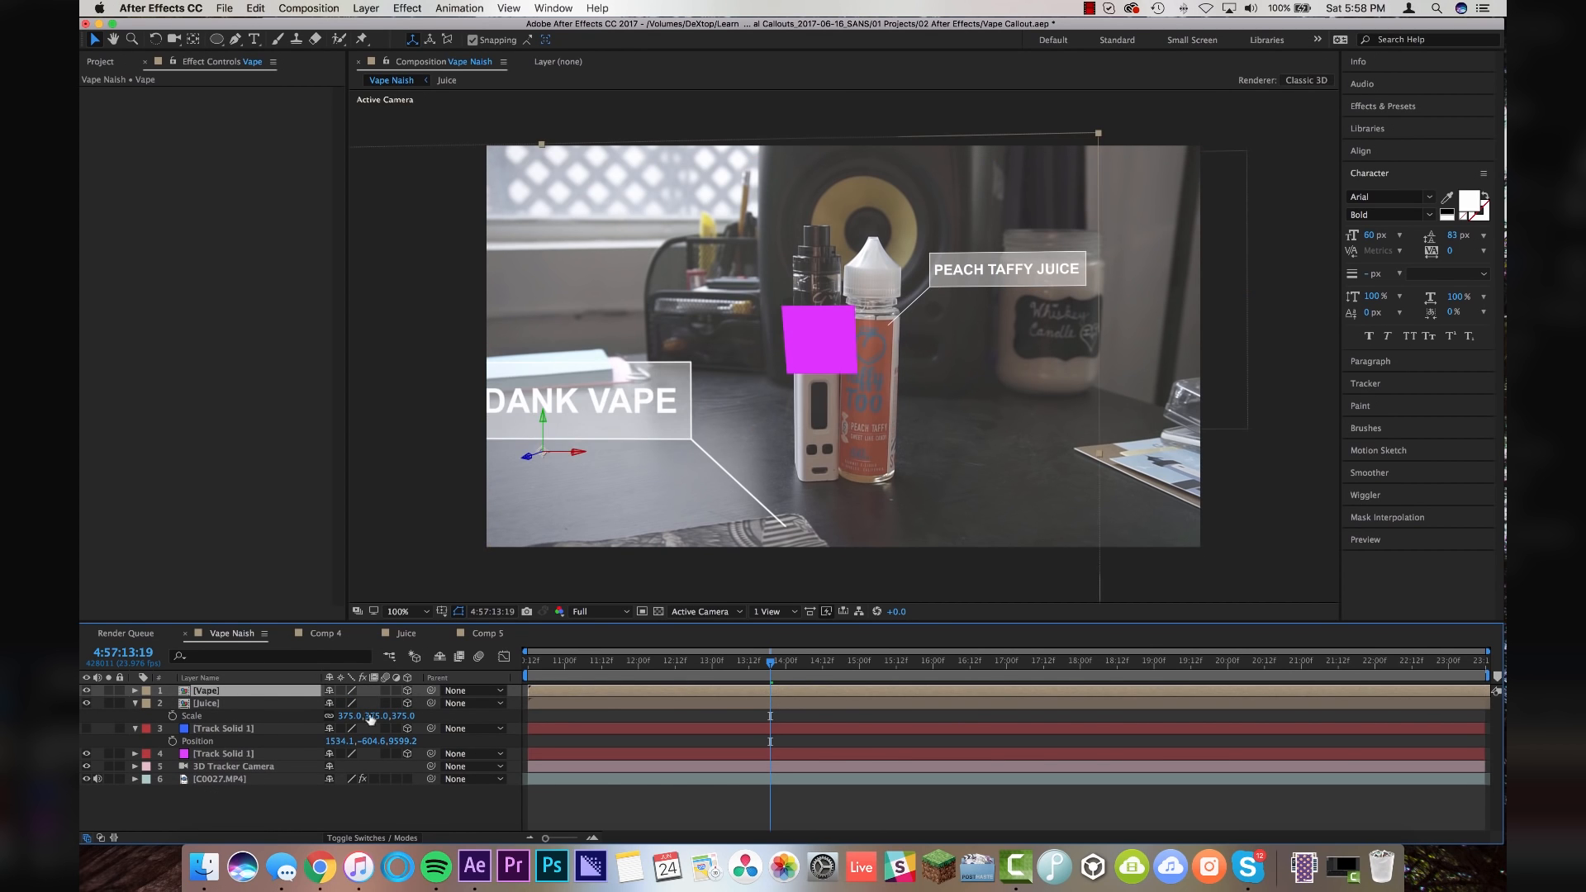
Pin the Vape callout beside the vape at 380% scale and start the Juice layer later
click(223, 753)
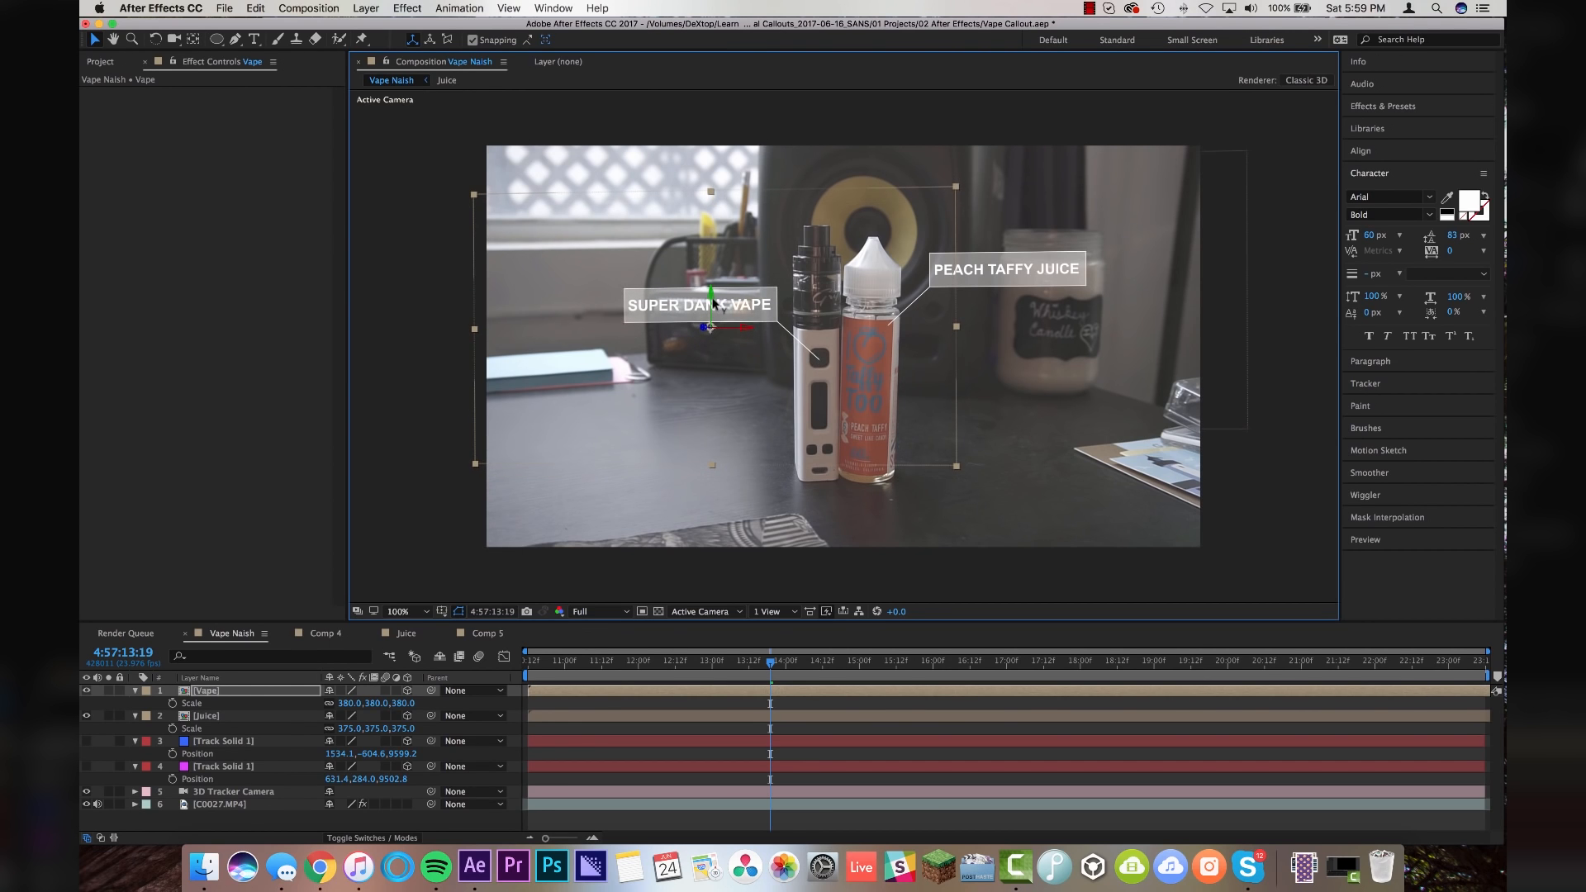
drag(769, 667, 536, 668)
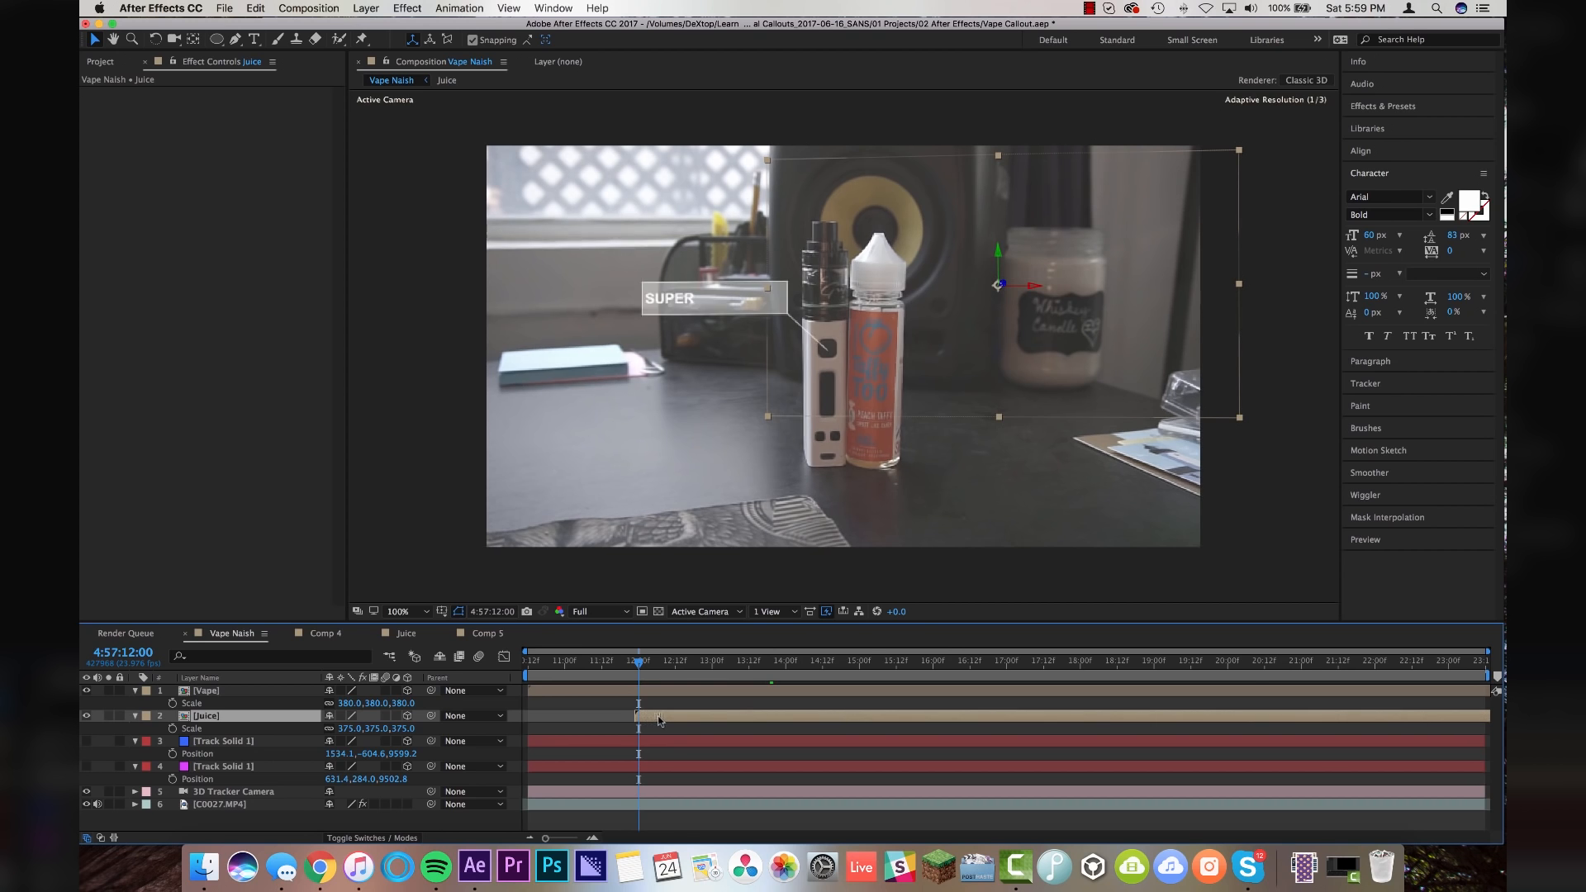
click(527, 683)
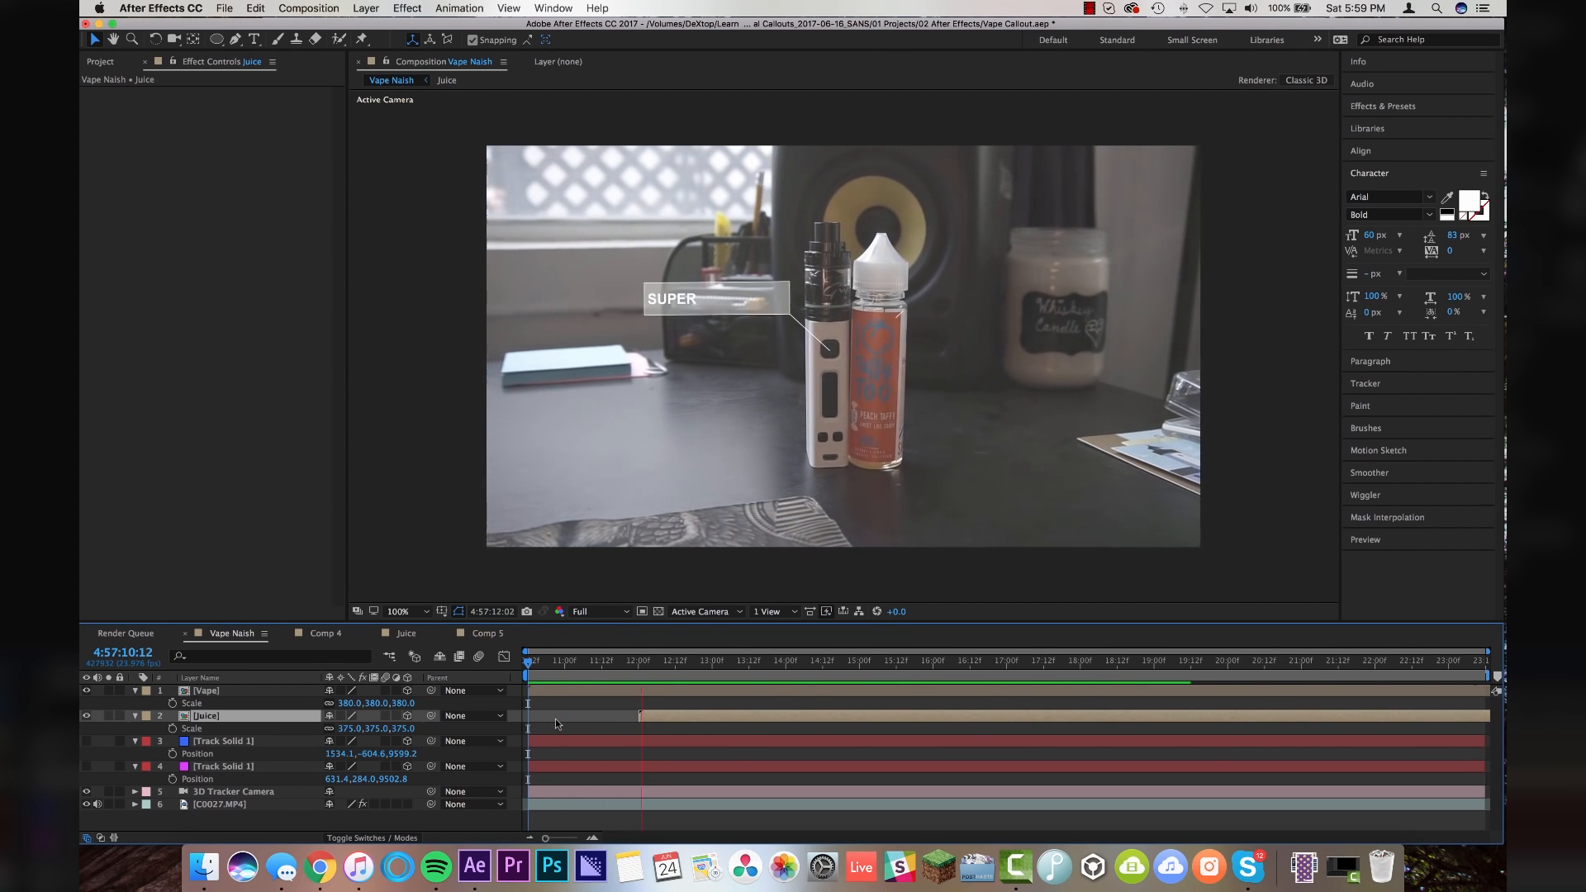
click(785, 659)
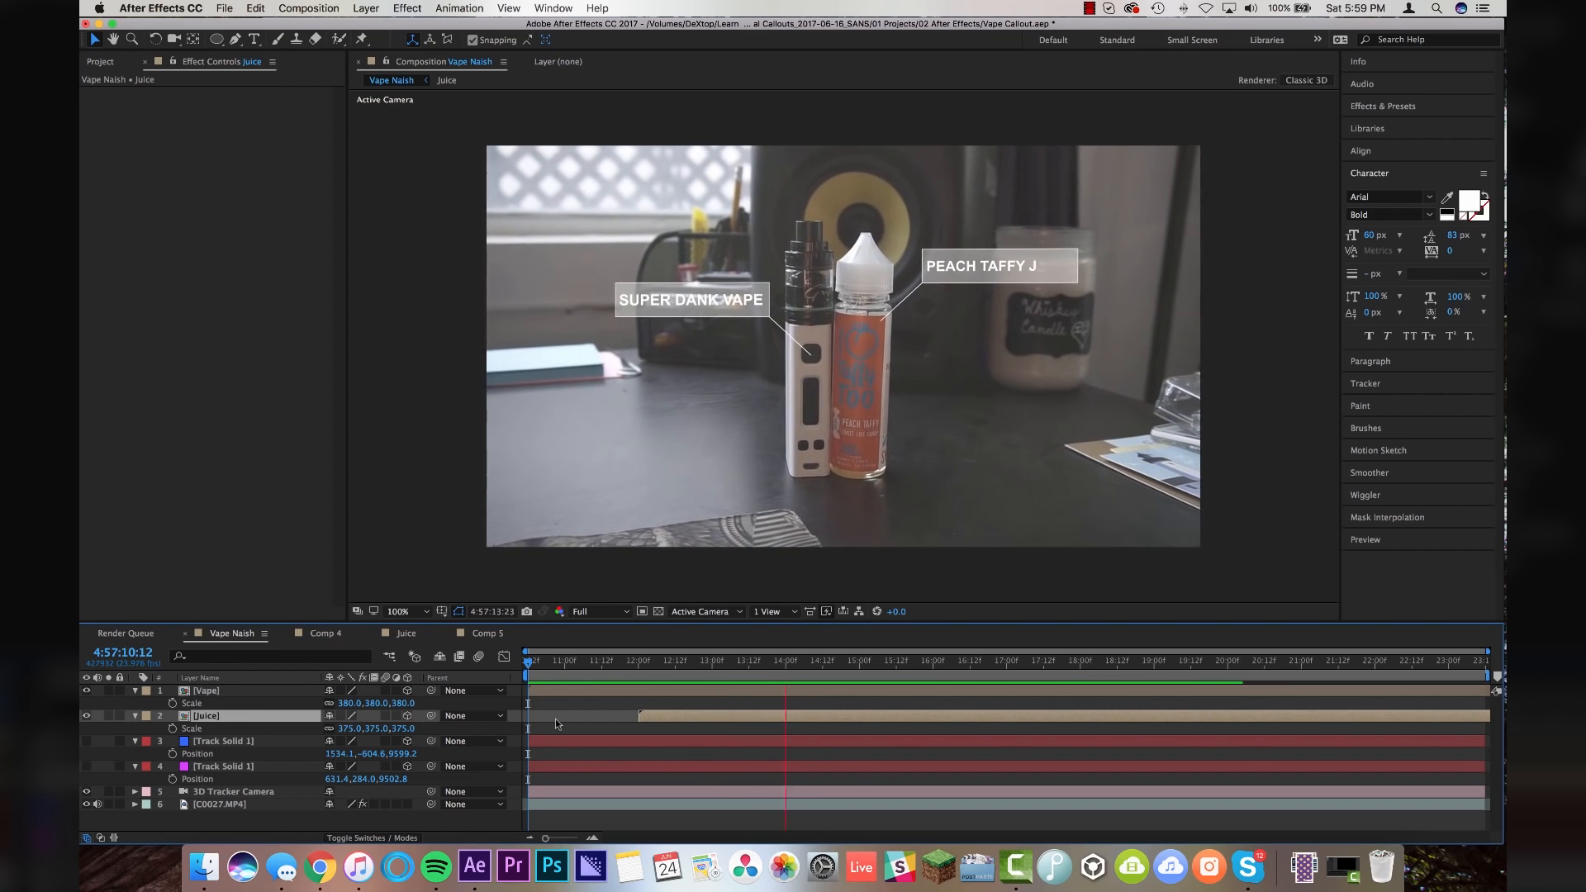
click(933, 672)
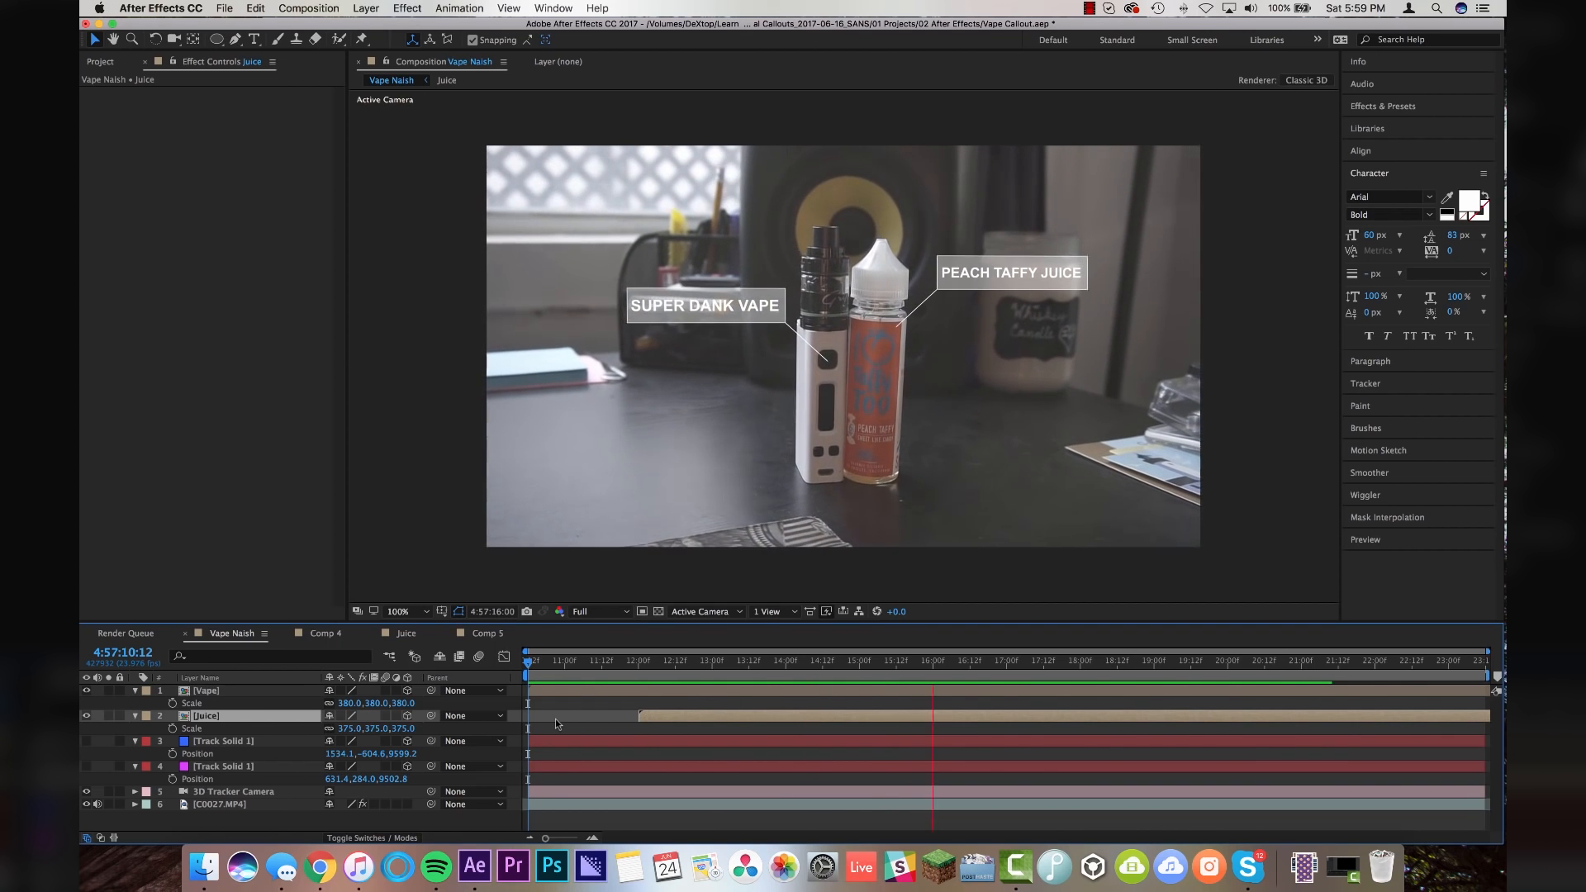